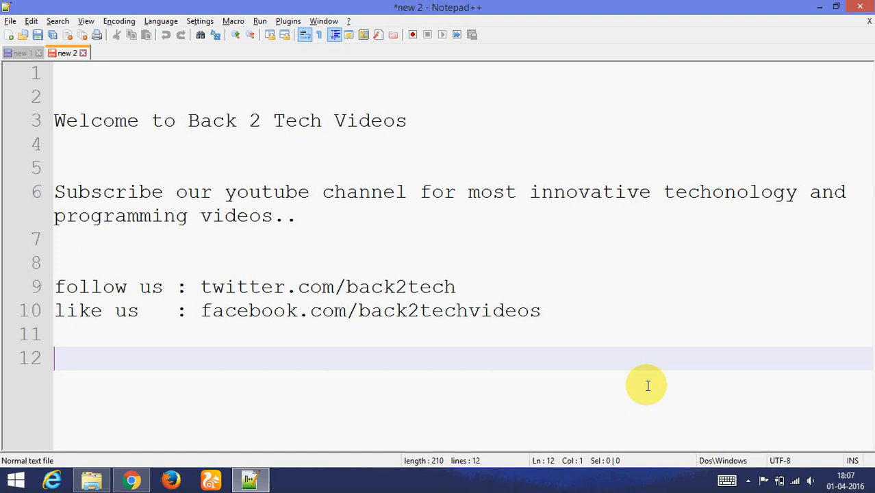
Step: Show the Notepad++ notes listing the export formats and mark the TXT line
{"action": "left_click", "coordinate": [21, 52]}
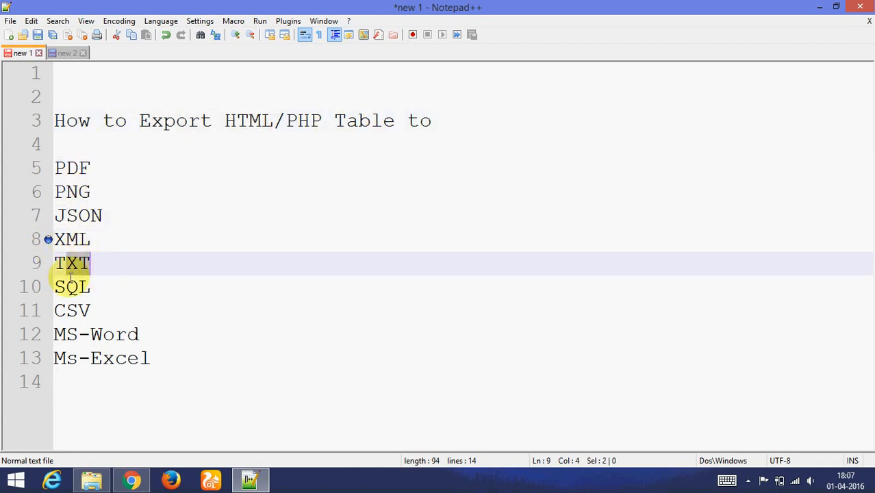
{"action": "left_click", "coordinate": [121, 359]}
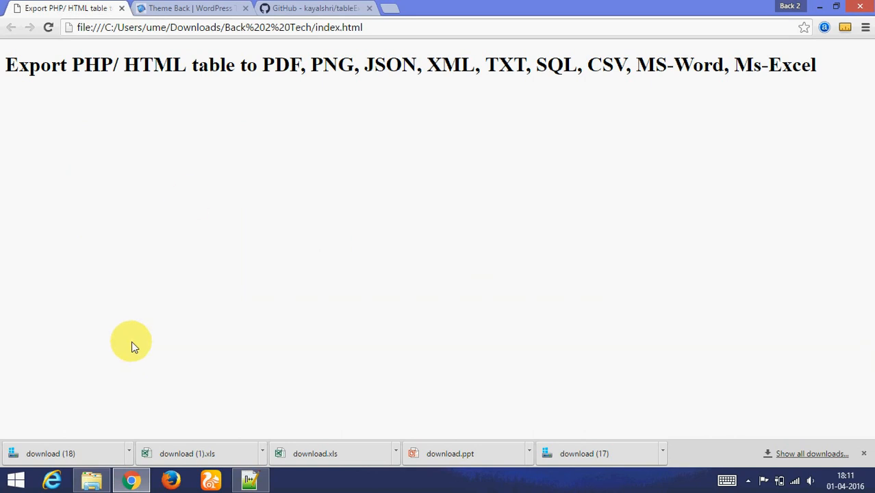
Step: Show the tableExport.jquery.plugin GitHub repository and highlight its web address
{"action": "left_click_drag", "start_coordinate": [273, 66], "coordinate": [454, 66]}
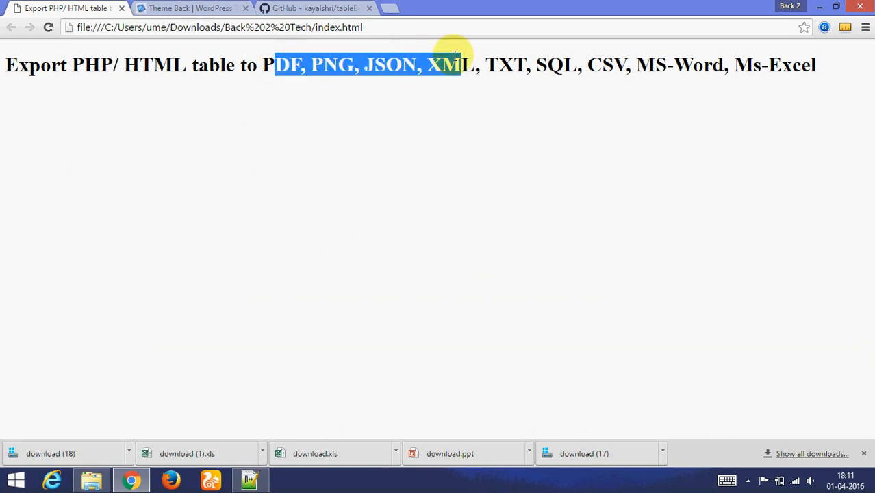
{"action": "left_click", "coordinate": [308, 8]}
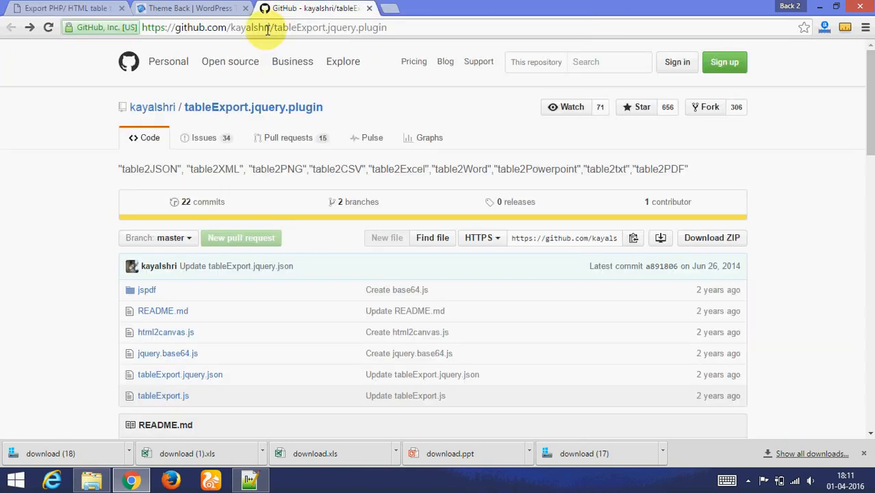
{"action": "double_click", "coordinate": [308, 27]}
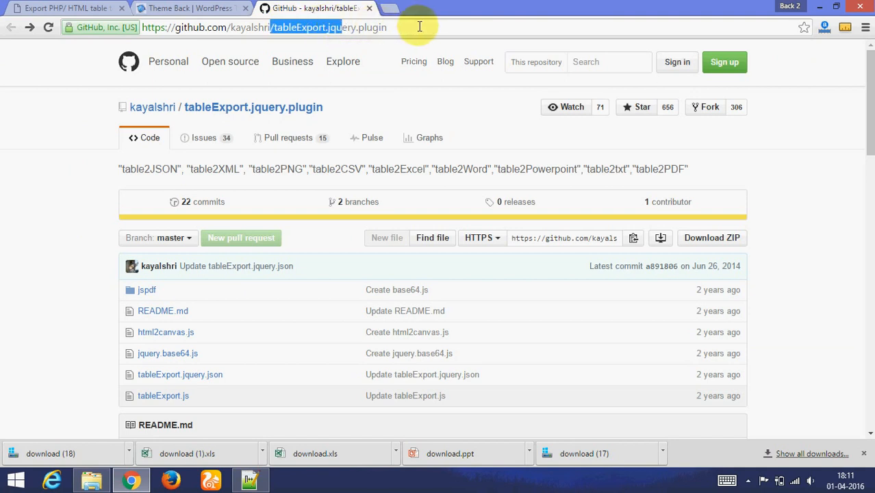
{"action": "left_click", "coordinate": [148, 28]}
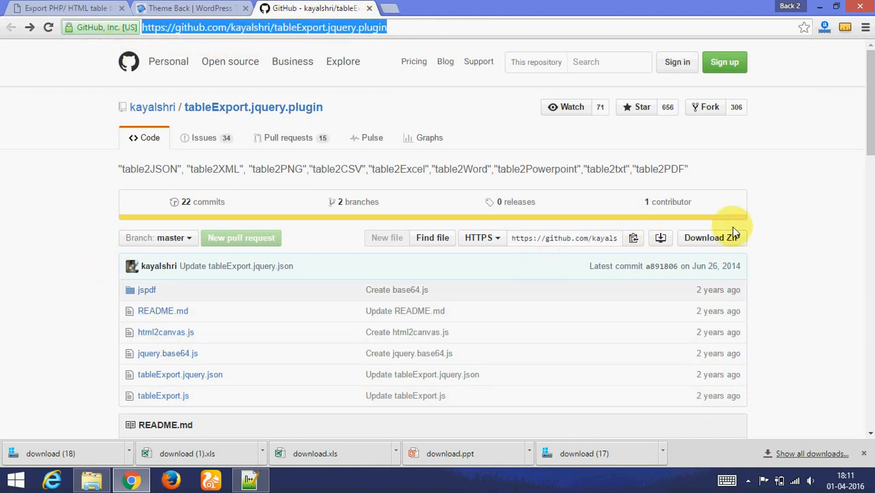
{"action": "scroll", "scroll_direction": "down", "scroll_amount": 3}
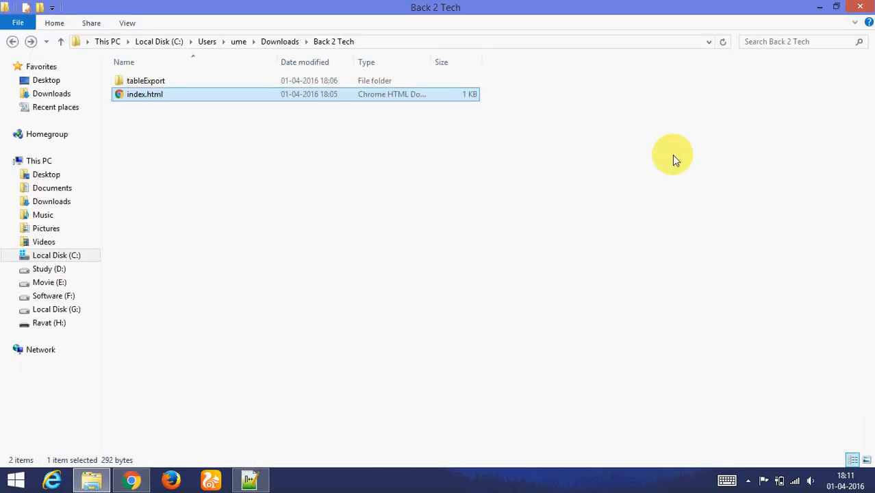
Step: Browse the tableExport folder's html2canvas.js and jquery.js scripts, then return to the project folder
{"action": "double_click", "coordinate": [145, 79]}
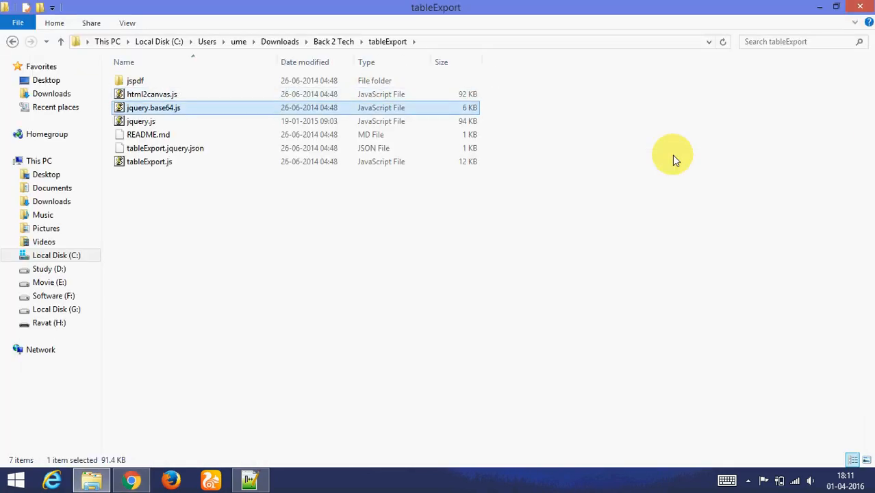
{"action": "left_click", "coordinate": [151, 93]}
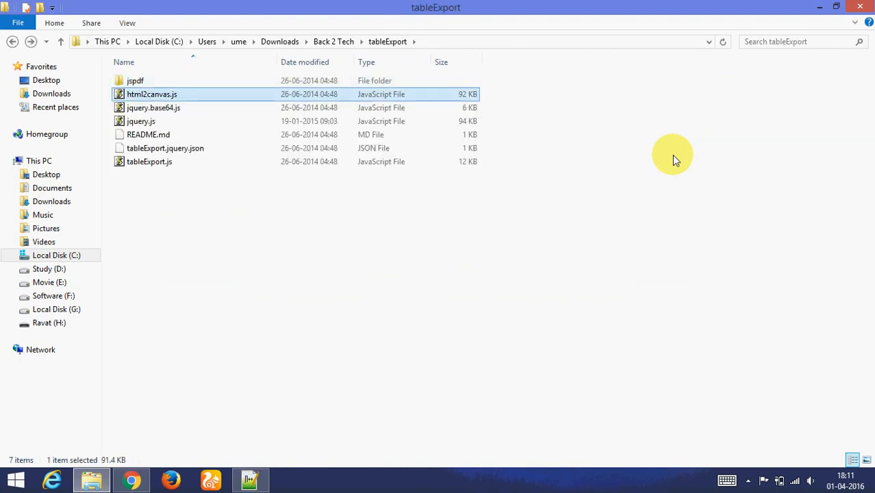
{"action": "left_click", "coordinate": [141, 120]}
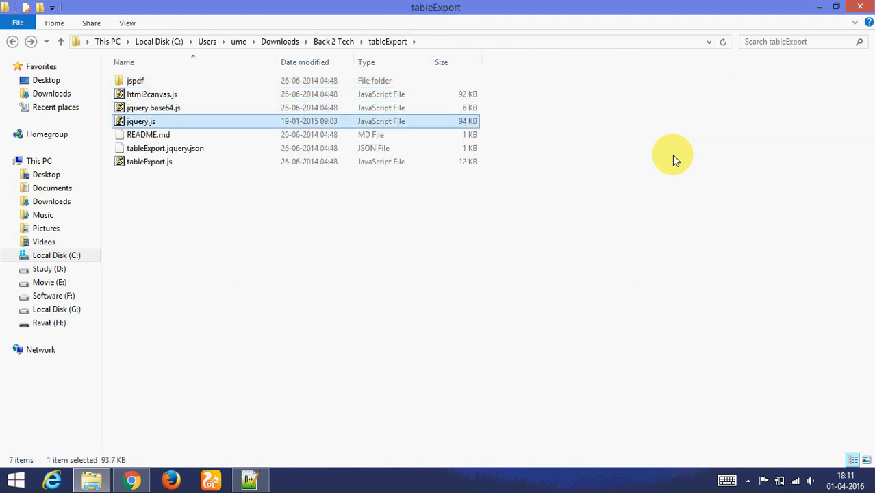
{"action": "mouse_move", "coordinate": [142, 120]}
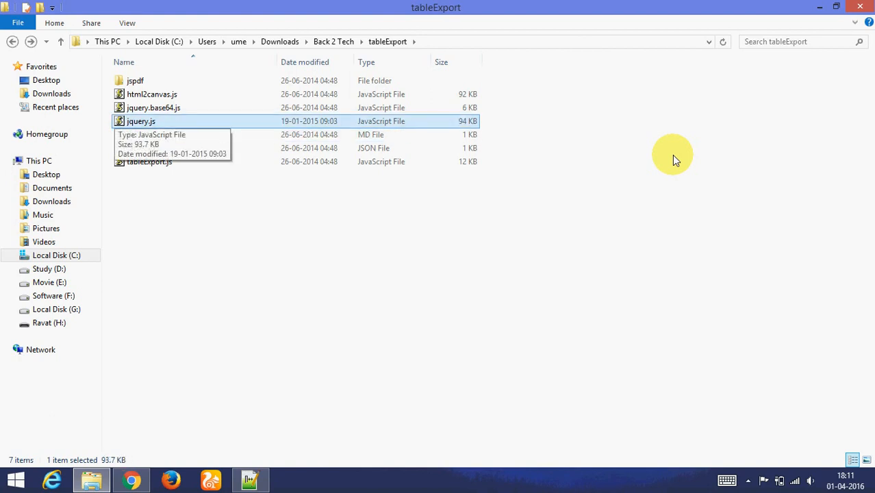
{"action": "key", "text": "alt+tab"}
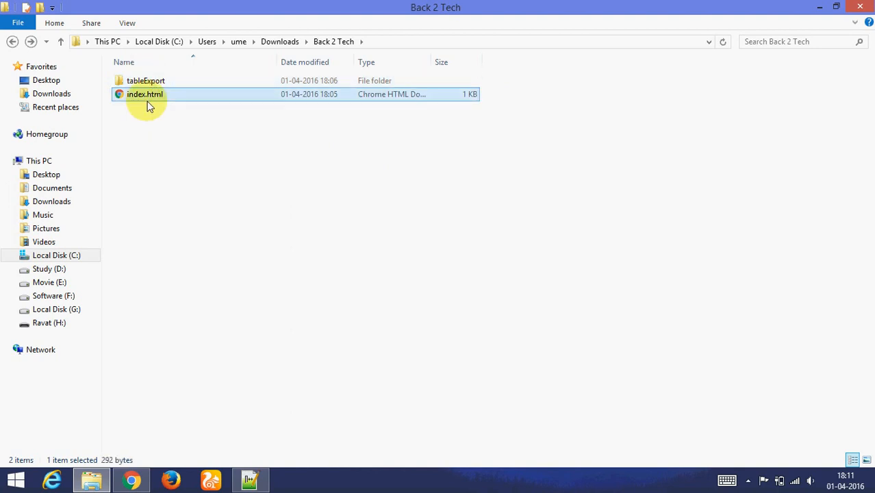
Step: Open index.html in Adobe Dreamweaver CC 2014 and revisit the tableExport folder's jquery.base64.js
{"action": "right_click", "coordinate": [145, 93]}
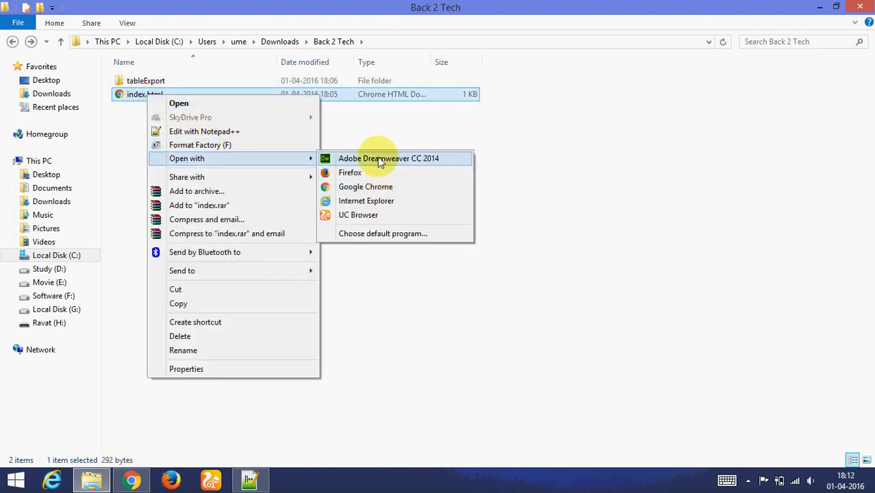
{"action": "left_click", "coordinate": [389, 159]}
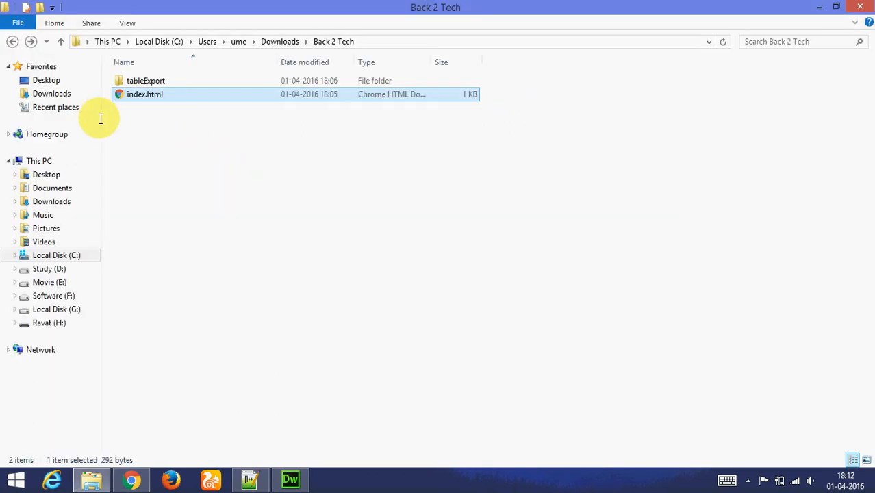
{"action": "double_click", "coordinate": [145, 79]}
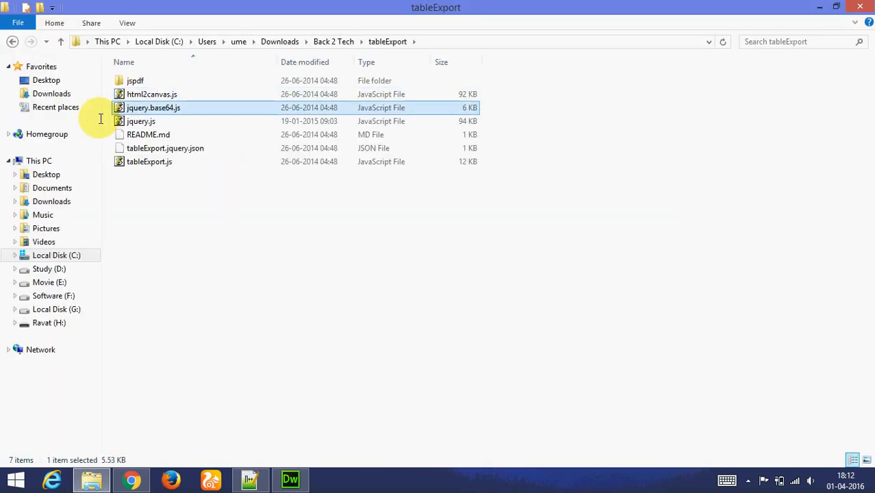
{"action": "left_click", "coordinate": [290, 479]}
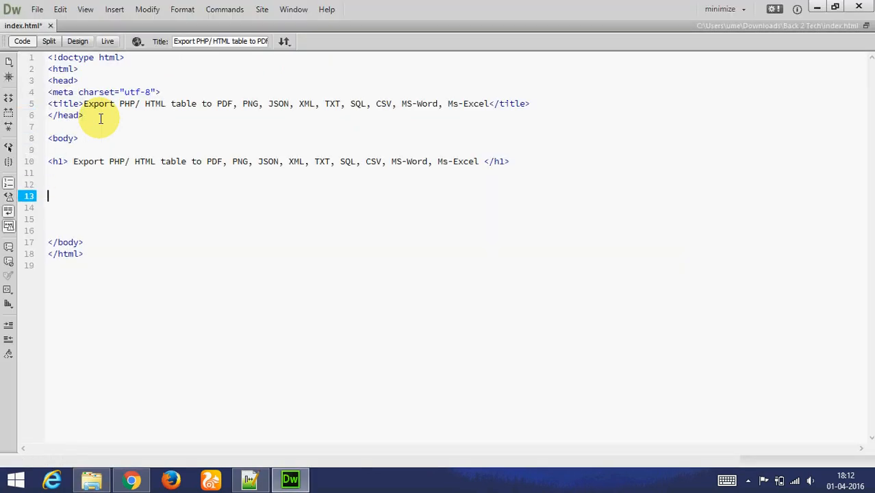
Step: Write a table with id myTable and border 1 whose row holds Umesh, 20 and Rajkot cells
{"action": "type", "text": "<table id=\""}
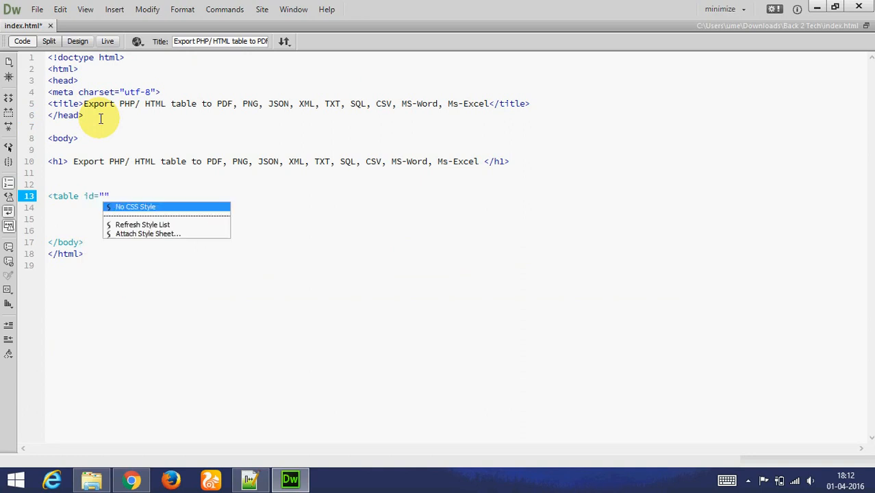
{"action": "type", "text": "myTable"}
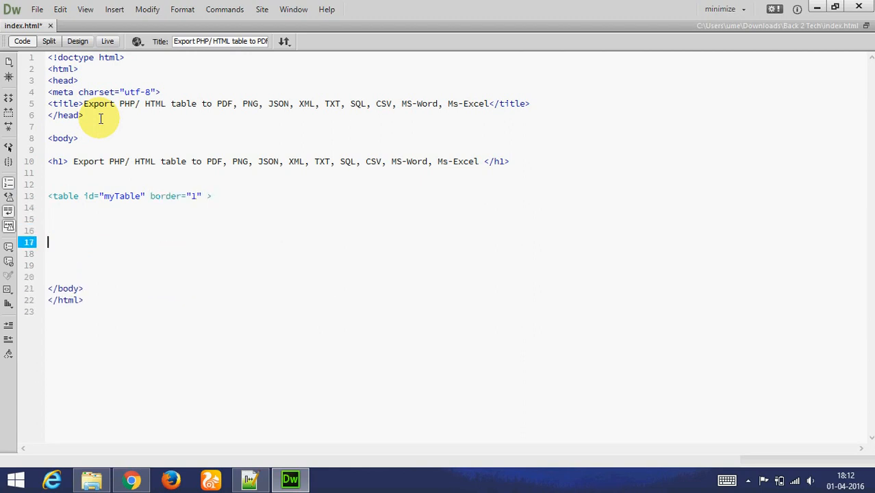
{"action": "type", "text": "</table>"}
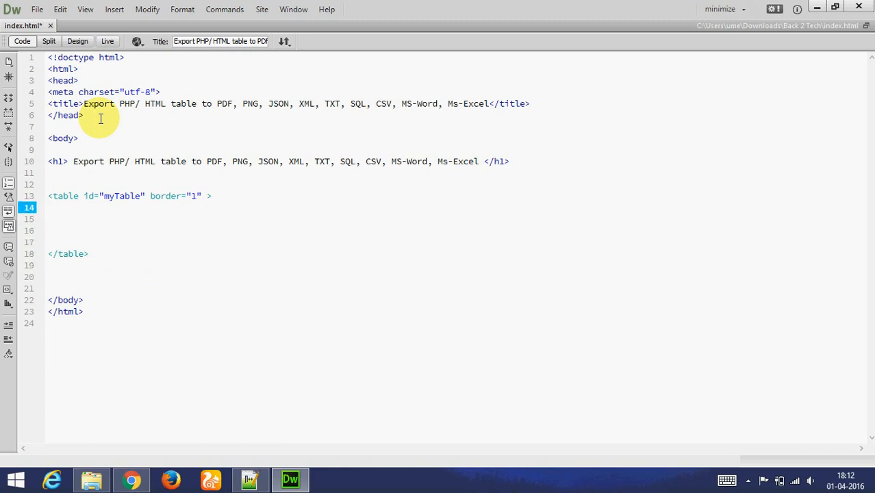
{"action": "type", "text": "<t"}
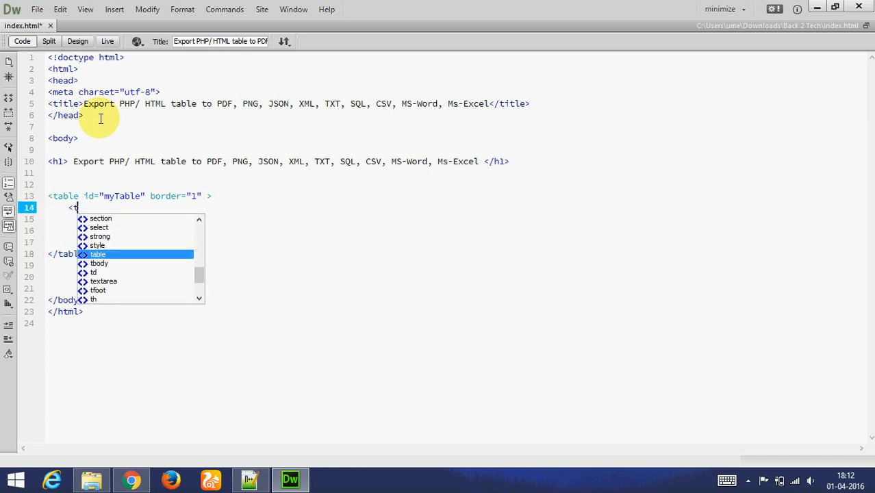
{"action": "type", "text": "<tr>"}
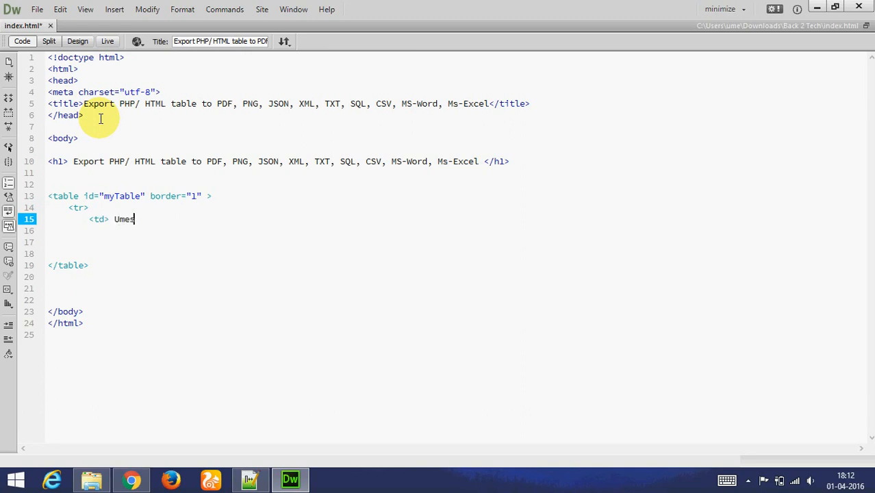
{"action": "type", "text": "h</td>"}
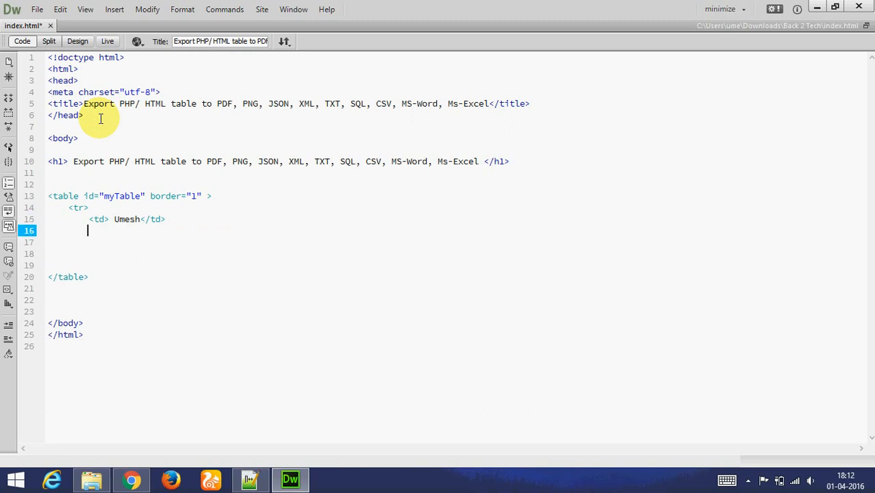
{"action": "type", "text": "<td>"}
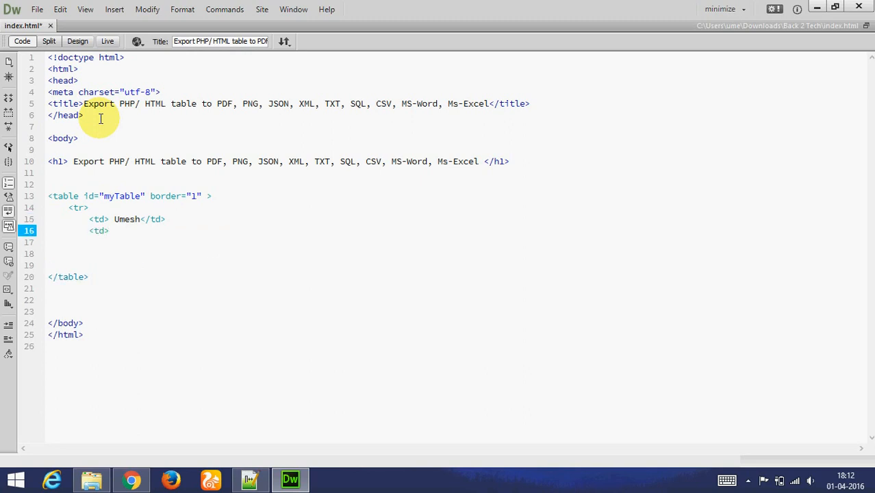
{"action": "type", "text": "20 <"}
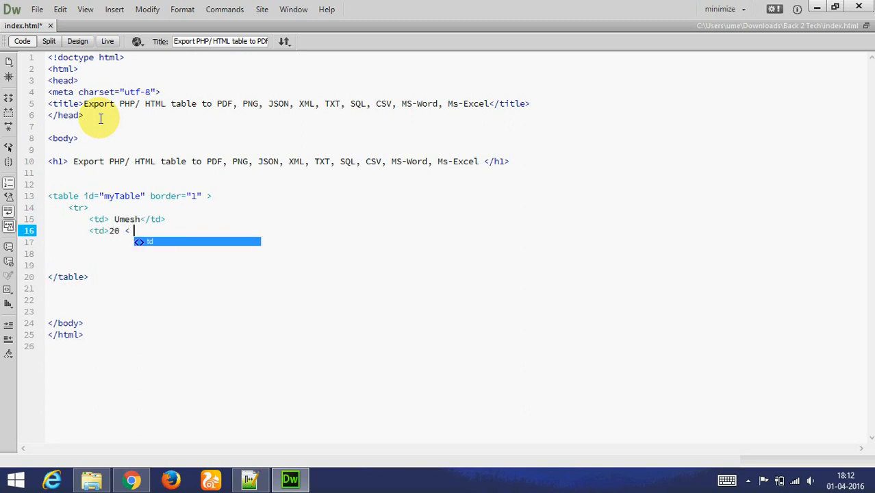
{"action": "type", "text": "</td>"}
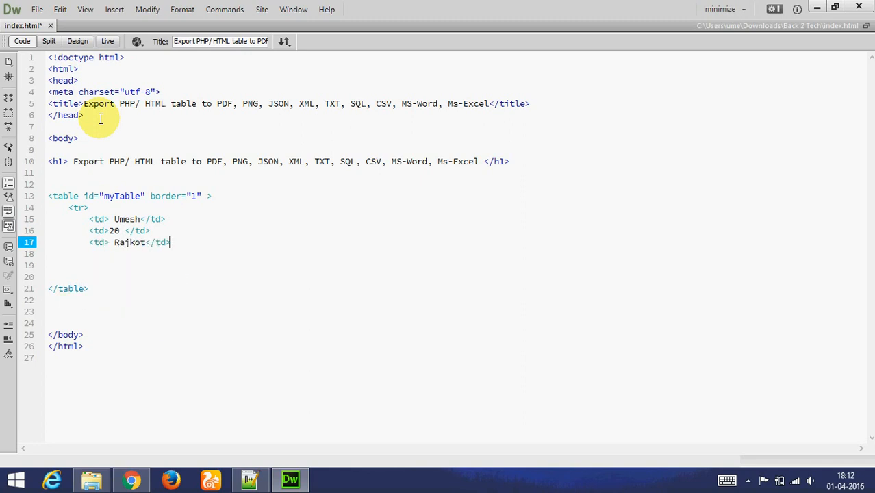
{"action": "key", "text": "enter"}
{"action": "type", "text": "</tr>"}
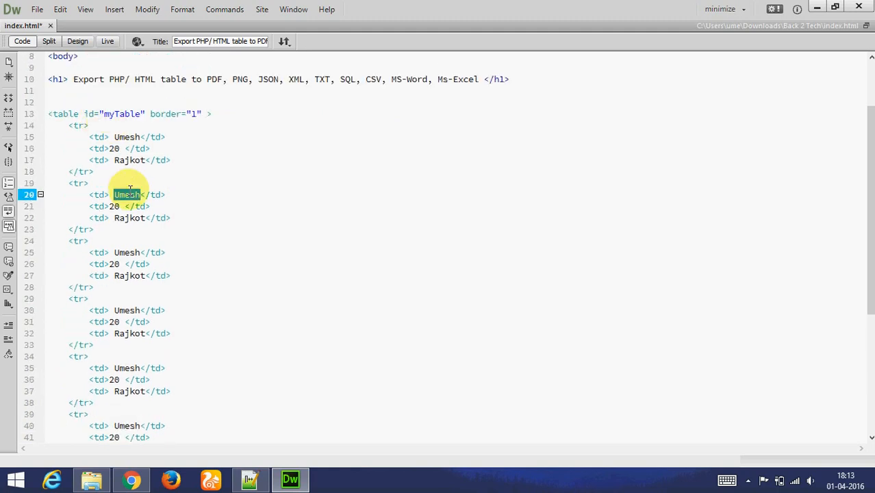
Step: Edit copied rows with distinct names such as Ravat, Me... and Prash..
{"action": "type", "text": "Ravat"}
{"action": "left_click", "coordinate": [109, 252]}
{"action": "type", "text": "Rahul"}
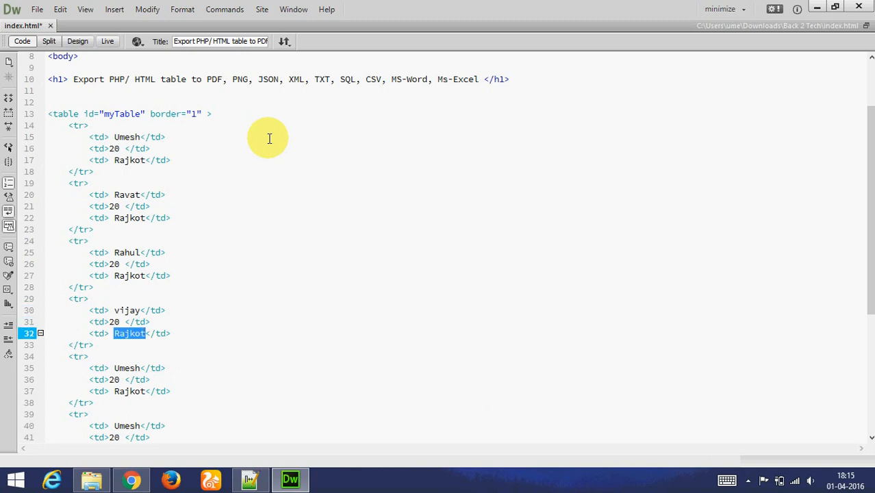
{"action": "type", "text": "Metod"}
{"action": "left_click", "coordinate": [120, 322]}
{"action": "type", "text": "2"}
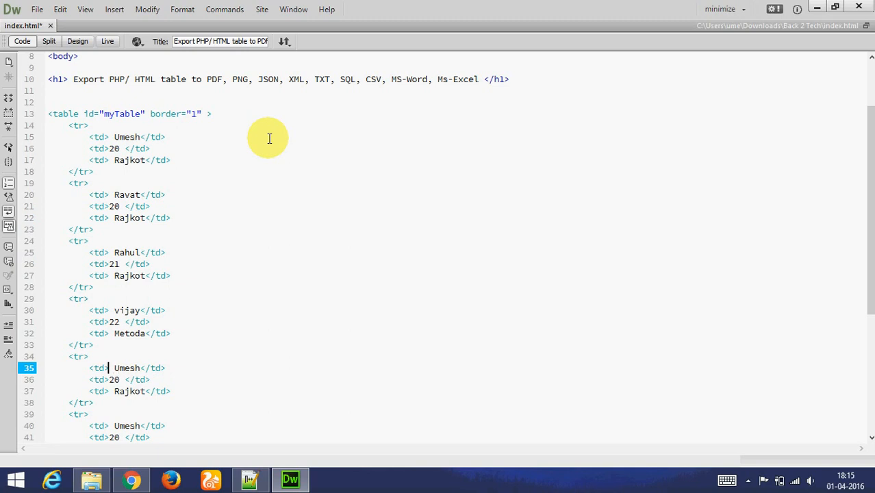
{"action": "type", "text": "Prashant"}
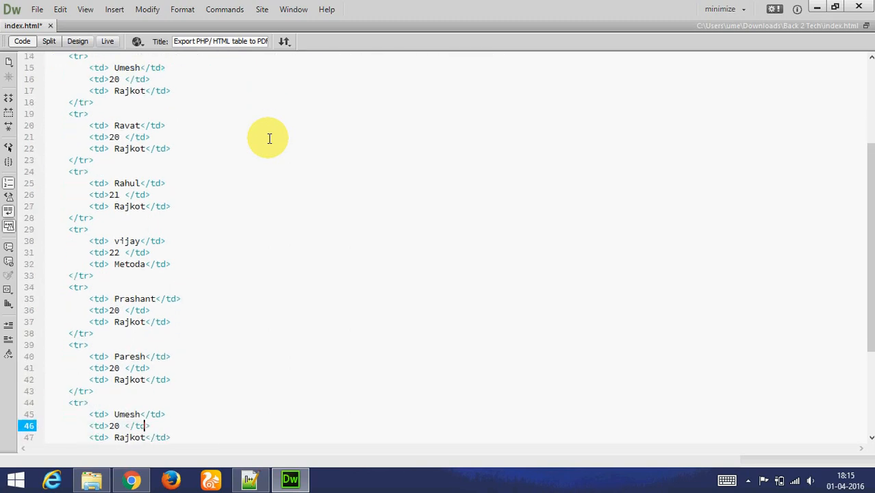
Step: Add a final row for dhaval, aged 20, from Amreli
{"action": "type", "text": "dha"}
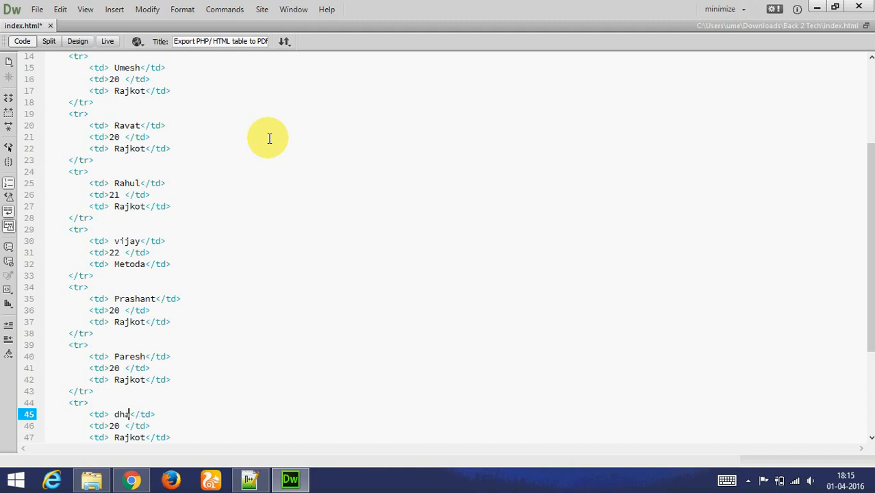
{"action": "type", "text": "val"}
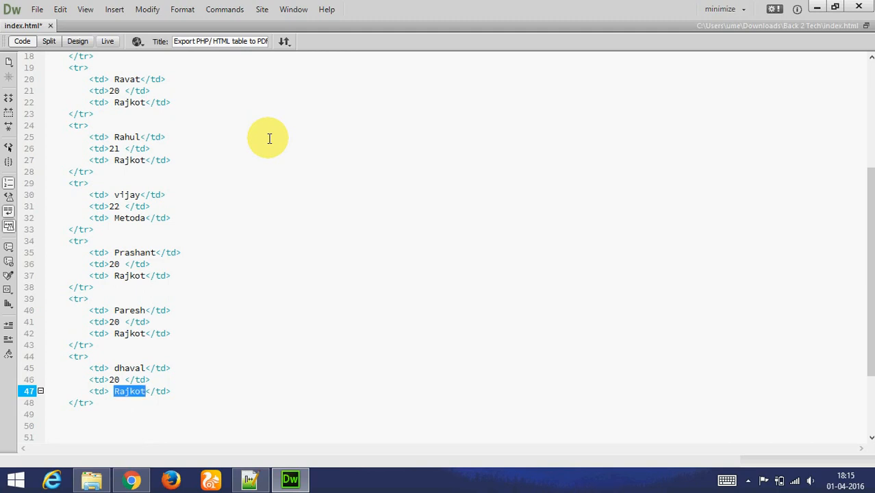
{"action": "type", "text": "Amreli"}
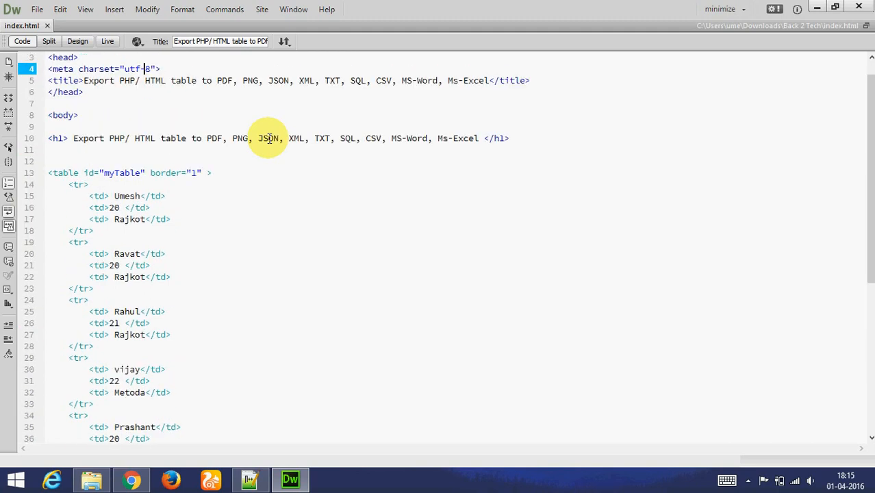
{"action": "left_click", "coordinate": [132, 480]}
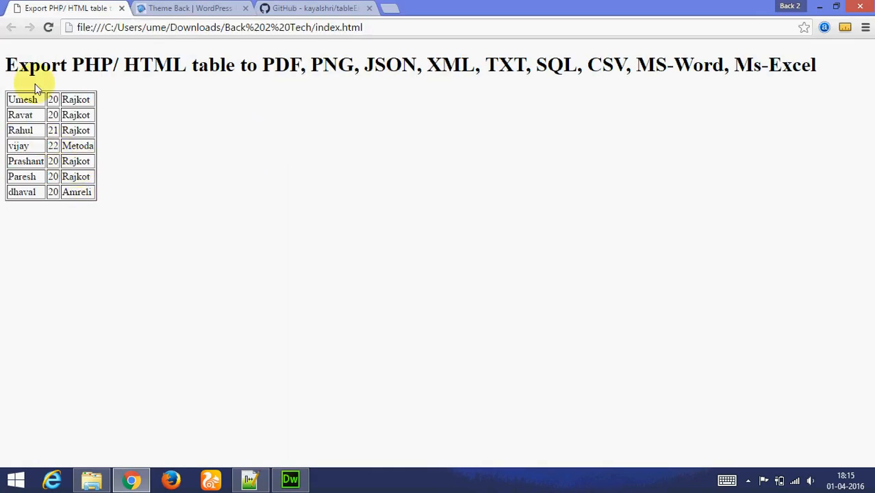
Step: Preview index.html in Chrome showing the heading and the bordered eight-row table
{"action": "left_click", "coordinate": [290, 479]}
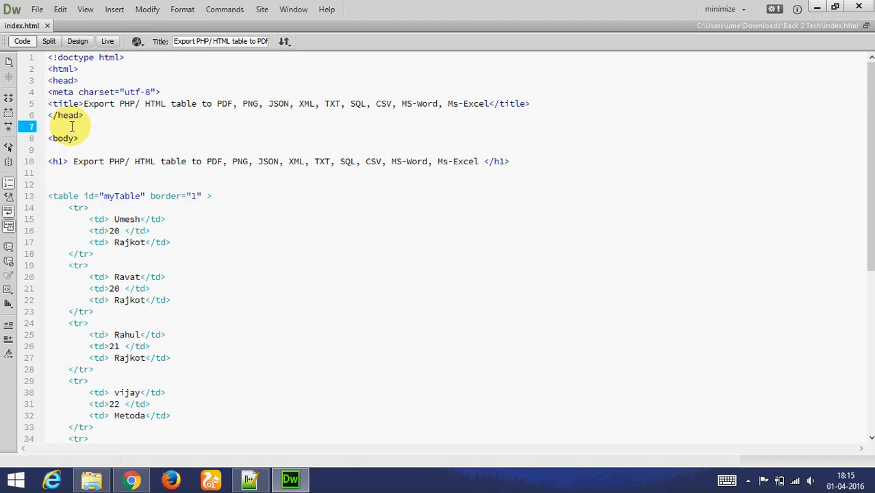
Step: Add a text/javascript script tag after the head sourcing tableExport/jquery.js
{"action": "key", "text": "enter"}
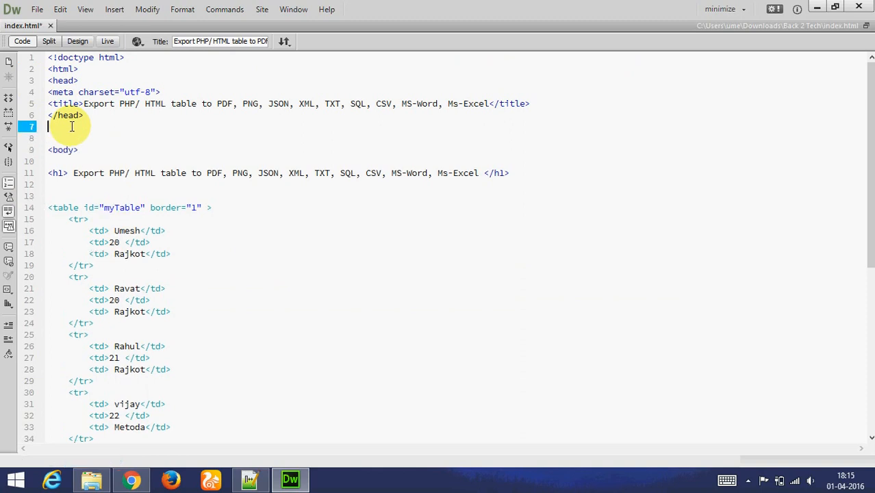
{"action": "type", "text": "<sc"}
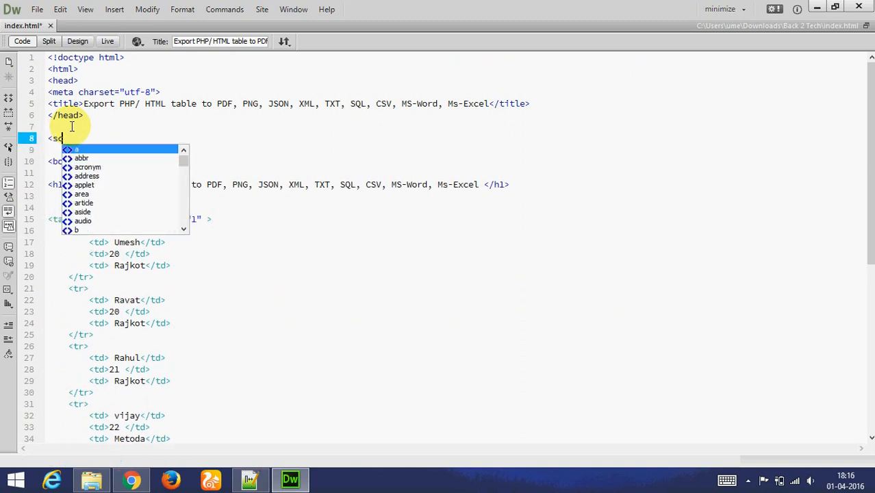
{"action": "type", "text": "cript"}
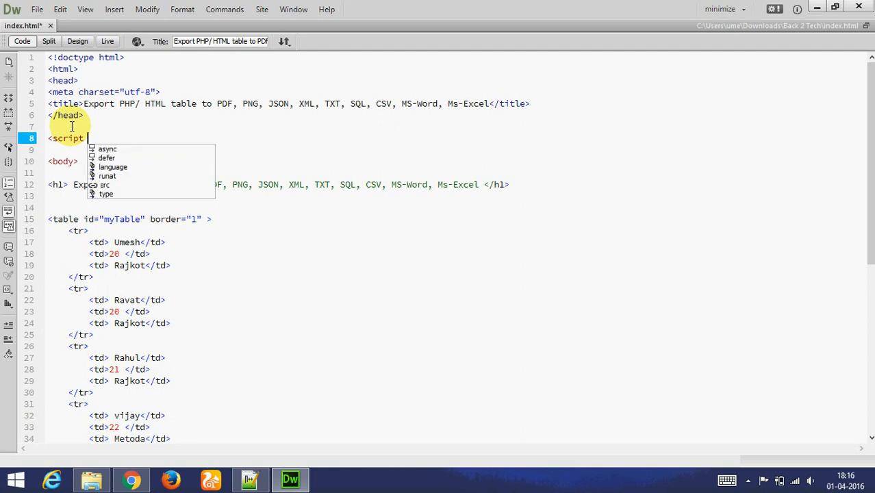
{"action": "type", "text": "type=\"text/javascript\" src=\""}
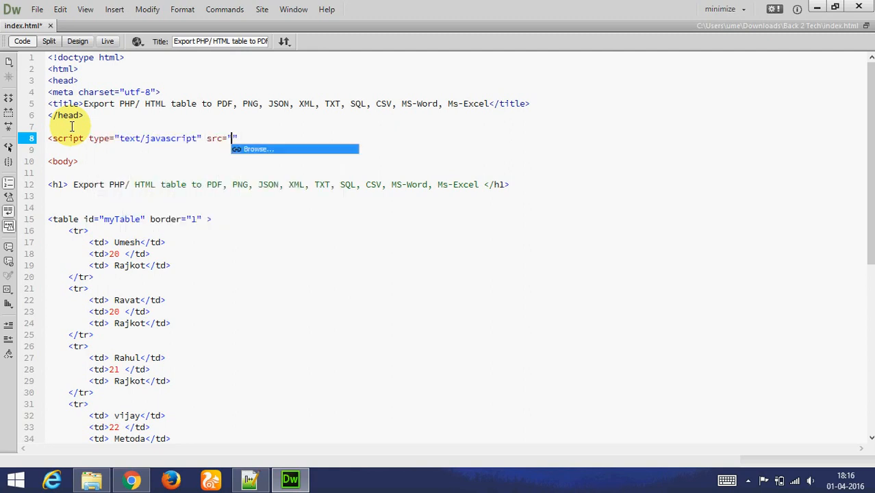
{"action": "left_click", "coordinate": [257, 148]}
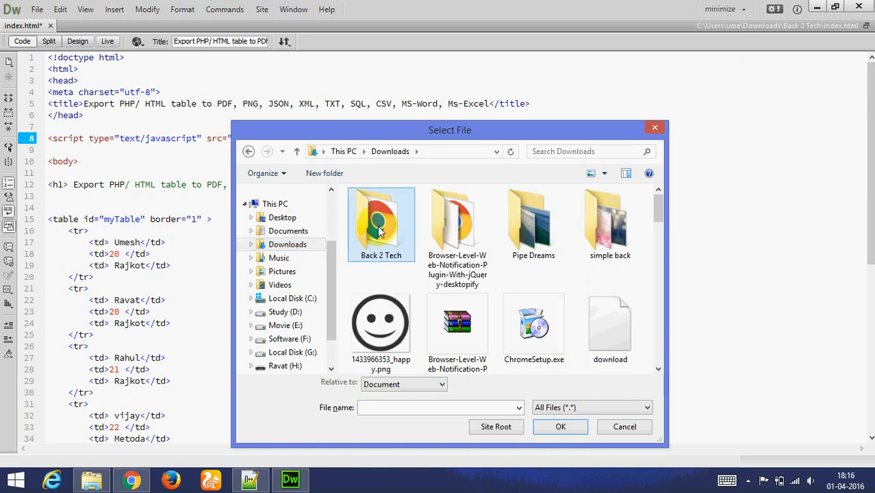
{"action": "double_click", "coordinate": [381, 219]}
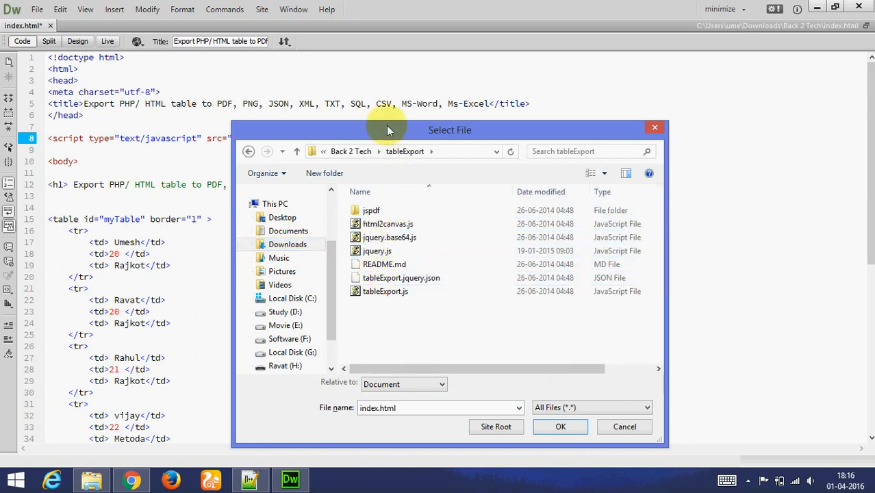
{"action": "left_click", "coordinate": [377, 251]}
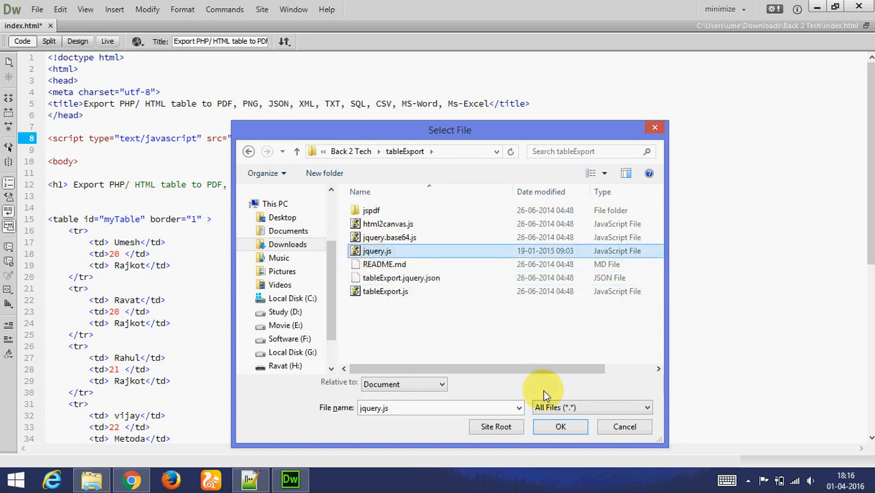
{"action": "left_click", "coordinate": [560, 427]}
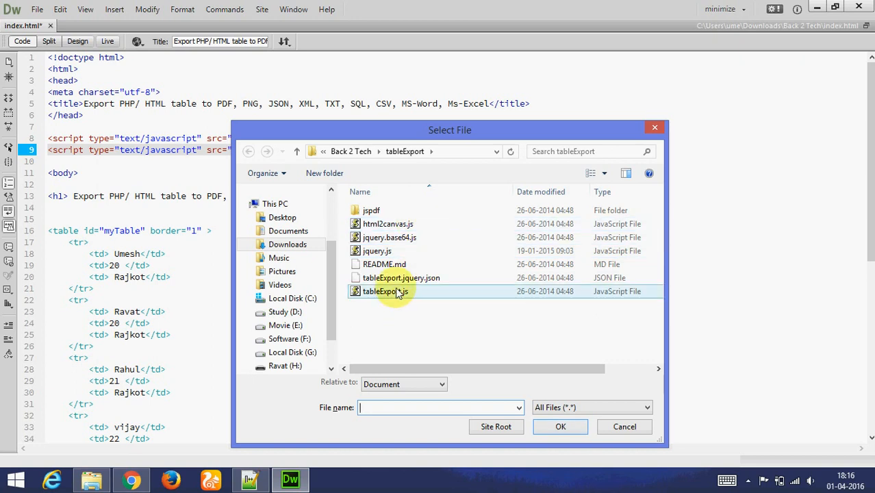
Step: Add script tags sourcing tableExport/tableExport.js and tableExport/jquery.base64.js
{"action": "left_click", "coordinate": [560, 428]}
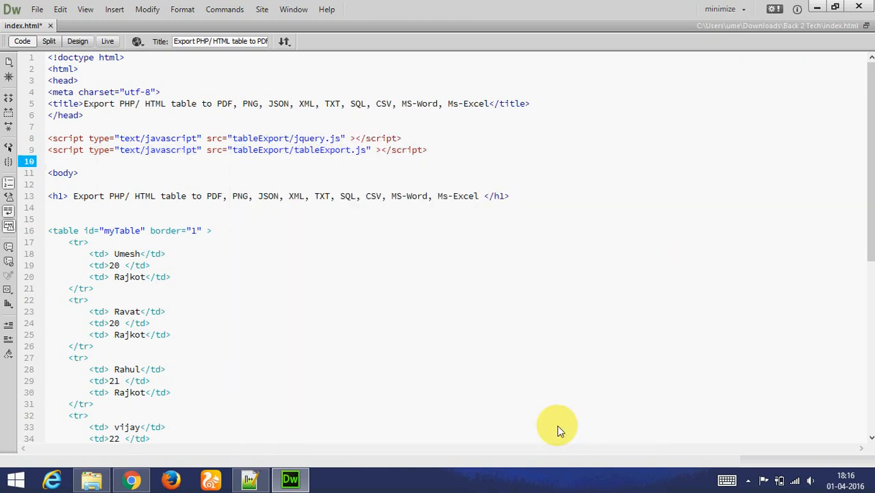
{"action": "type", "text": "<script type=\"text/javascript\" src=\"tableExport/jquery.js\" ></script>"}
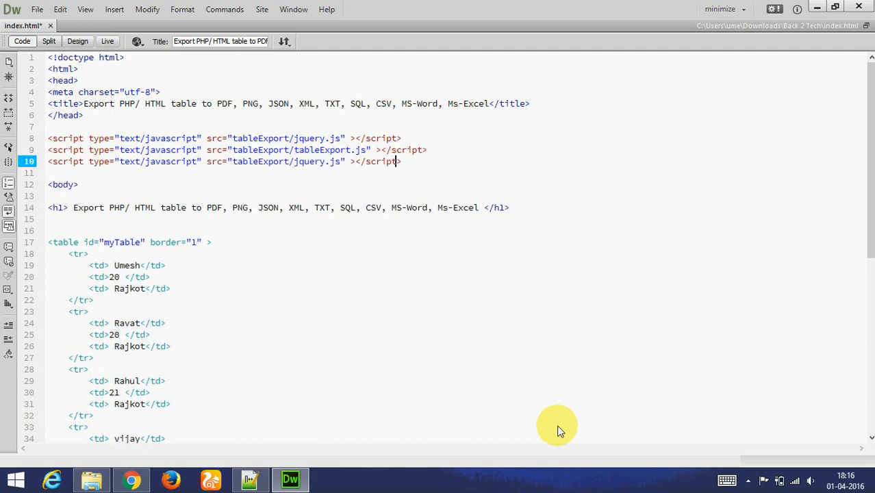
{"action": "double_click", "coordinate": [315, 162]}
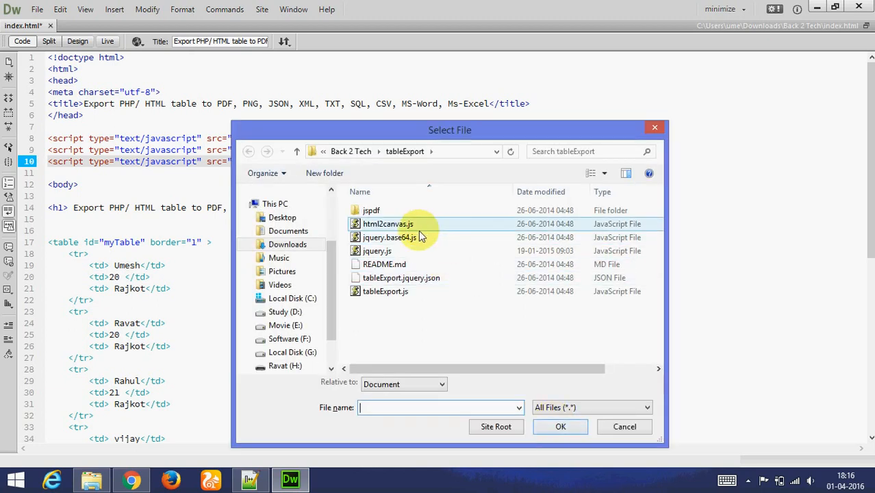
{"action": "left_click", "coordinate": [389, 237]}
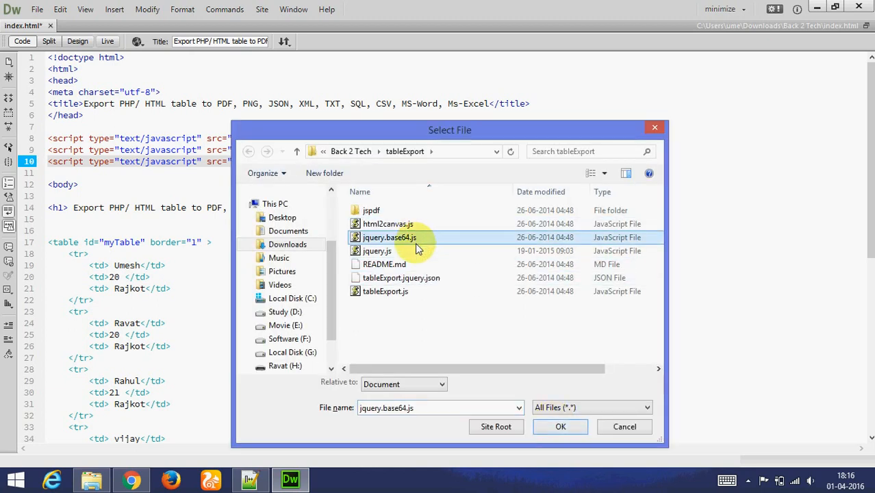
{"action": "left_click", "coordinate": [559, 427]}
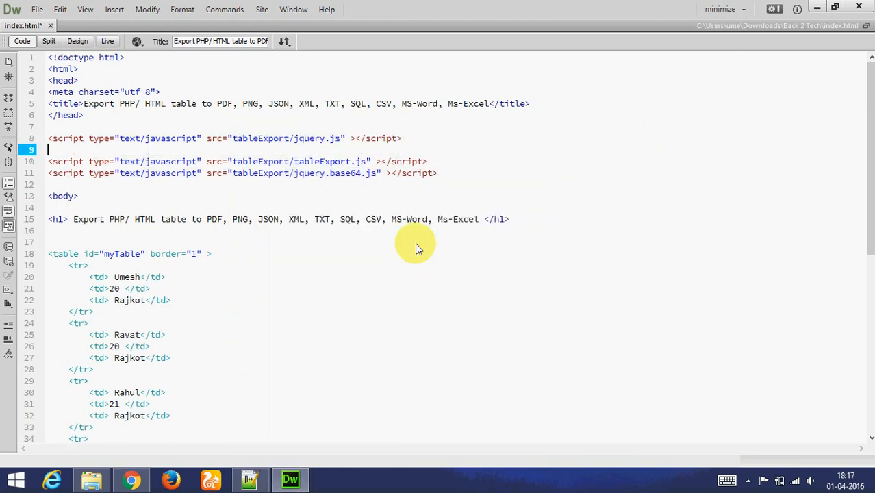
Step: Comment the scripts as needed for any conversion and link tableExport/html2canvas.js
{"action": "type", "text": "<!-- must have"}
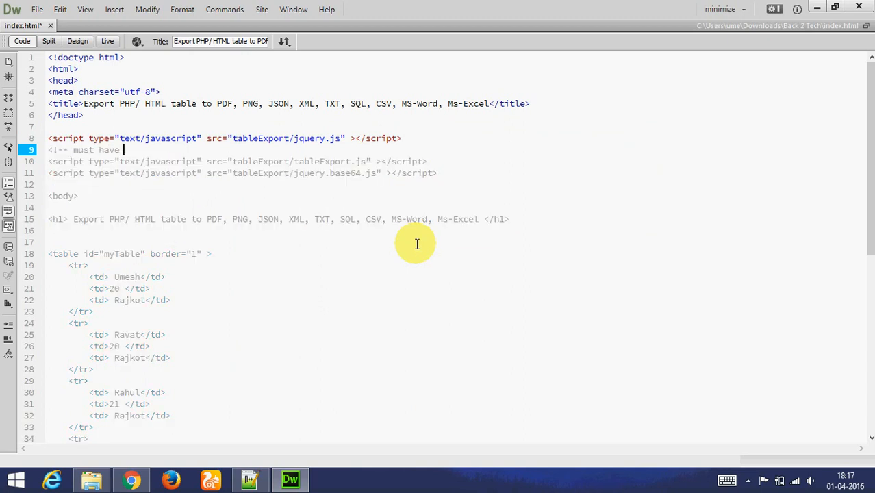
{"action": "type", "text": "for any"}
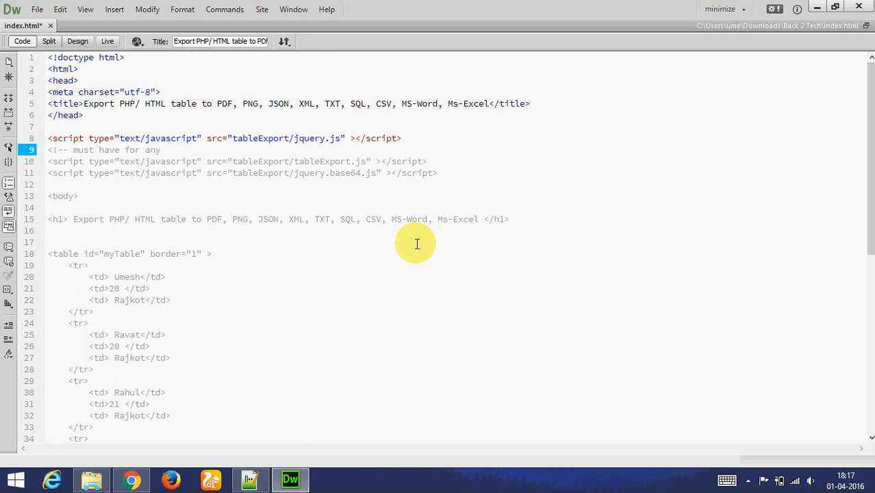
{"action": "type", "text": "covr"}
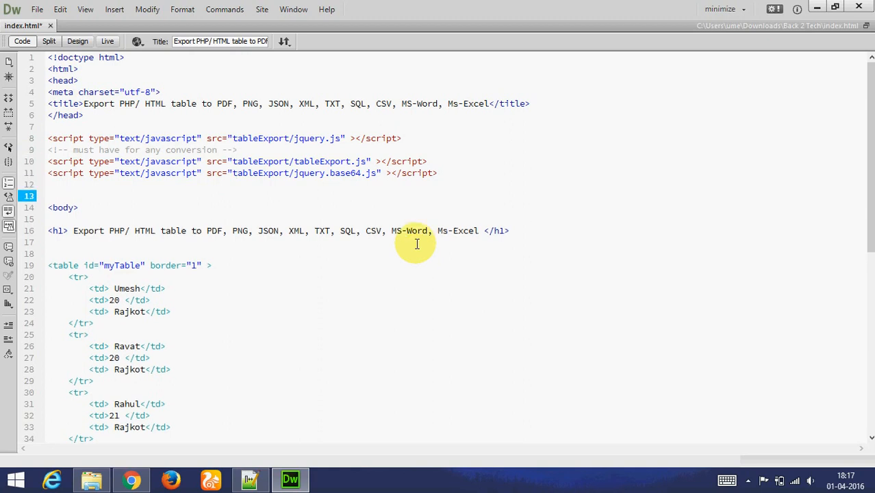
{"action": "type", "text": "<script type=\"text/javascript\" src=\"tableExport/jquery.js\" ></script>"}
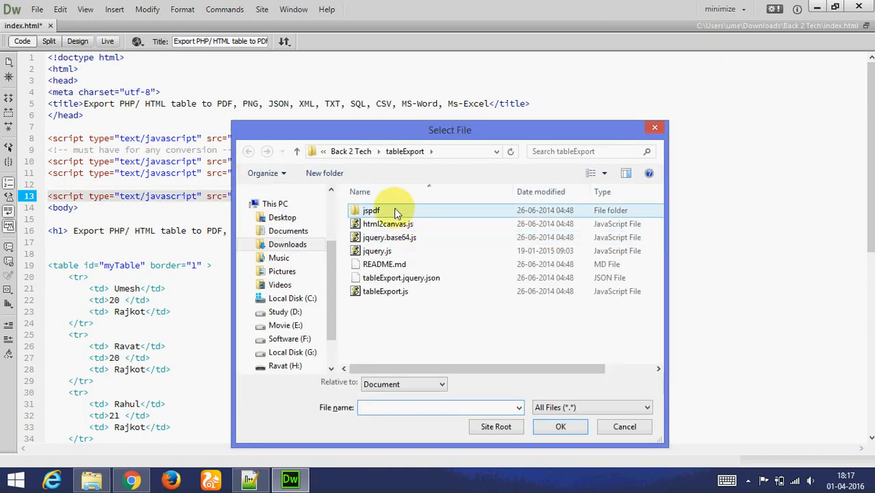
{"action": "left_click", "coordinate": [387, 224]}
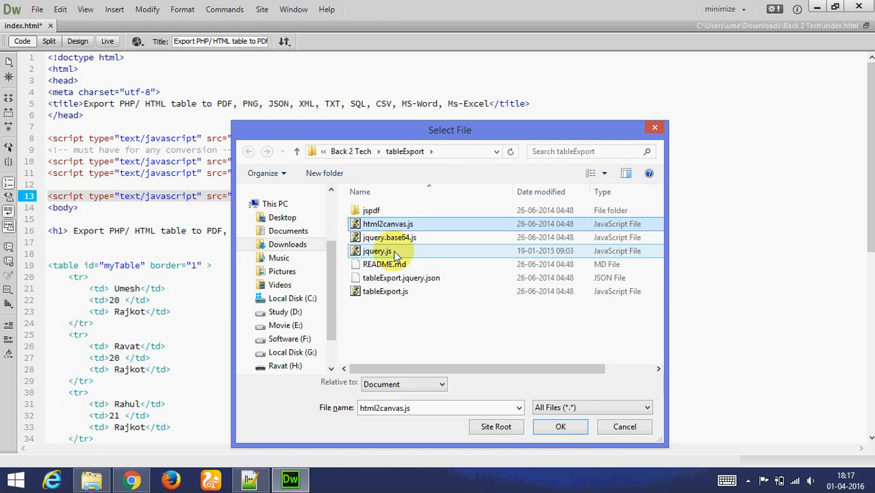
{"action": "left_click", "coordinate": [560, 427]}
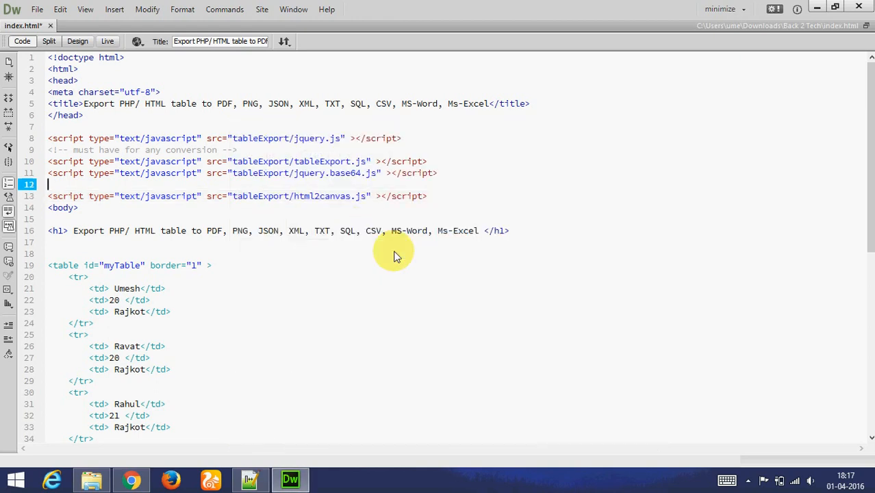
Step: Add a 'for export as png' comment above the html2canvas.js script
{"action": "type", "text": "<!-- for"}
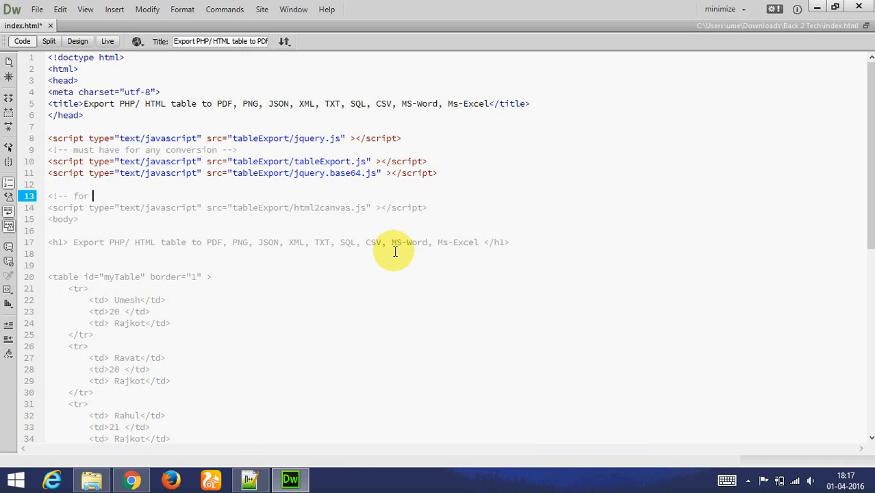
{"action": "type", "text": "export"}
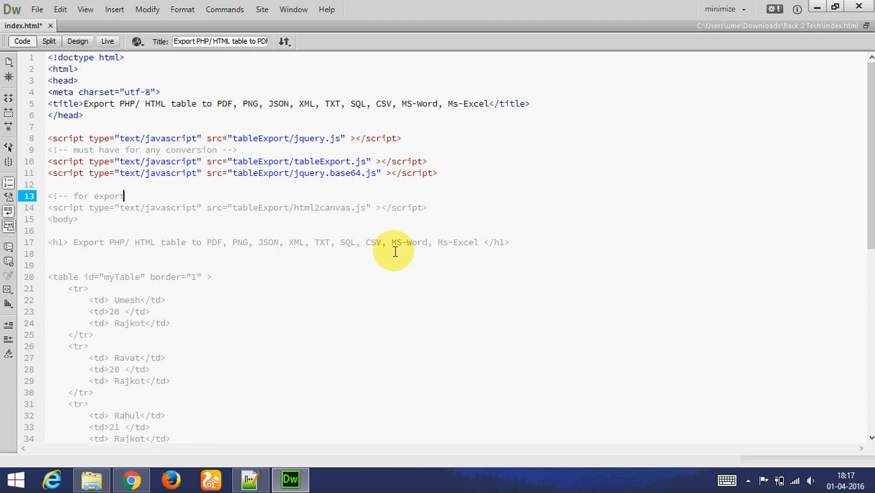
{"action": "type", "text": "as pr"}
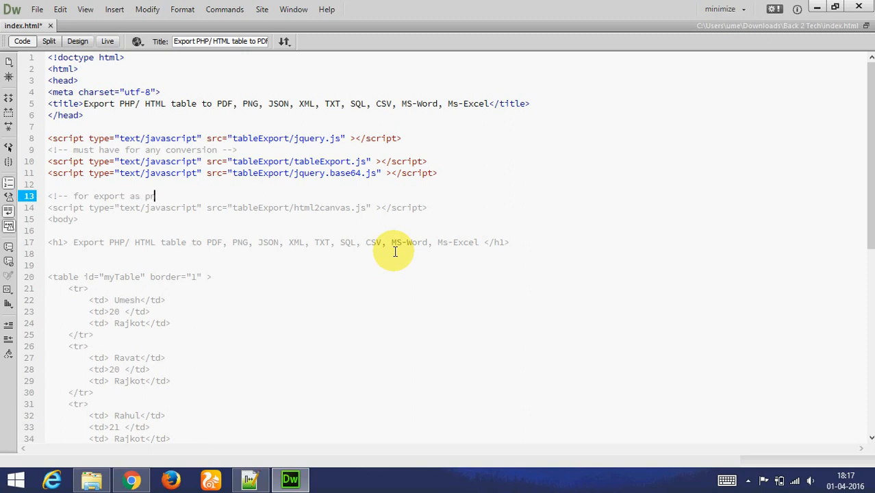
{"action": "type", "text": "ng -->"}
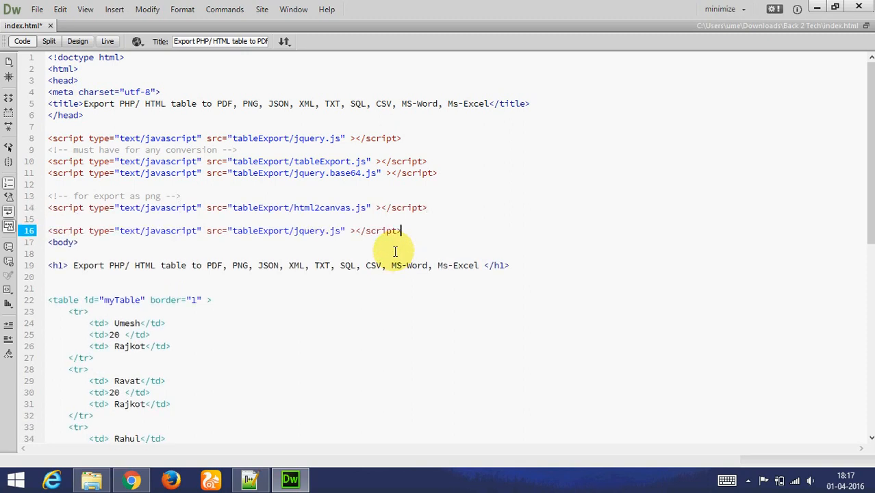
Step: Replace a duplicated script's source with jspdf.js under the 'for pdf' comment
{"action": "double_click", "coordinate": [284, 230]}
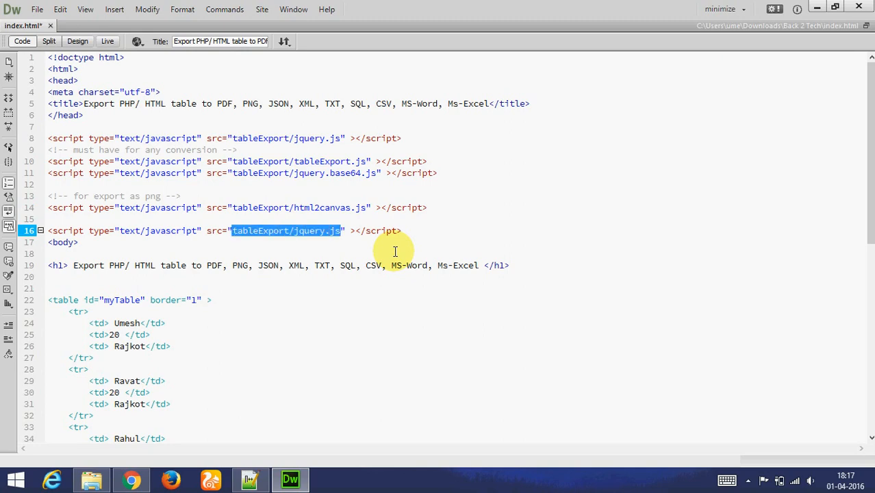
{"action": "key", "text": "Delete"}
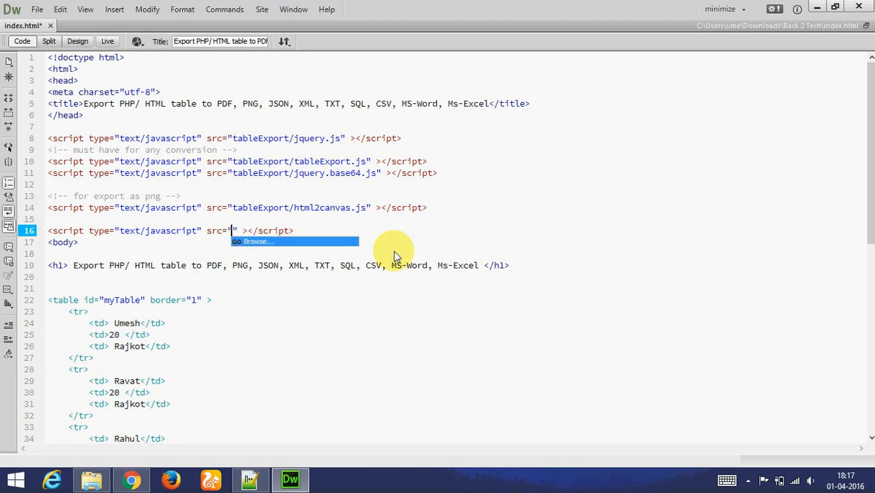
{"action": "left_click", "coordinate": [258, 241]}
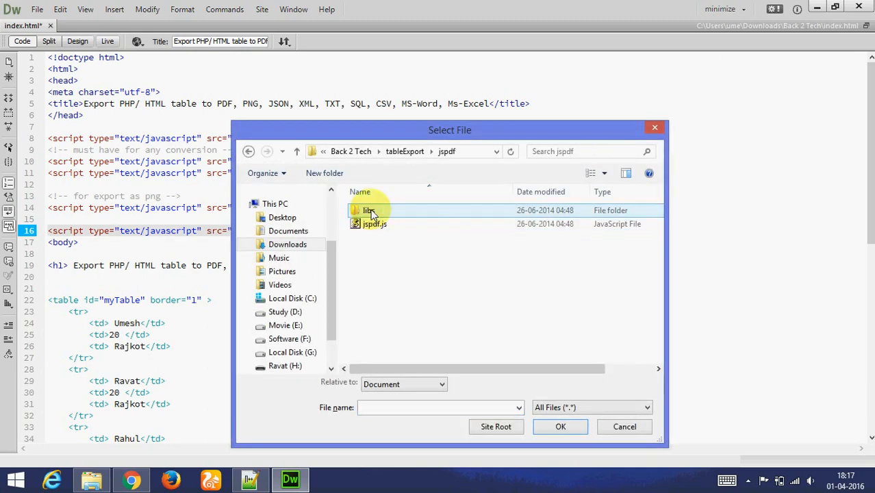
{"action": "double_click", "coordinate": [369, 211]}
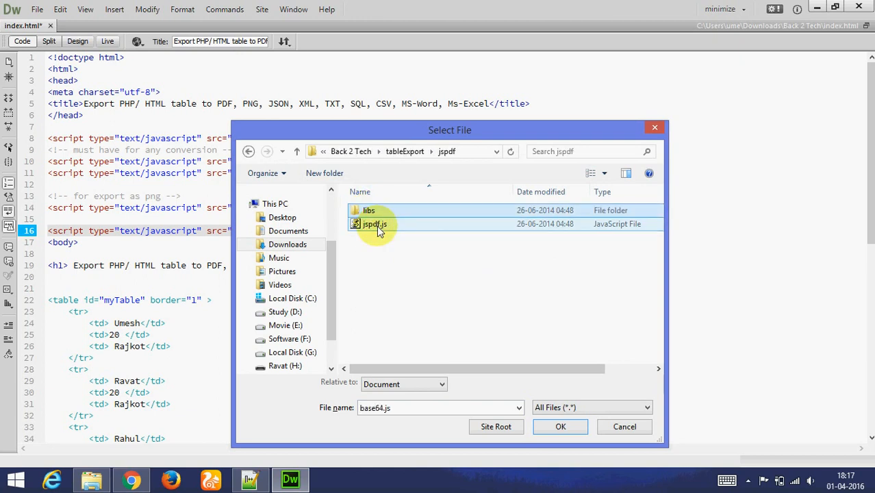
{"action": "left_click", "coordinate": [560, 427]}
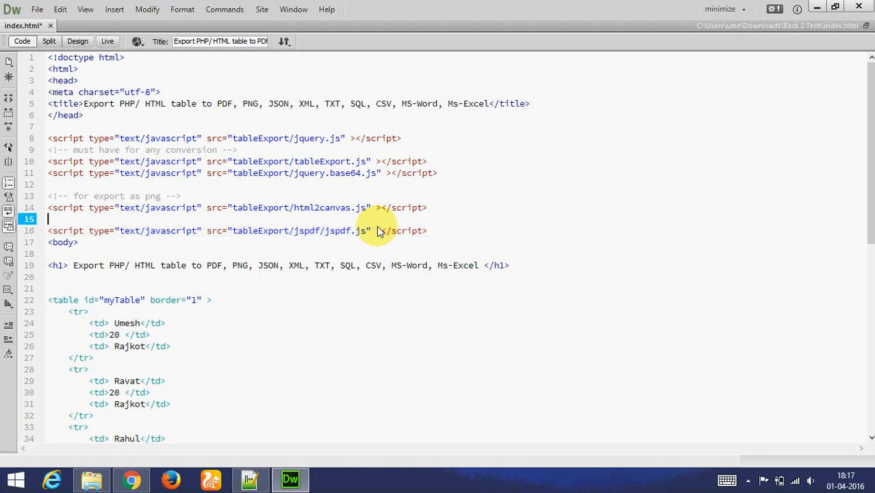
Step: Point the next two duplicated scripts at libs/sprintf.js and libs/base64.js
{"action": "type", "text": "<"}
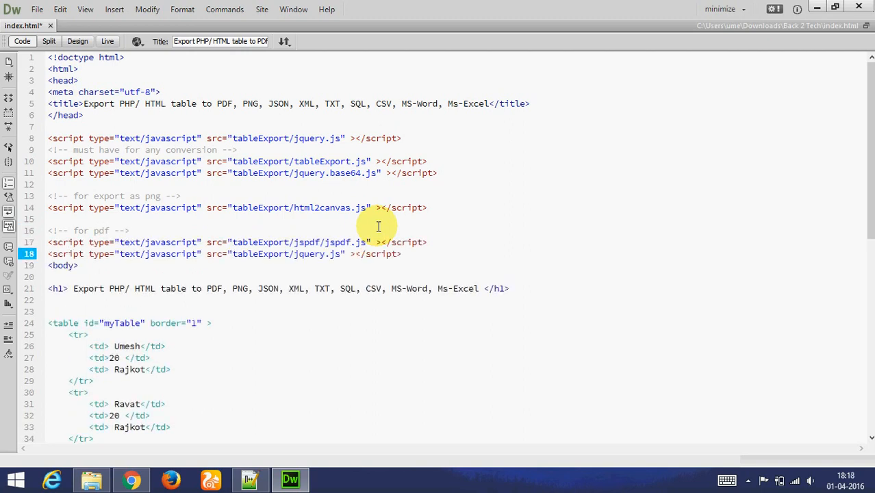
{"action": "double_click", "coordinate": [284, 254]}
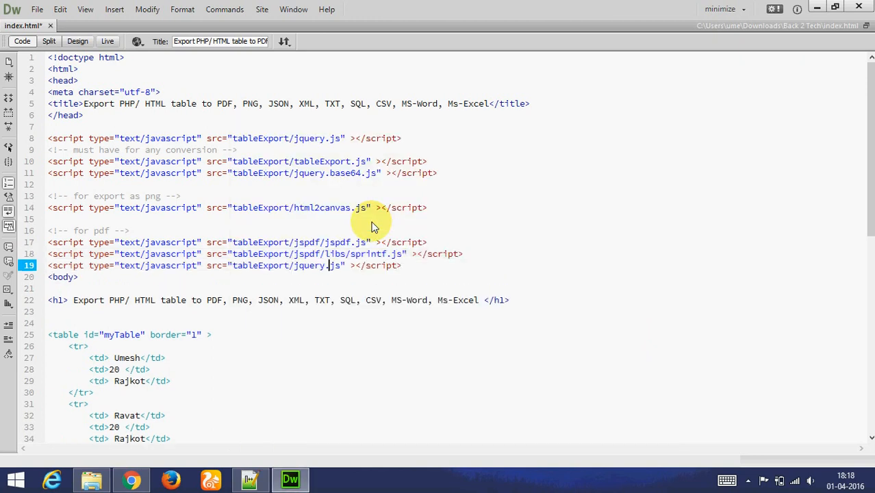
{"action": "double_click", "coordinate": [315, 265]}
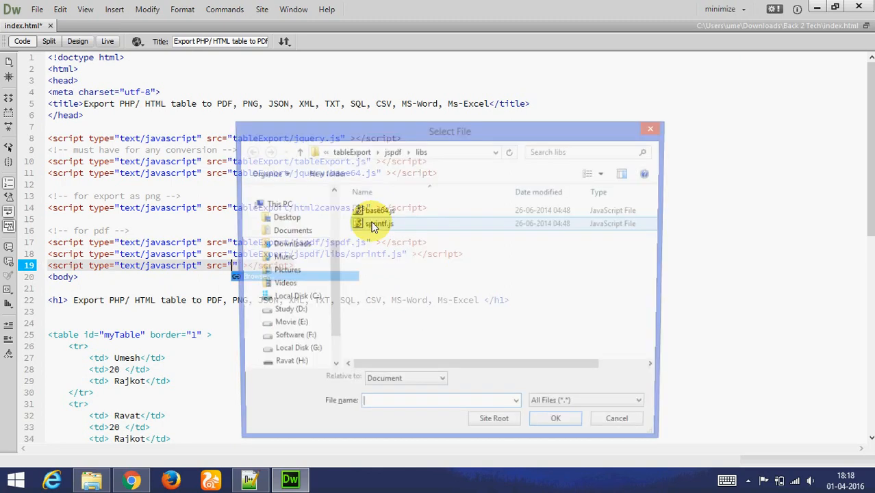
{"action": "left_click", "coordinate": [556, 417]}
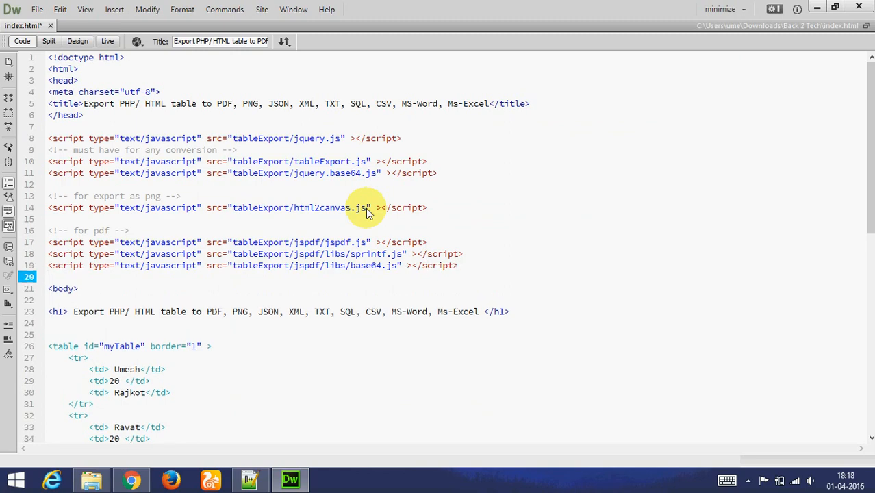
{"action": "key", "text": "alt+tab"}
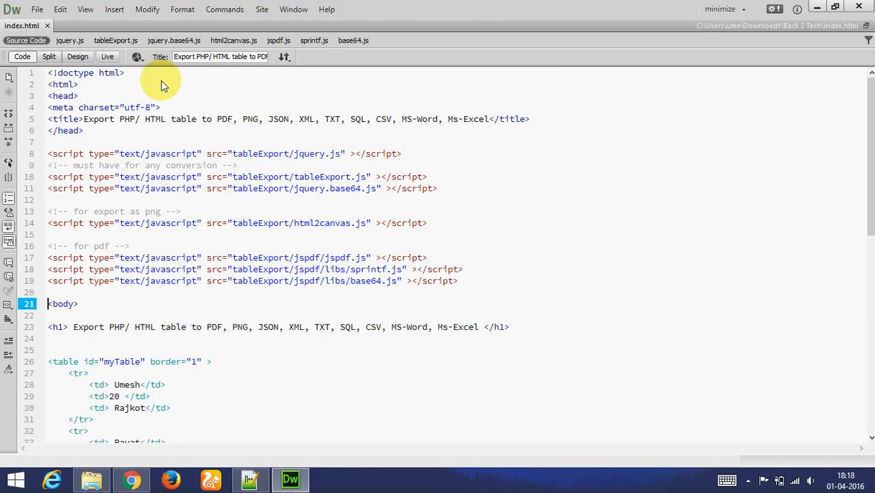
Step: Add a button with id pdf labelled 'Export as Pdf' below the h1
{"action": "scroll", "scroll_direction": "down", "scroll_amount": 3}
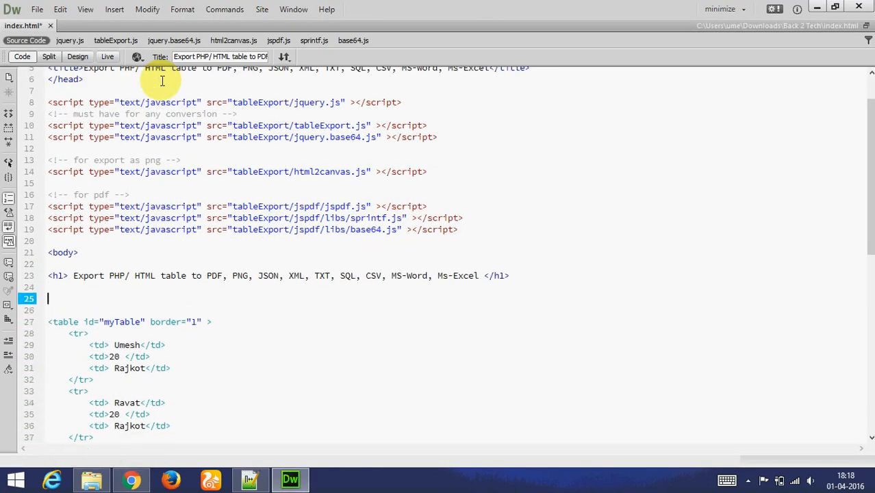
{"action": "type", "text": "<button"}
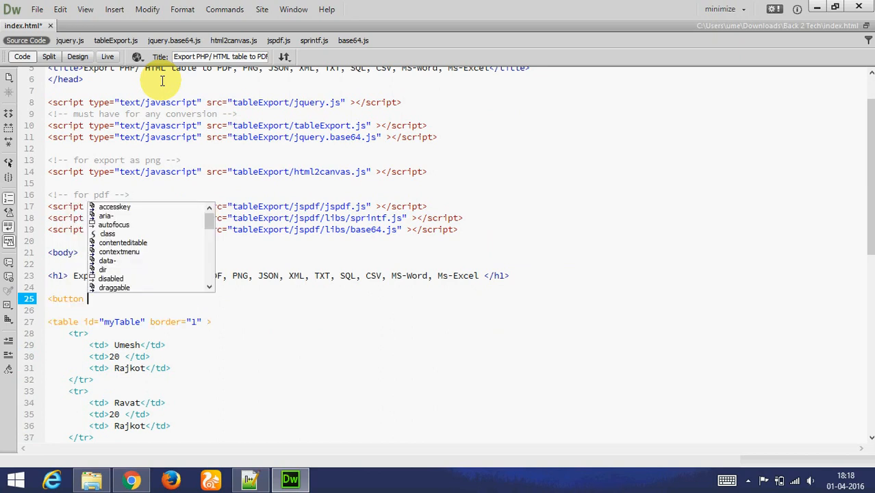
{"action": "type", "text": "id=\"\""}
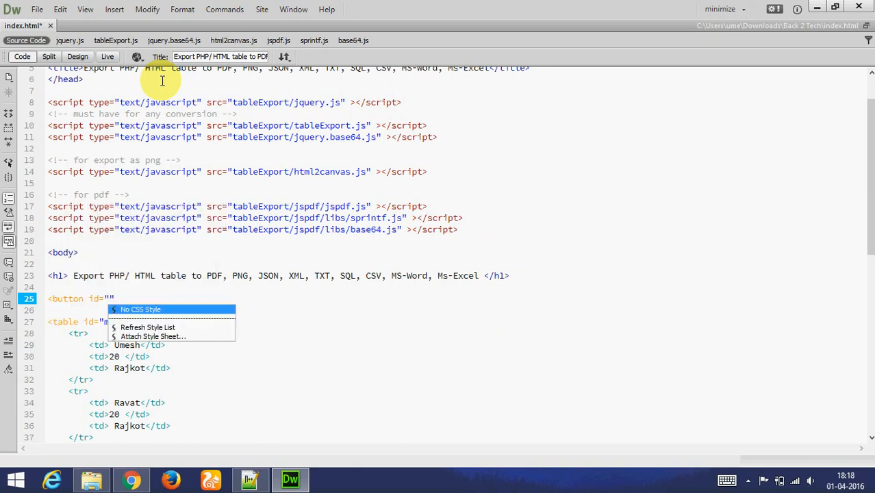
{"action": "type", "text": "pdf"}
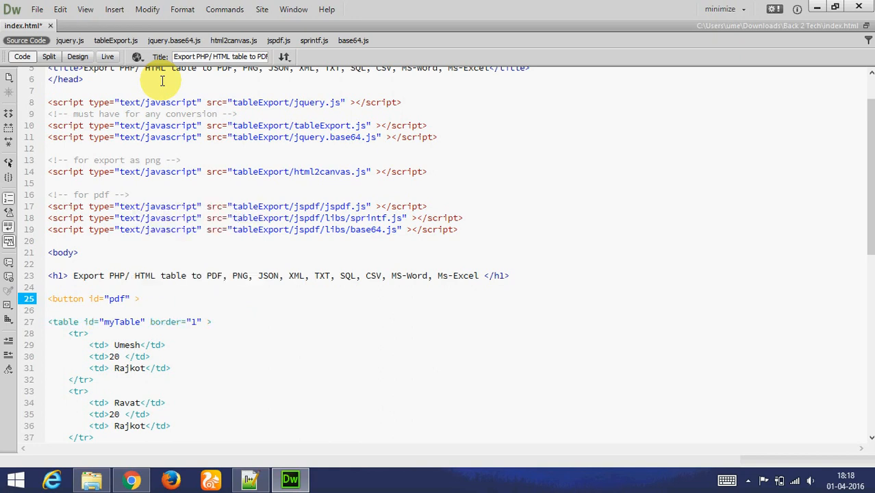
{"action": "type", "text": "Exp"}
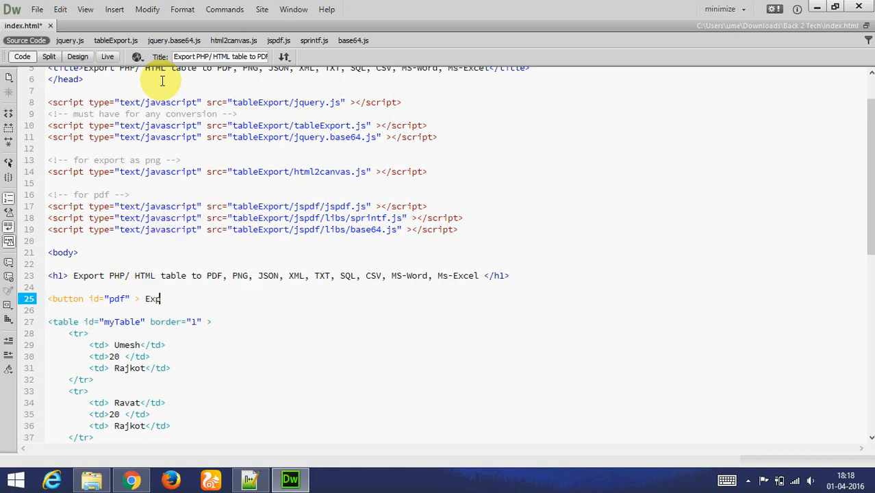
{"action": "type", "text": "port as Pdf </button>"}
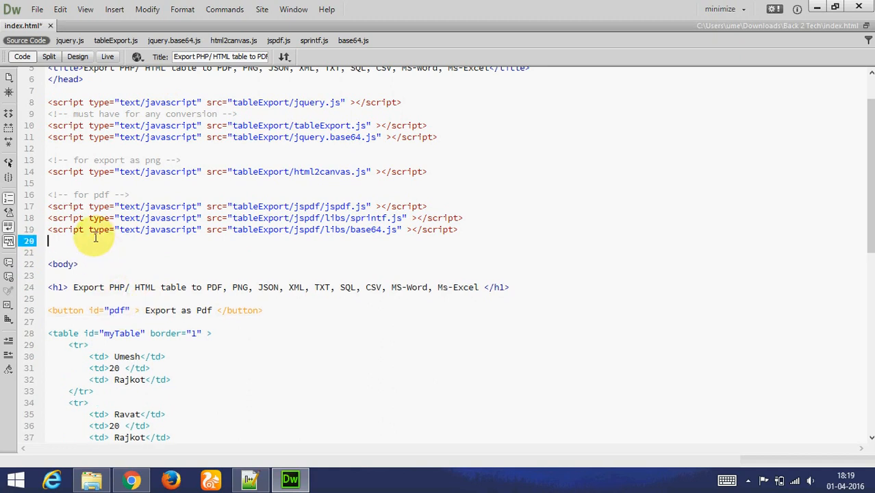
Step: Start a <script type="text/javascript"> block below the pdf includes, dismissing the src file picker
{"action": "type", "text": "<sc"}
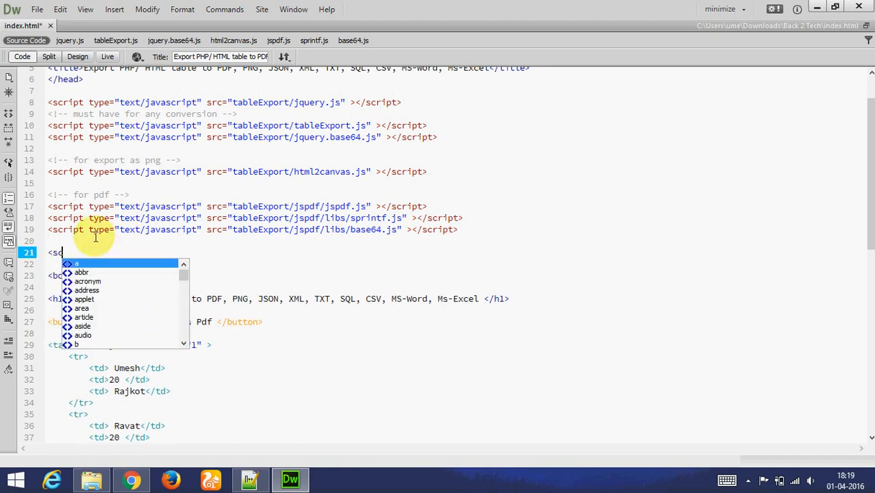
{"action": "type", "text": "cript"}
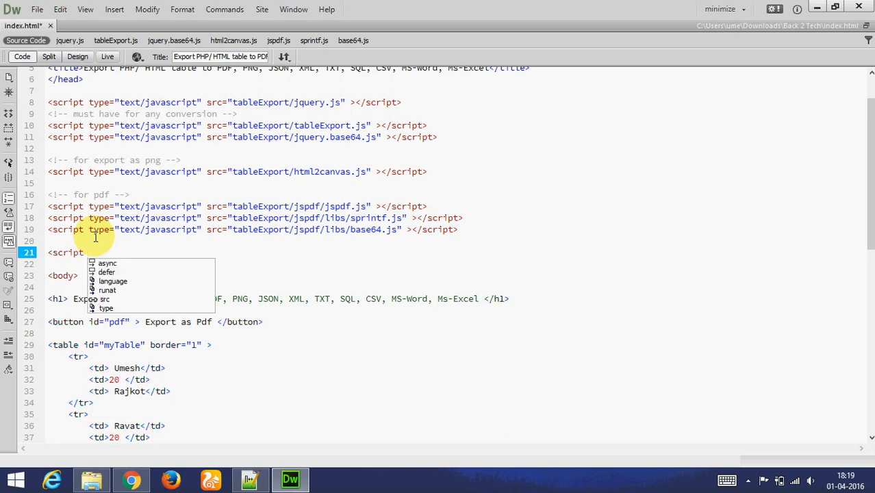
{"action": "type", "text": "src=\"\""}
{"action": "type", "text": "j"}
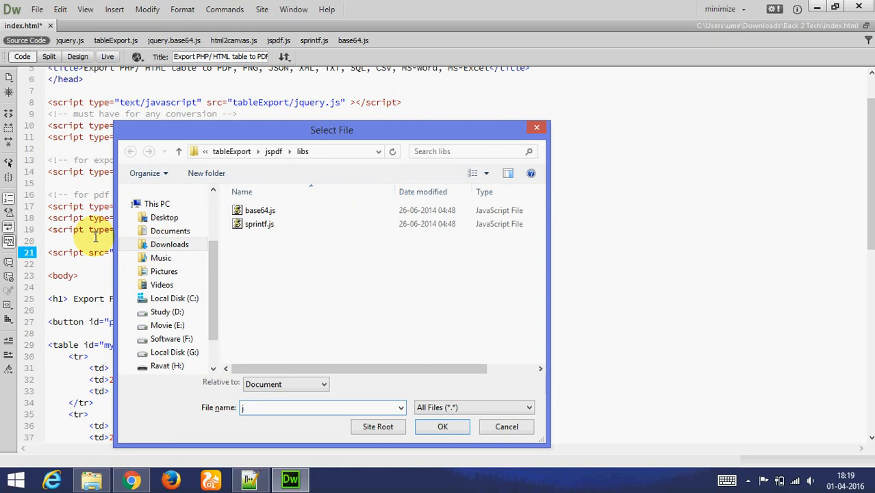
{"action": "left_click", "coordinate": [507, 427]}
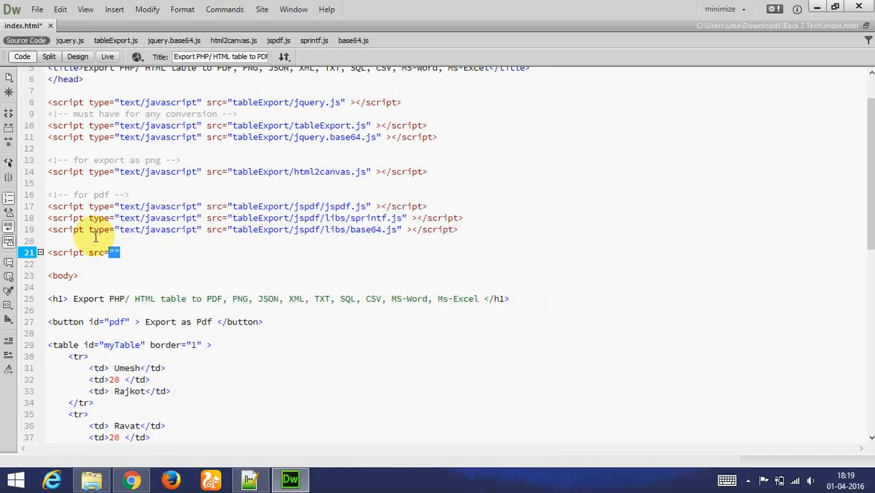
{"action": "type", "text": "type"}
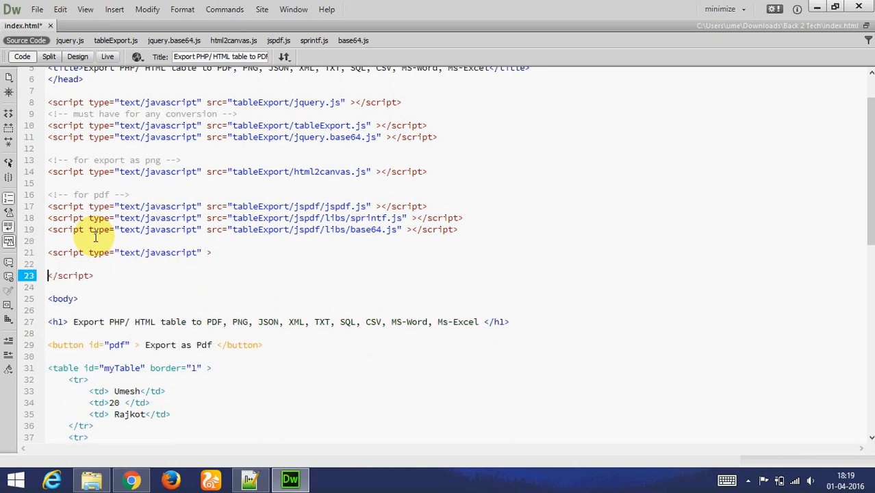
Step: Write $(document).ready with a $("#pdf").click(function(e){ }) handler, beginning a $("# call inside
{"action": "type", "text": "$("}
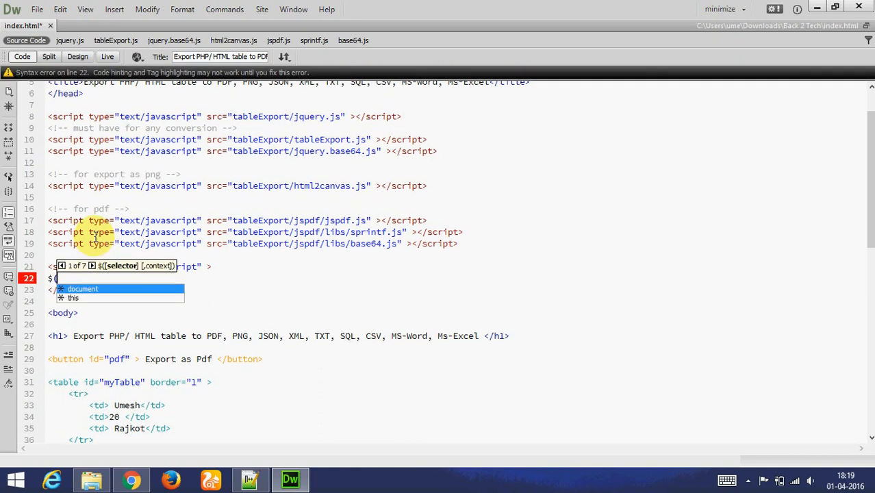
{"action": "type", "text": "document).ready(function(e) {"}
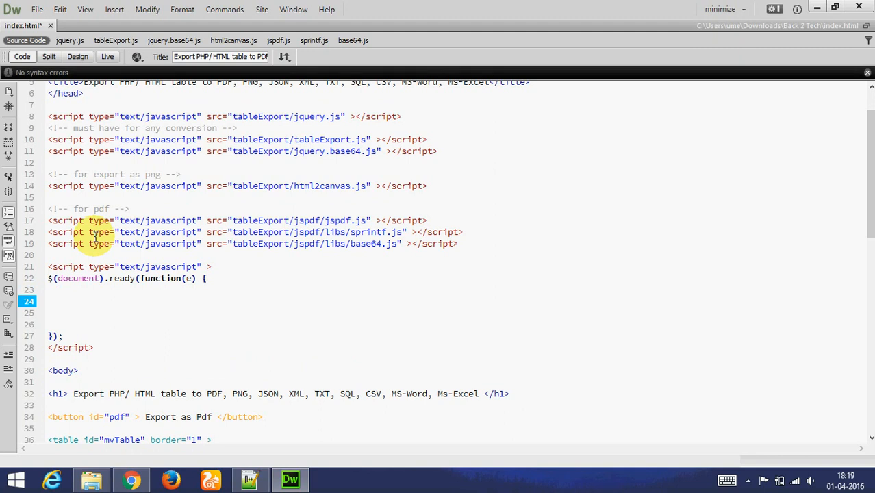
{"action": "type", "text": "$("}
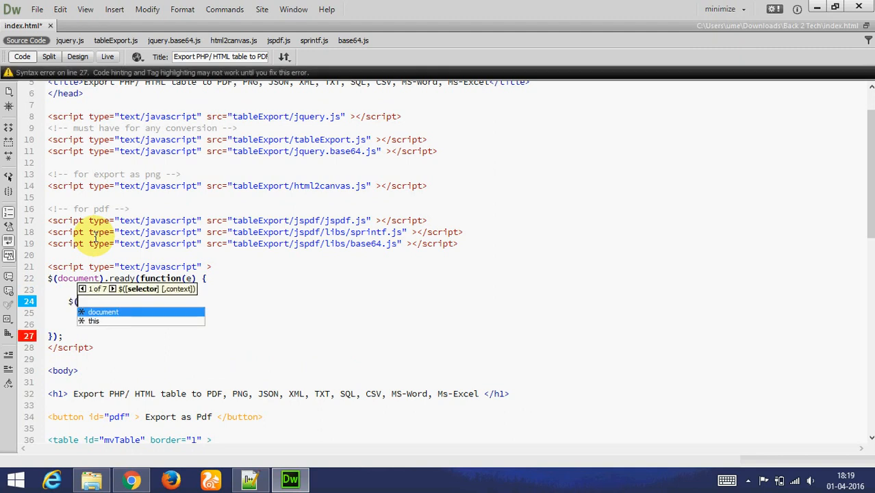
{"action": "type", "text": "\"#"}
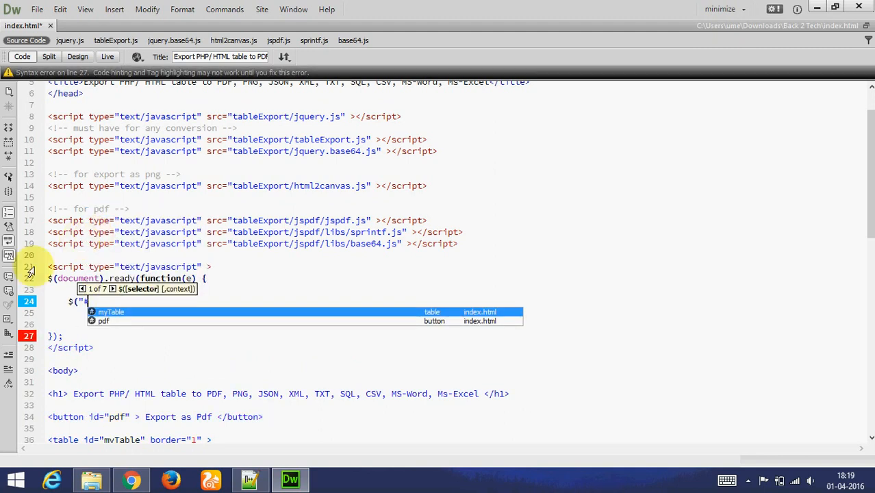
{"action": "type", "text": "pdf"}
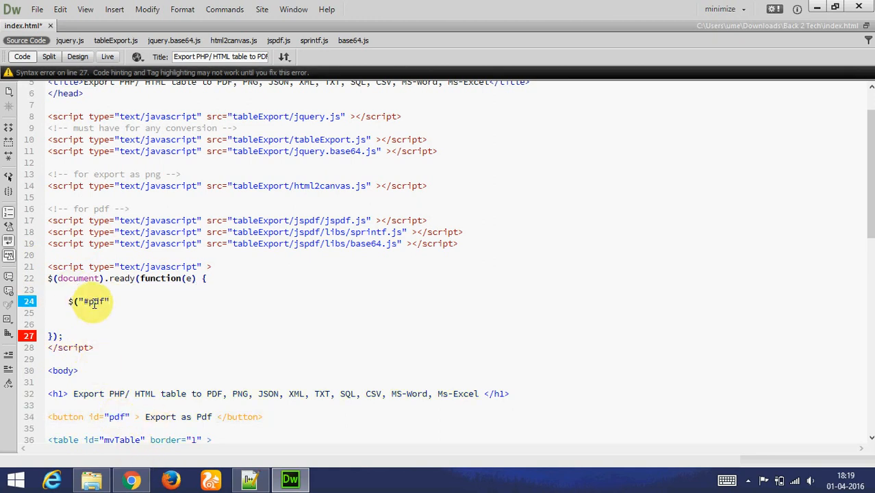
{"action": "type", "text": ".click(function(e) {"}
{"action": "type", "text": "});"}
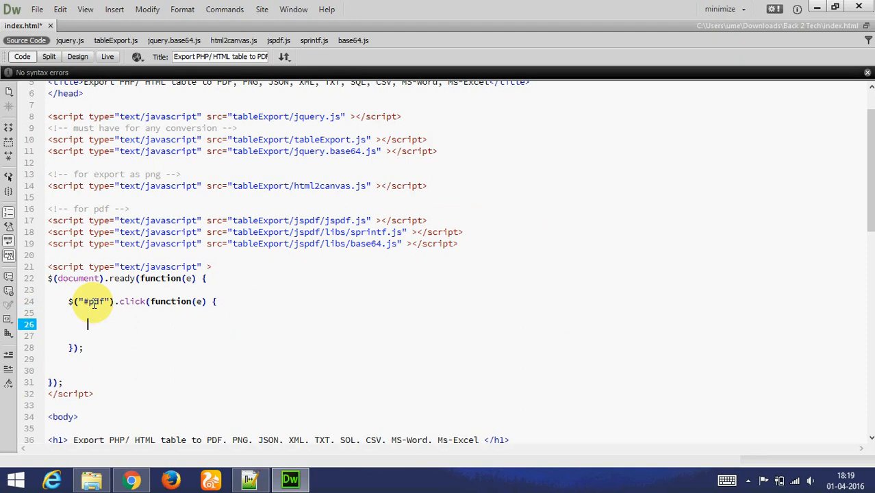
{"action": "type", "text": "$"}
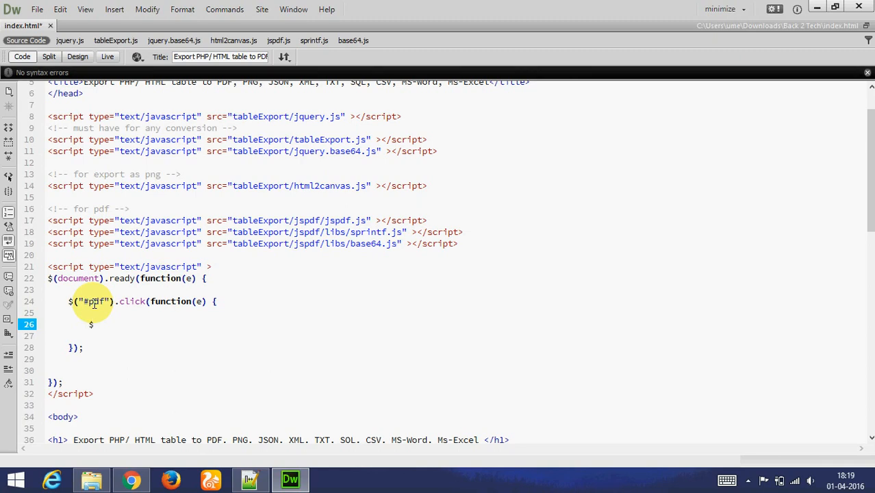
{"action": "type", "text": "$(\"#myTable\""}
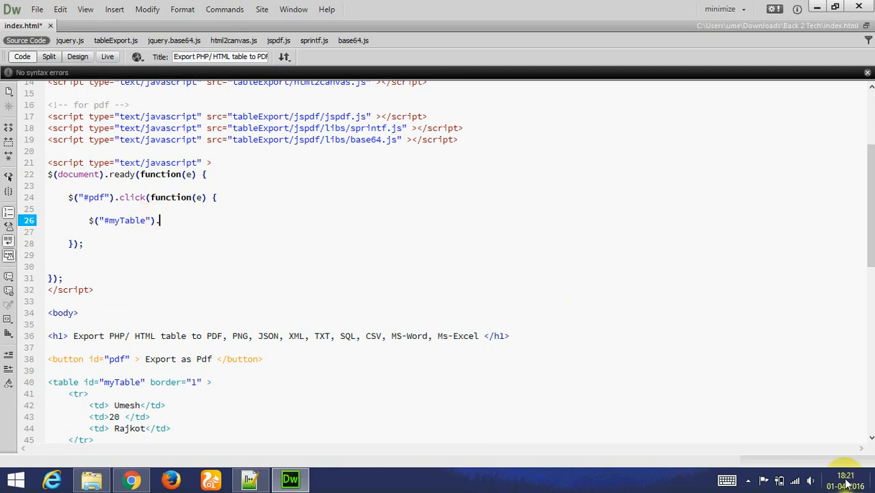
Step: Call $("#myTable").tableExport({ }) inside the #pdf click handler
{"action": "type", "text": "."}
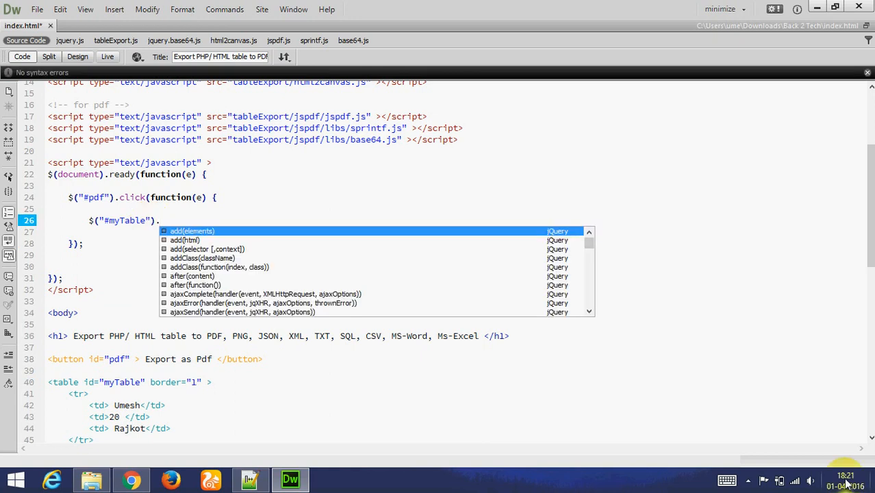
{"action": "type", "text": "tab"}
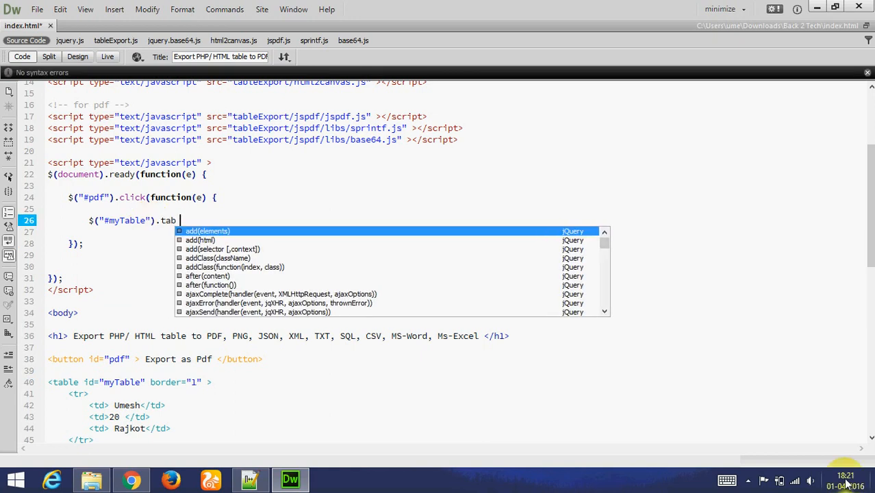
{"action": "type", "text": "le"}
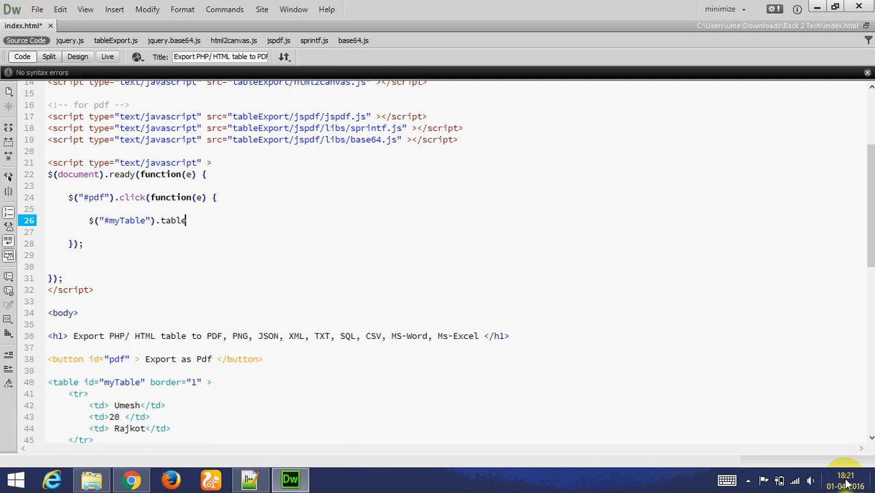
{"action": "type", "text": "Ex"}
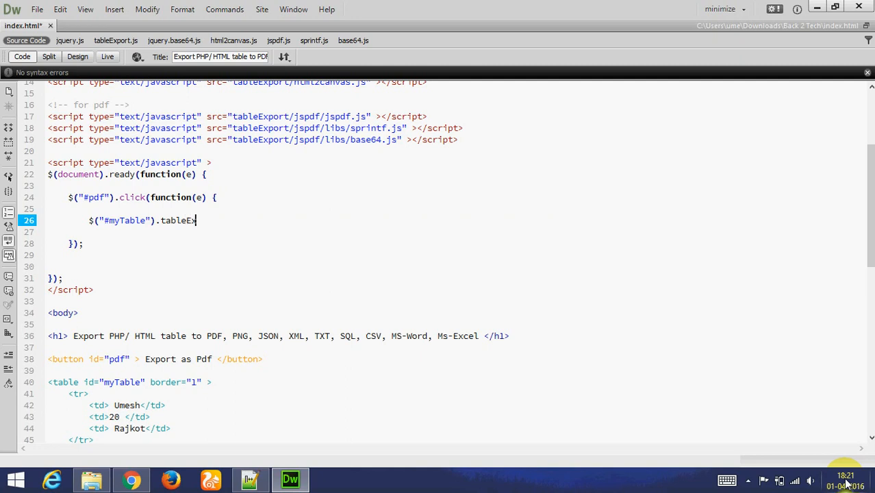
{"action": "type", "text": "port"}
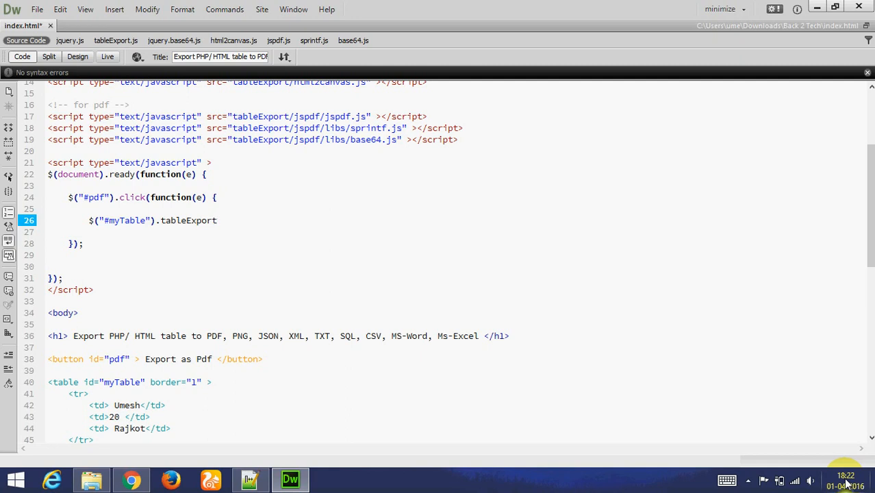
{"action": "type", "text": "()"}
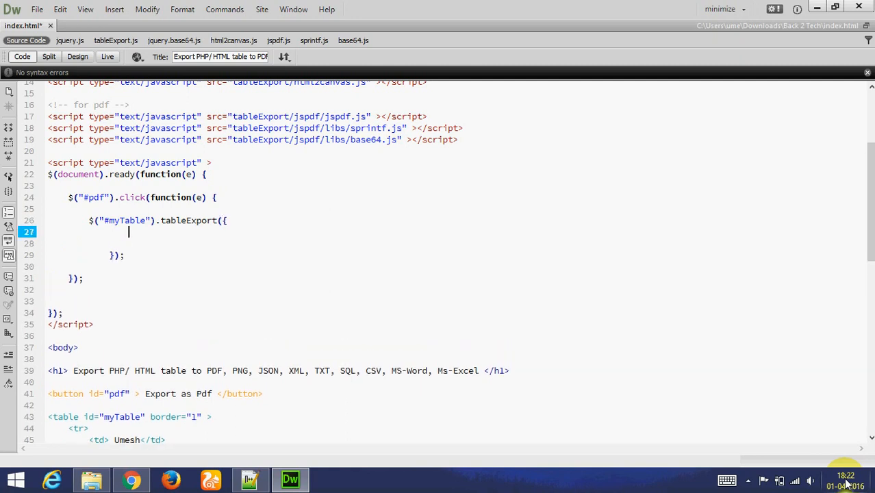
Step: Give tableExport the options type: 'pdf' and escape: 'false', then go test in the browser
{"action": "type", "text": "type: '"}
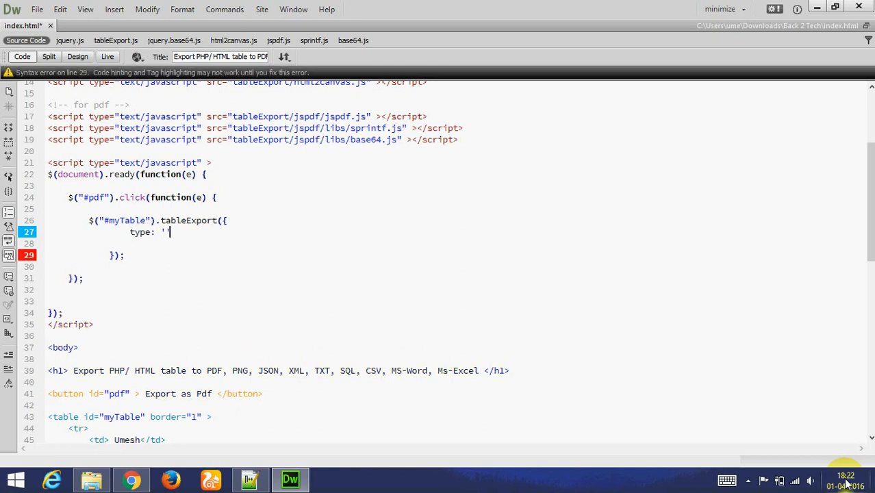
{"action": "type", "text": "pdf"}
{"action": "left_click", "coordinate": [453, 244]}
{"action": "type", "text": "ex"}
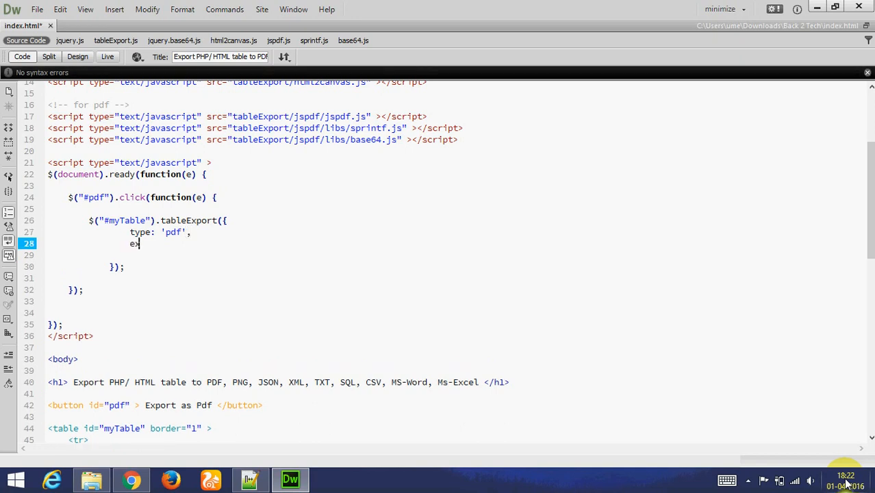
{"action": "type", "text": "scape:"}
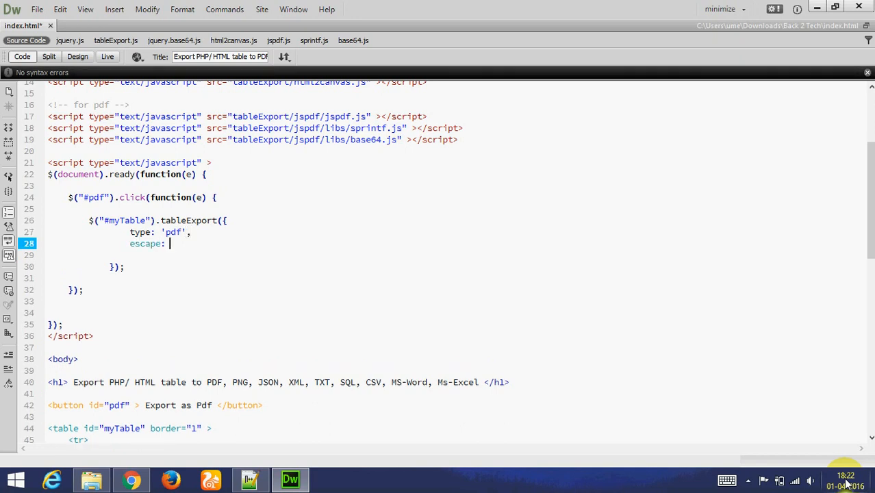
{"action": "type", "text": "''"}
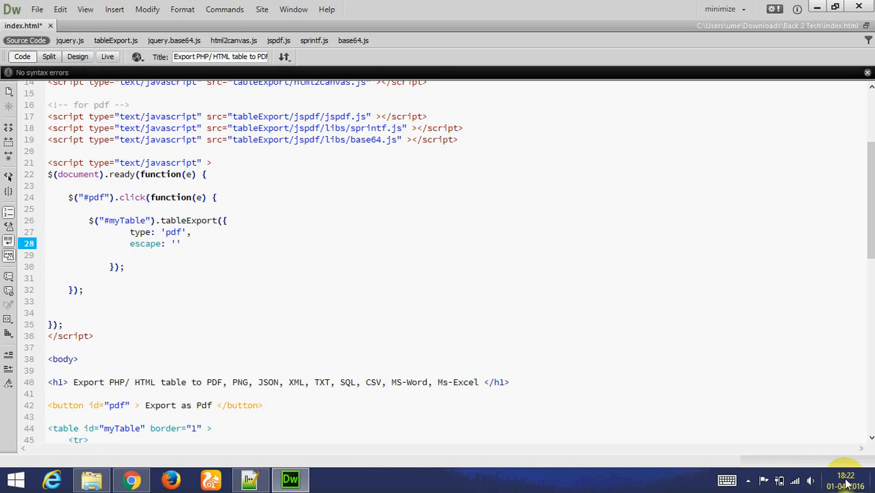
{"action": "type", "text": "fla"}
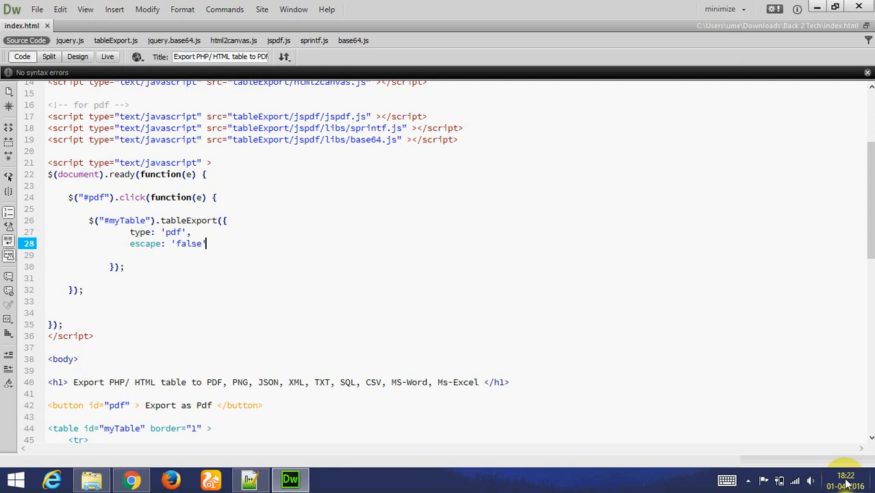
{"action": "left_click", "coordinate": [132, 479]}
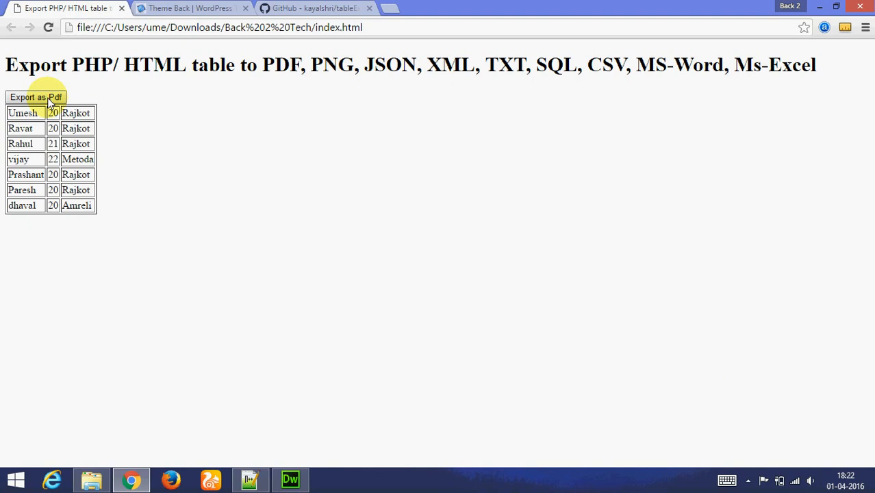
Step: Export the table as PDF in Chrome, cancel saving the generated PDF, and return to the table page
{"action": "left_click", "coordinate": [36, 96]}
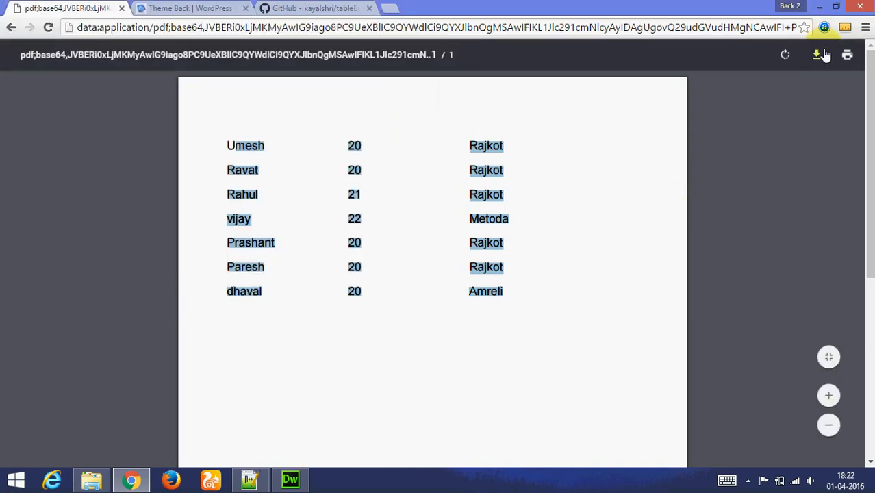
{"action": "left_click", "coordinate": [816, 55]}
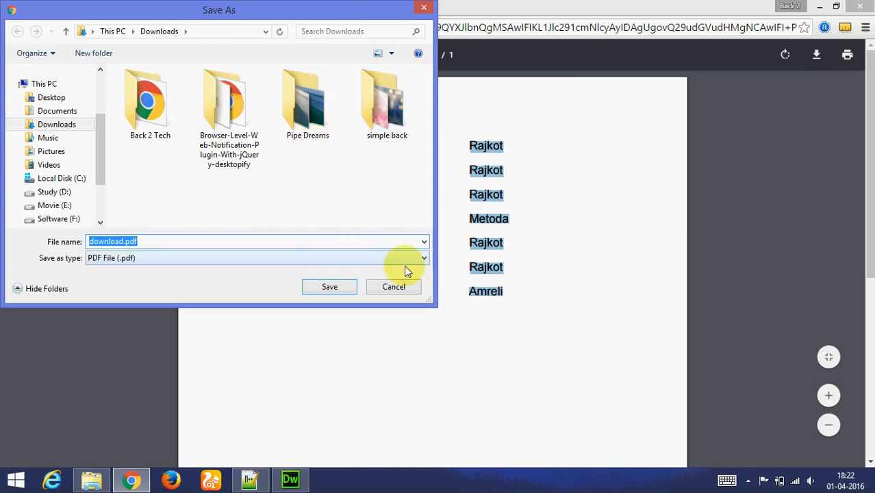
{"action": "left_click", "coordinate": [394, 286]}
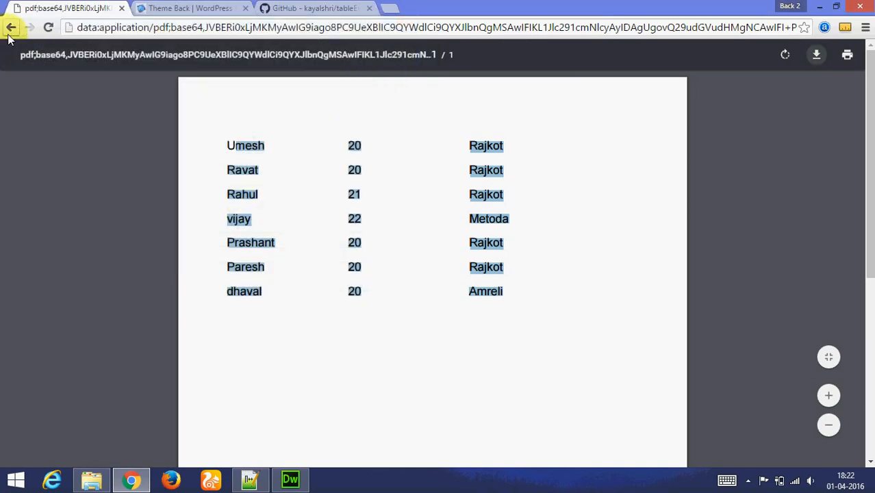
{"action": "left_click", "coordinate": [291, 479]}
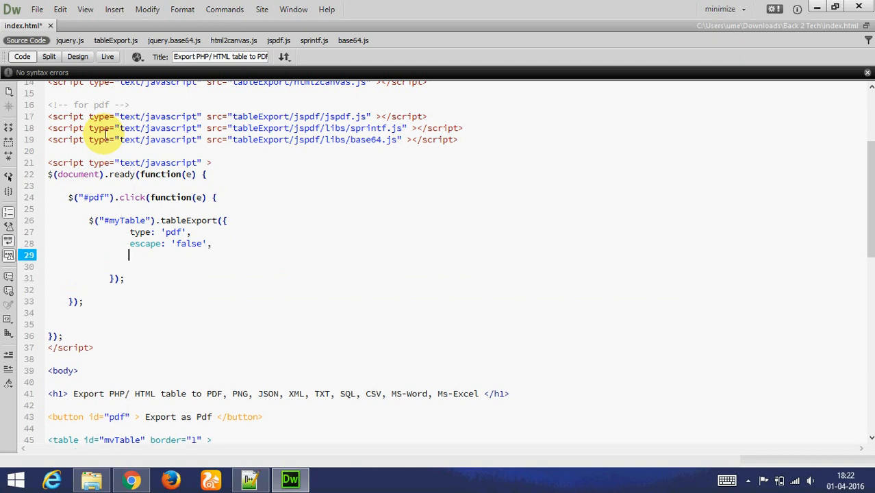
Step: Add a pdfFontSize: 20 option after escape: 'false' in the tableExport settings
{"action": "type", "text": "pdfFor"}
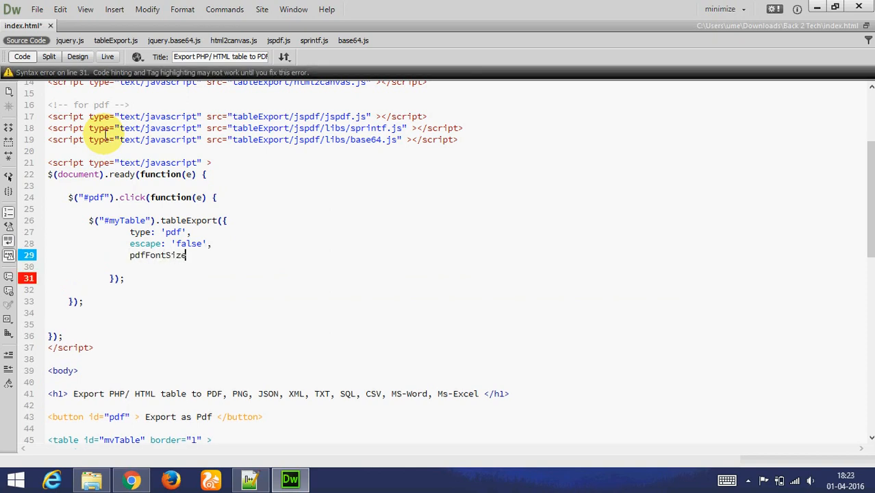
{"action": "type", "text": ": ''"}
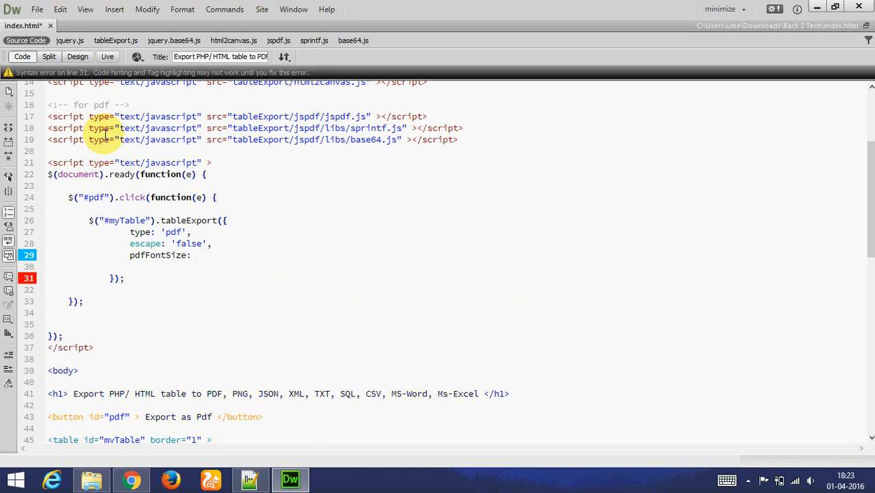
{"action": "type", "text": "20"}
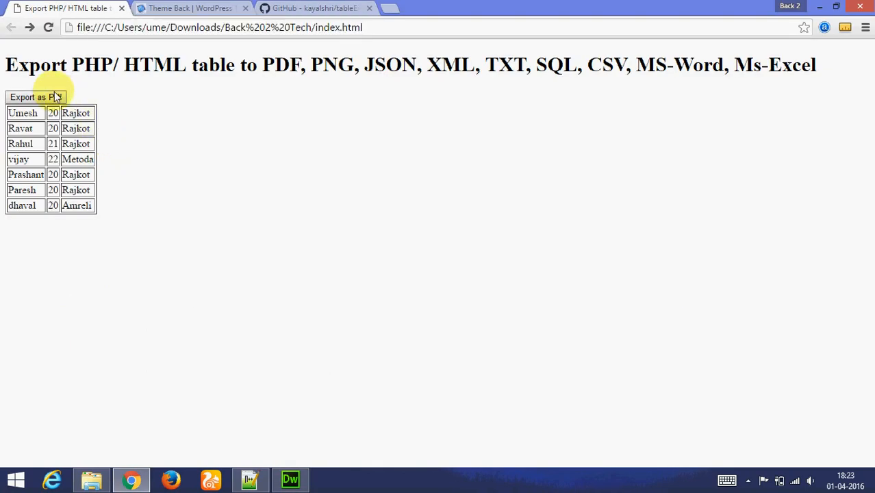
{"action": "left_click", "coordinate": [35, 96]}
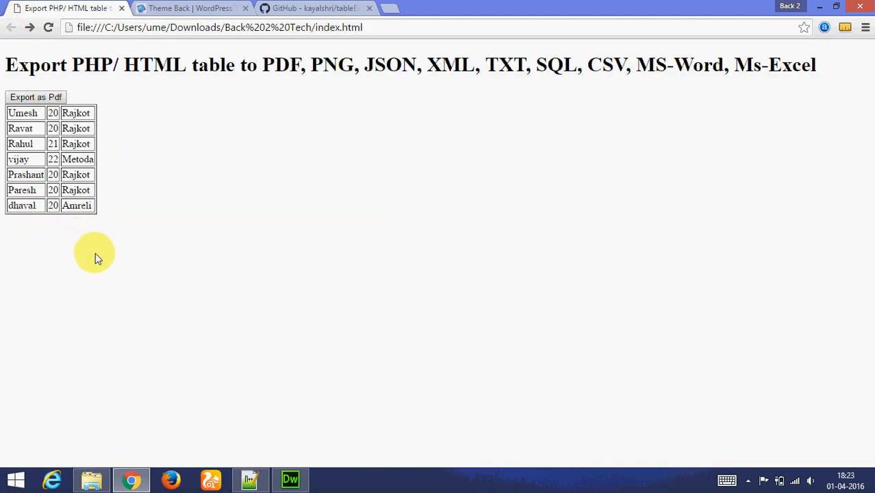
{"action": "left_click", "coordinate": [290, 479]}
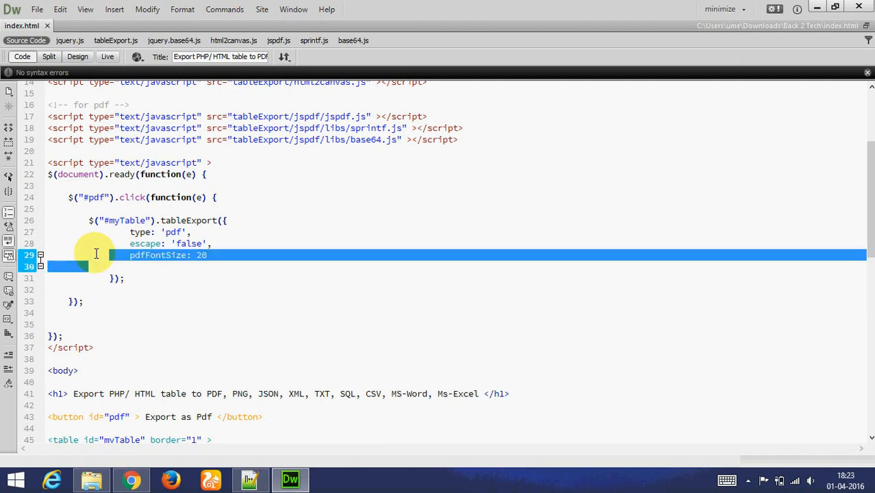
Step: Remove the pdfFontSize line and add a <br /> and a second button with id="png"
{"action": "key", "text": "Delete"}
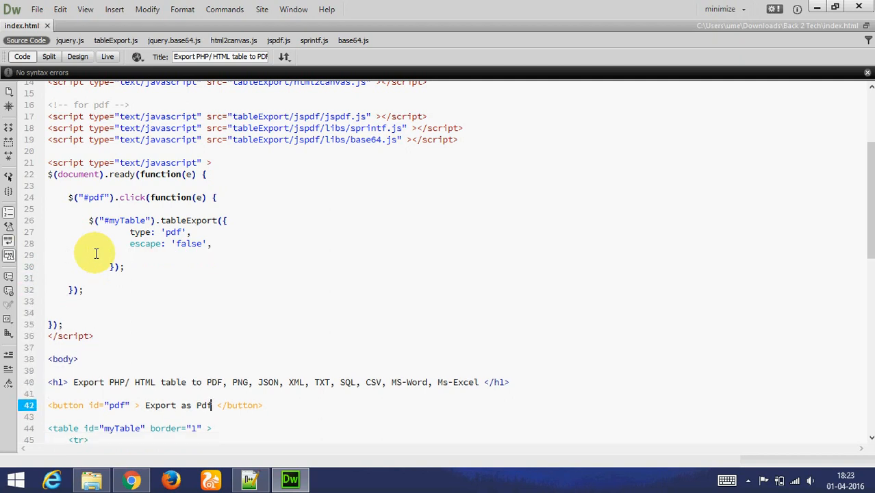
{"action": "type", "text": "<br />"}
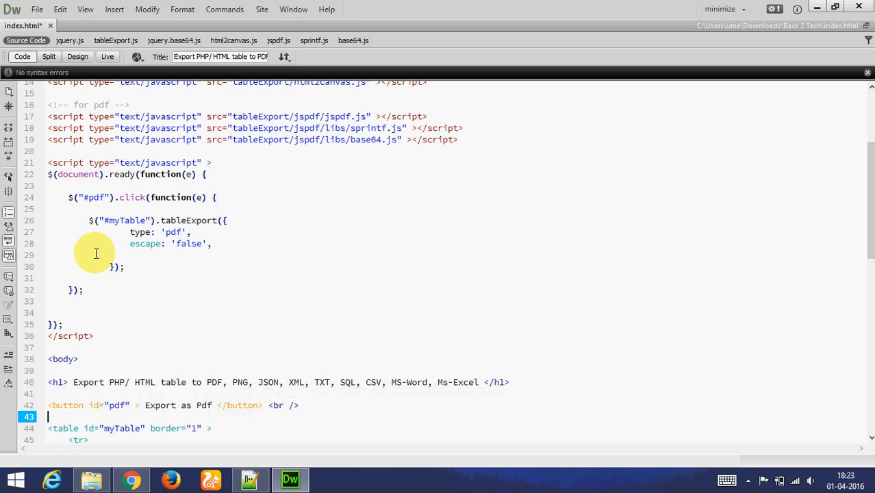
{"action": "type", "text": "<button id=\"pdf\" > Export as Pdf </button>"}
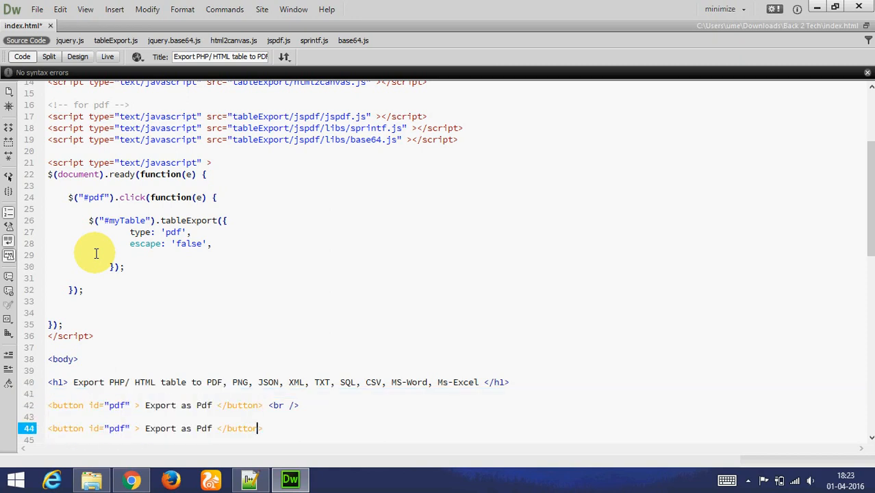
{"action": "double_click", "coordinate": [116, 428]}
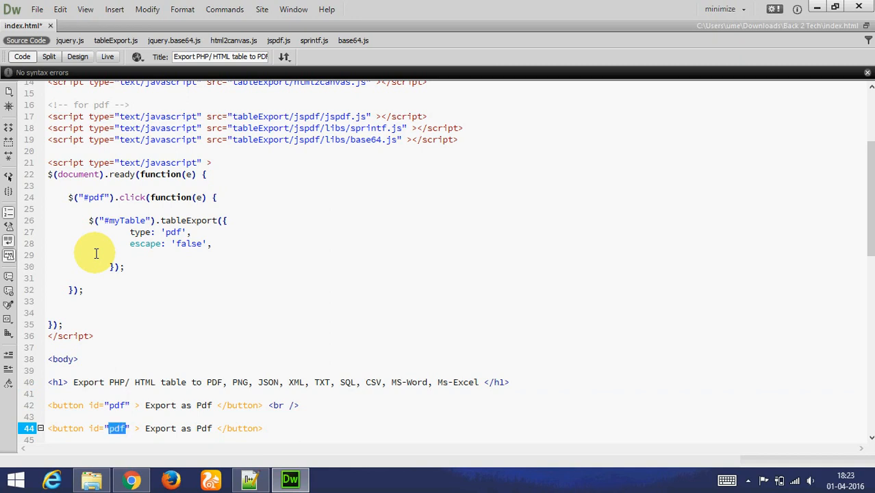
{"action": "type", "text": "png"}
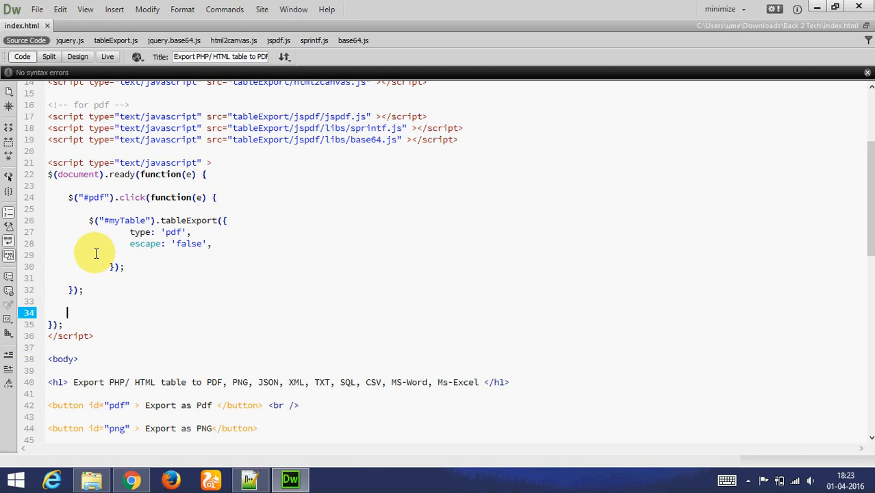
Step: Duplicate the PDF click handler as a #png handler with tableExport type 'png'
{"action": "left_click_drag", "start_coordinate": [93, 267], "coordinate": [82, 290]}
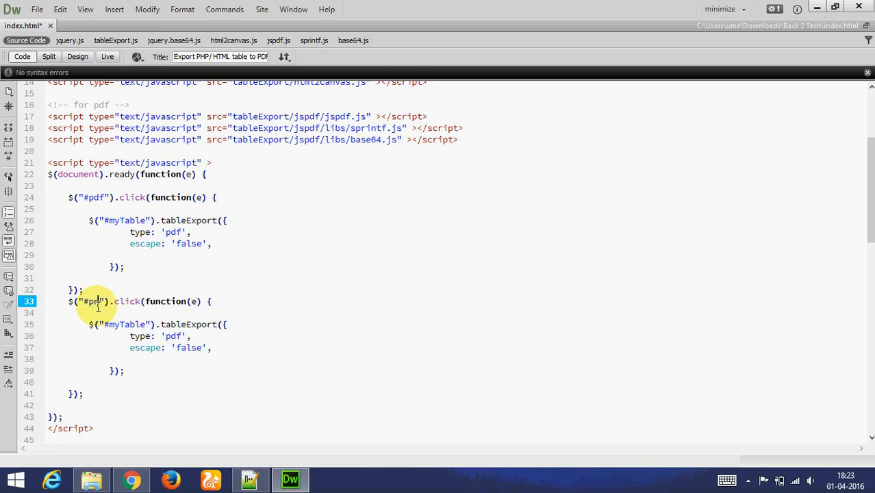
{"action": "type", "text": "png"}
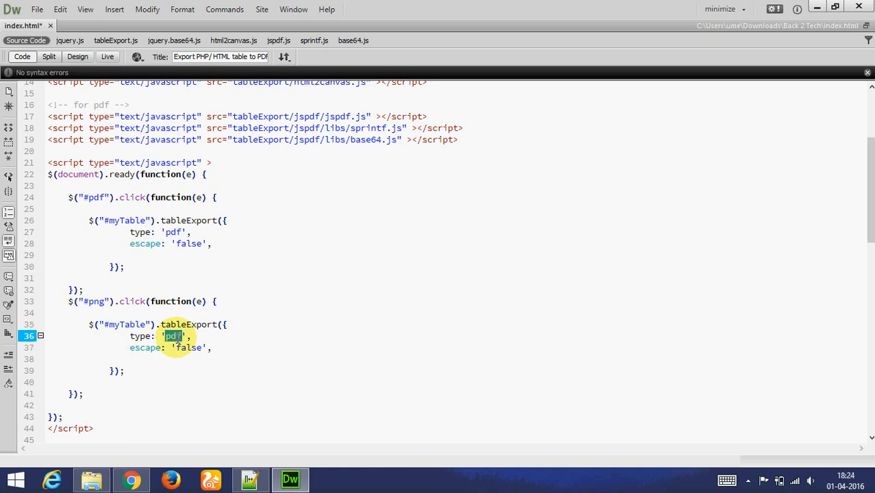
{"action": "type", "text": "png"}
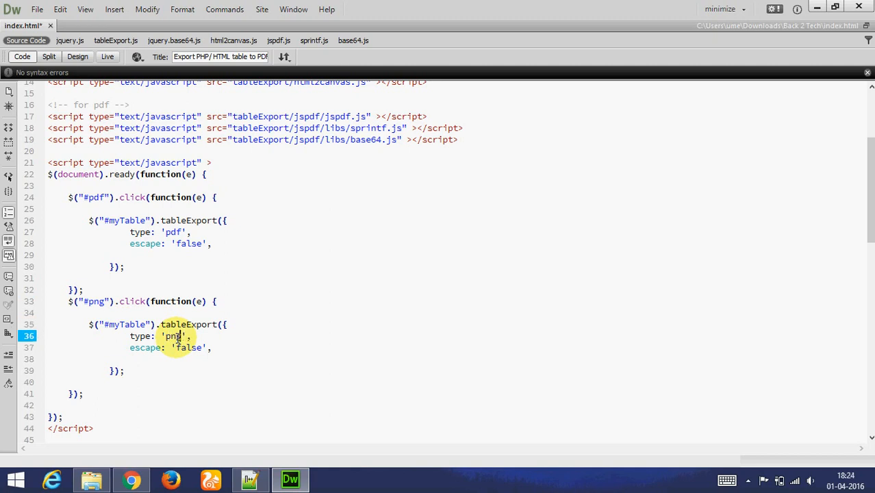
{"action": "left_click", "coordinate": [131, 479]}
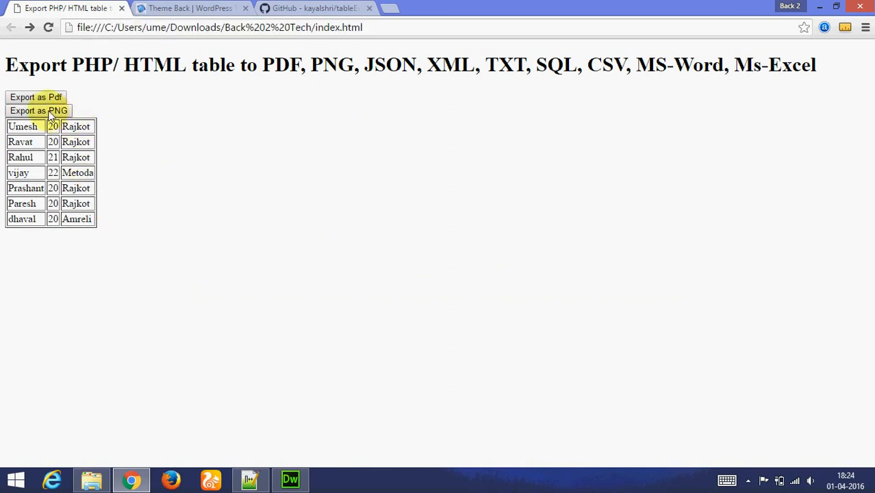
Step: Export the table as PNG in Chrome and save download.png to the Desktop
{"action": "left_click", "coordinate": [38, 110]}
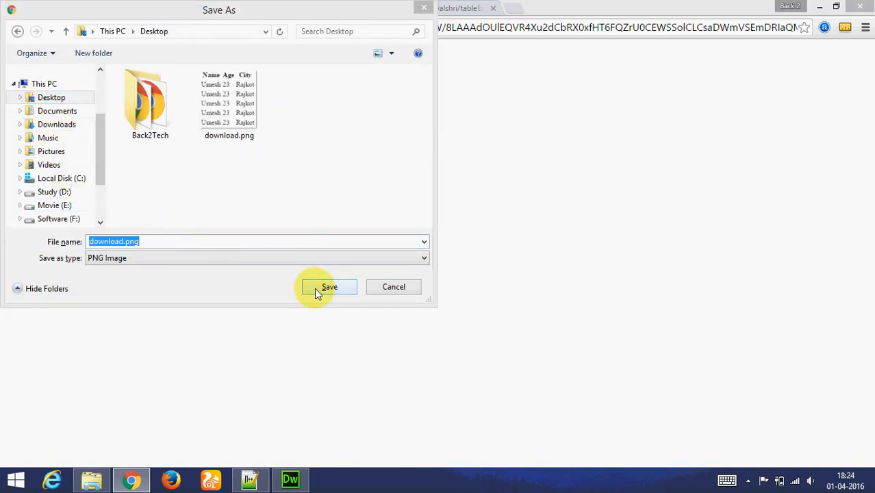
{"action": "left_click", "coordinate": [329, 286]}
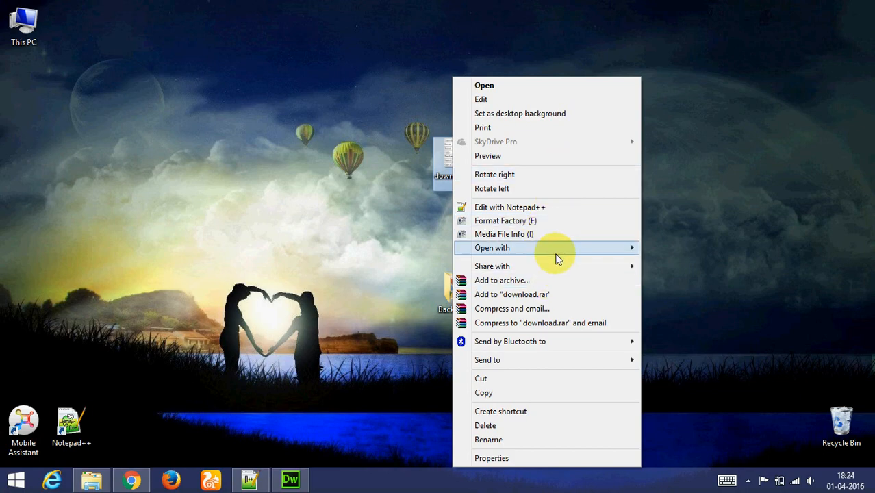
Step: Open the downloaded download.png from the desktop in Windows Photo Viewer
{"action": "left_click", "coordinate": [484, 85]}
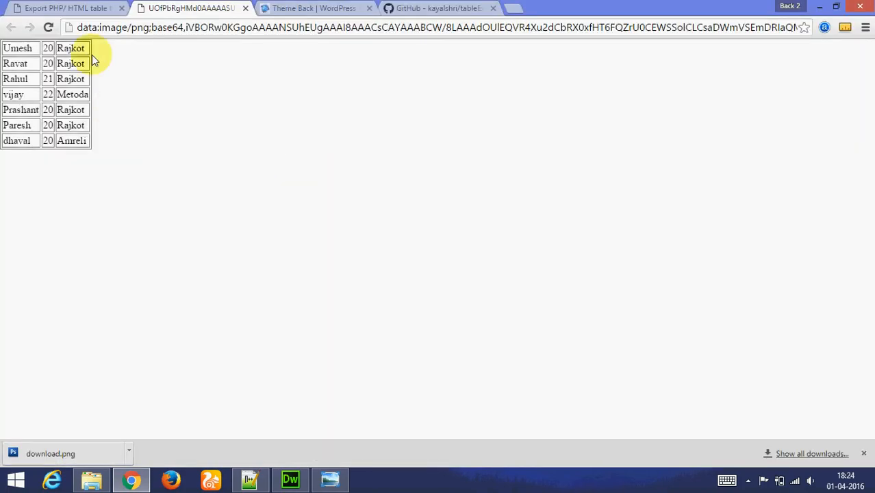
{"action": "left_click", "coordinate": [49, 454]}
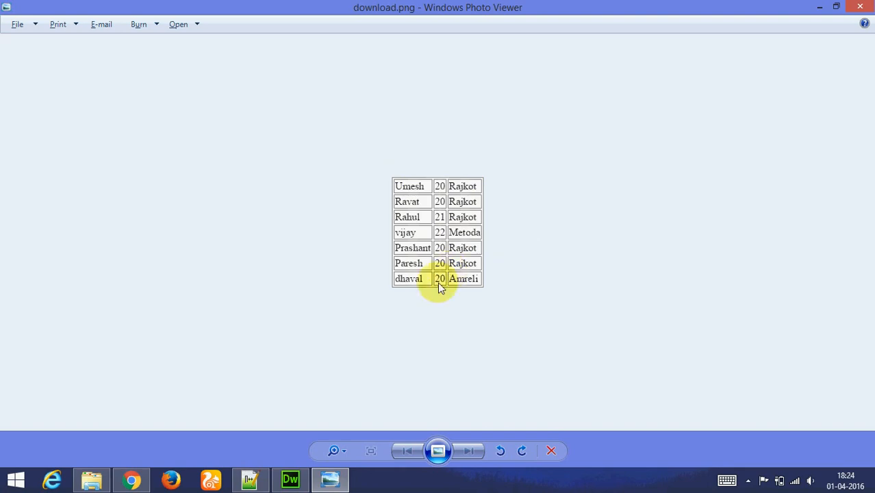
{"action": "left_click", "coordinate": [249, 480]}
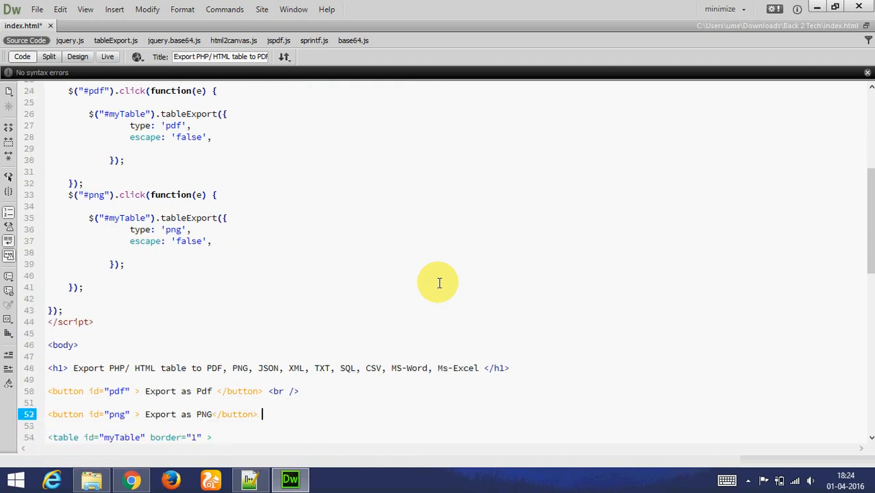
Step: Add a <br /> after the PNG button and duplicate the handler and button as json
{"action": "type", "text": "<br />"}
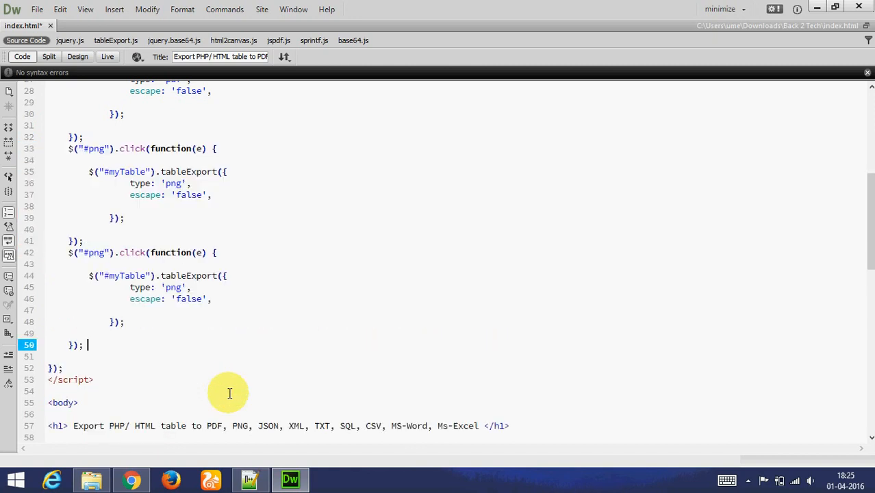
{"action": "scroll", "scroll_direction": "down", "scroll_amount": 3}
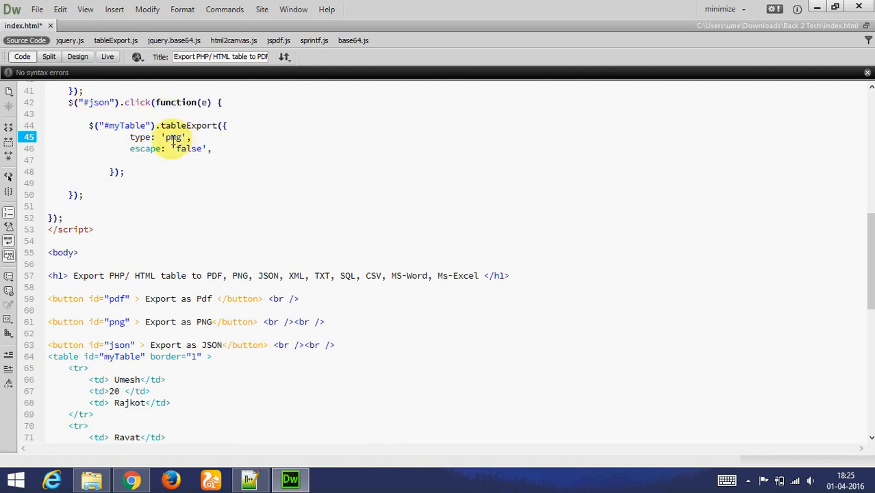
{"action": "type", "text": "json"}
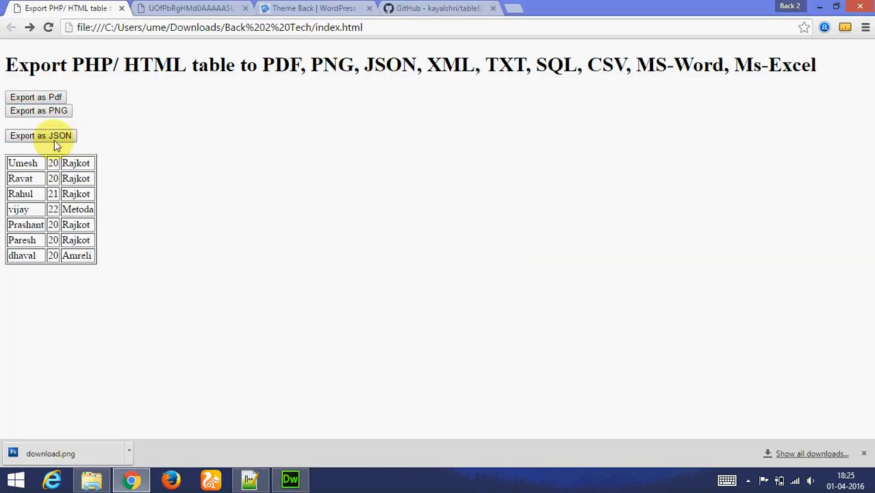
Step: Export the table as JSON in Chrome and view the row data page
{"action": "left_click", "coordinate": [41, 135]}
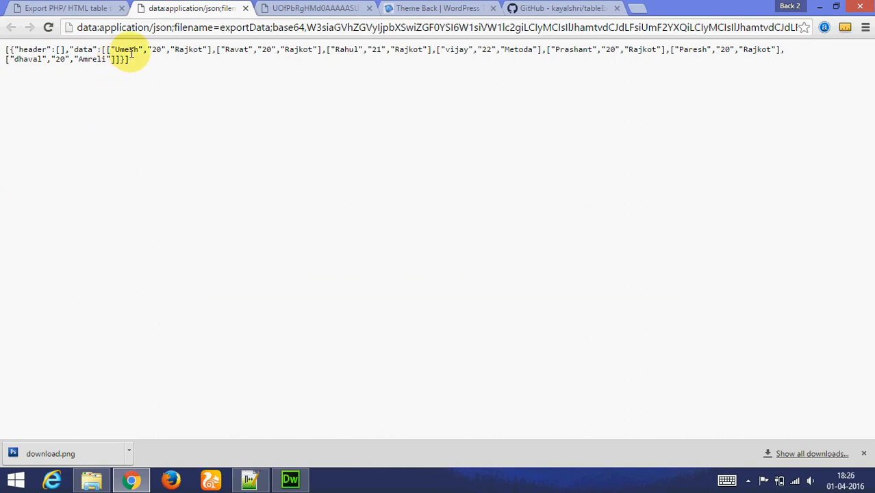
{"action": "mouse_move", "coordinate": [181, 53]}
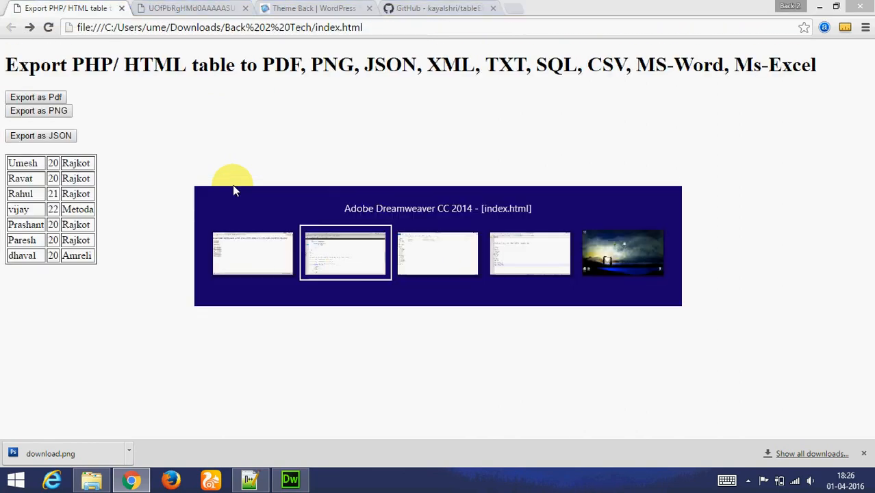
Step: Duplicate the JSON button as id "xml" labelled XML and add a #xml handler with type 'xml'
{"action": "left_click", "coordinate": [345, 252]}
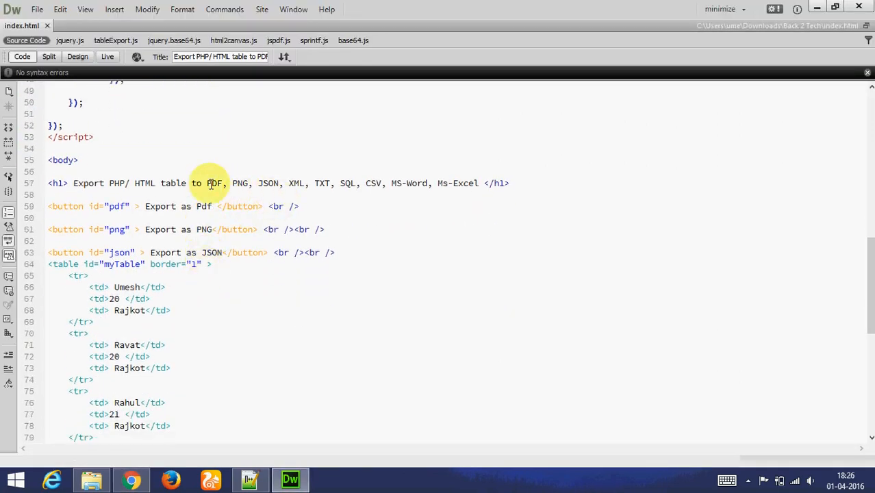
{"action": "double_click", "coordinate": [295, 158]}
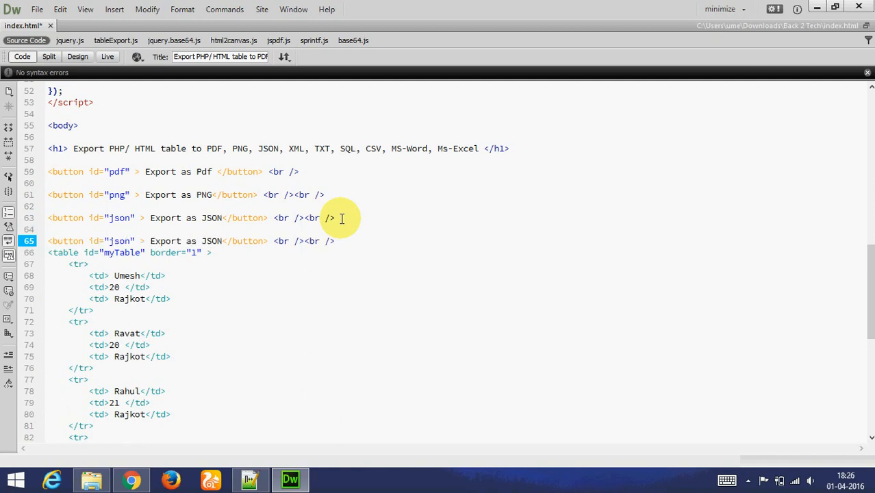
{"action": "left_click", "coordinate": [129, 241]}
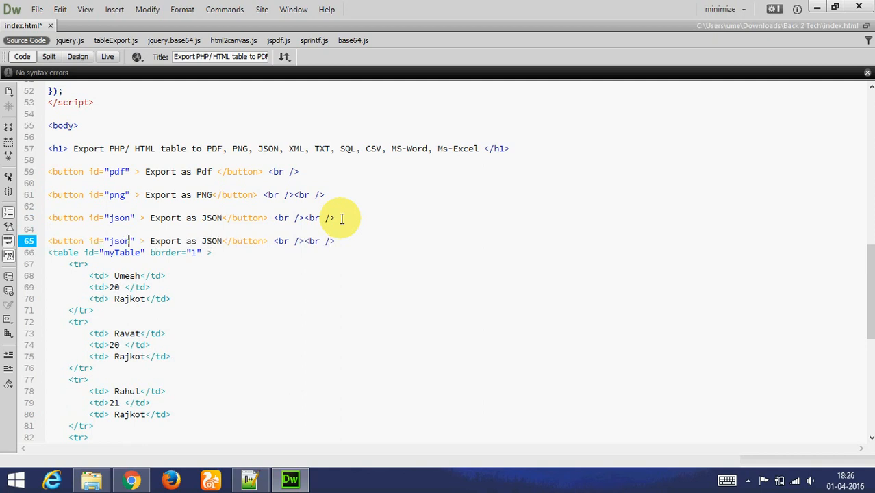
{"action": "double_click", "coordinate": [118, 241]}
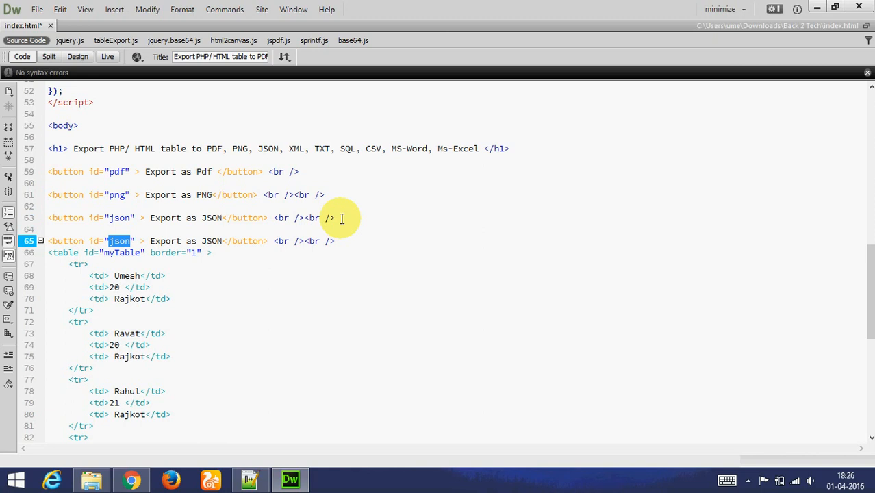
{"action": "type", "text": "xml"}
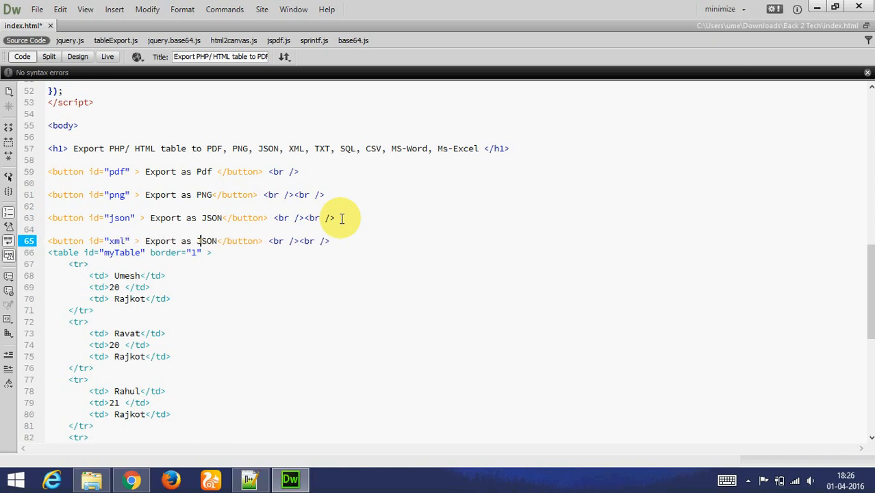
{"action": "type", "text": "XML"}
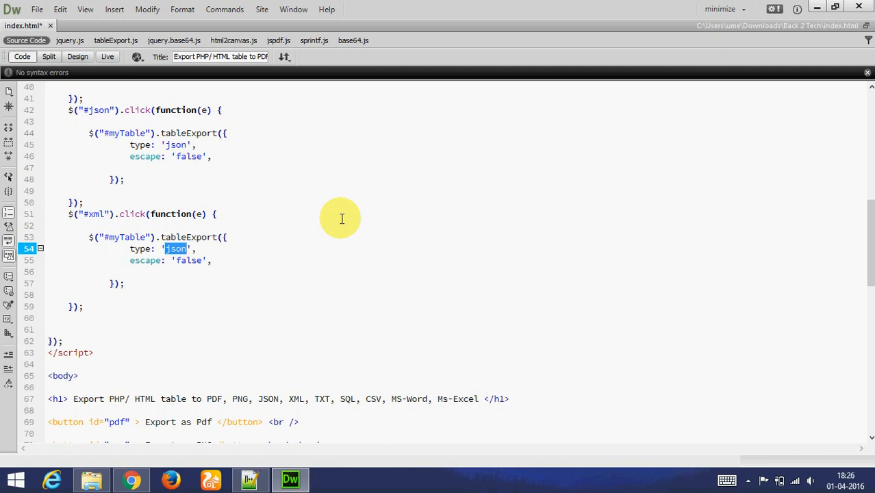
{"action": "type", "text": "xml"}
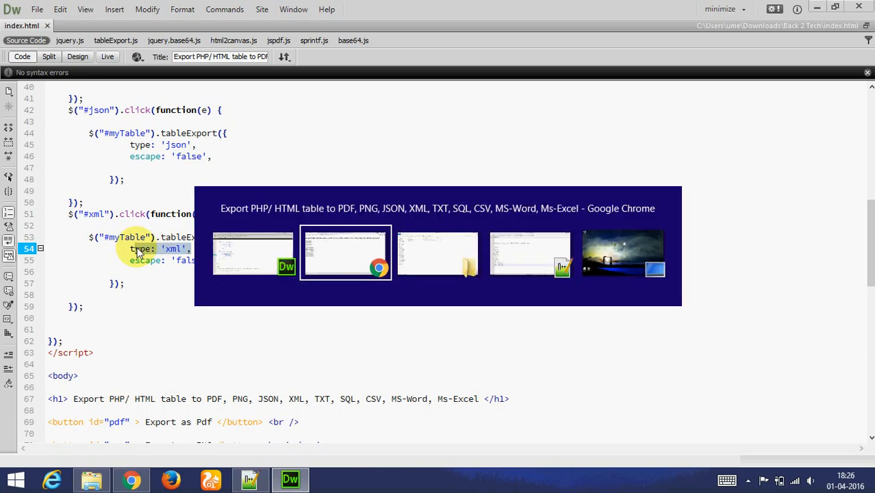
Step: Export the table as XML from the browser page and scroll through the XML row tree
{"action": "left_click", "coordinate": [345, 252]}
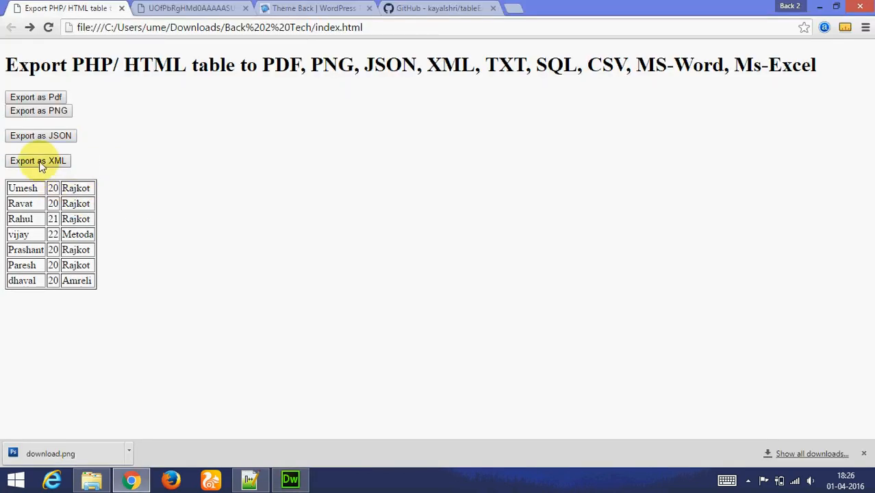
{"action": "left_click", "coordinate": [37, 160]}
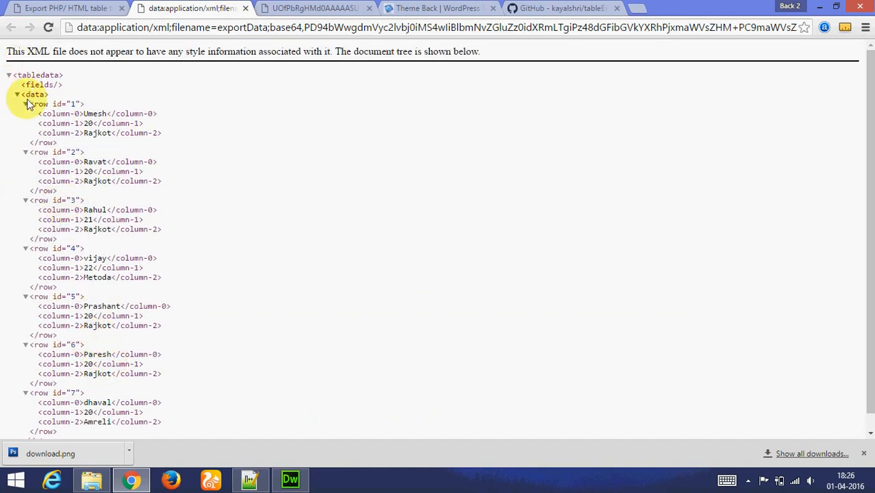
{"action": "scroll", "scroll_direction": "down", "scroll_amount": 3}
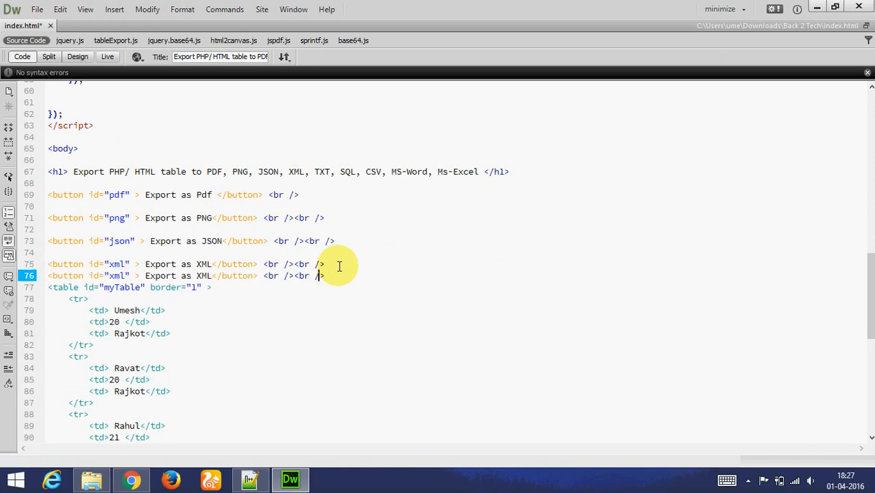
Step: Change the duplicated button's id from xml to text for the Export as Text button
{"action": "double_click", "coordinate": [116, 275]}
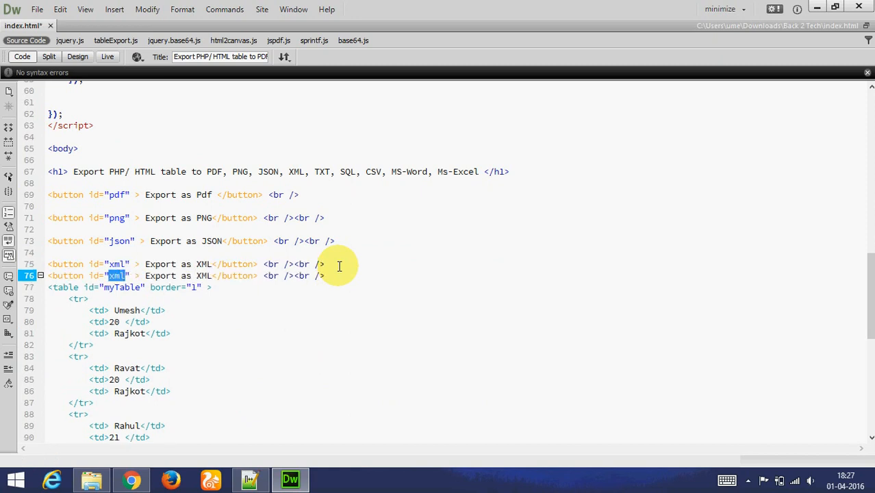
{"action": "type", "text": "text"}
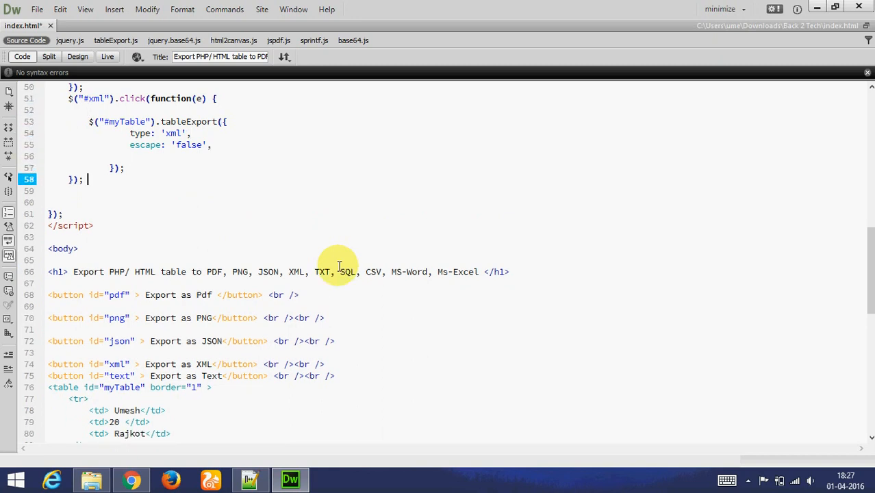
Step: Duplicate the #xml click handler as a #text handler and select its export type for editing
{"action": "left_click", "coordinate": [72, 110]}
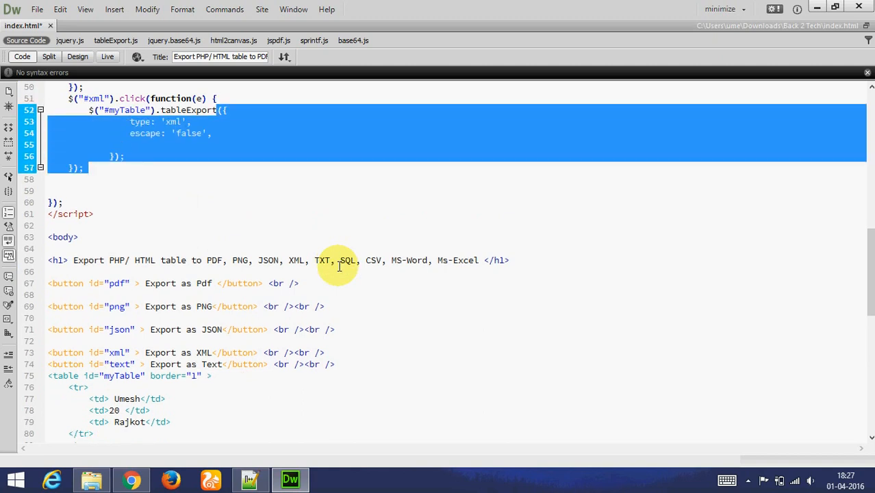
{"action": "left_click", "coordinate": [46, 178]}
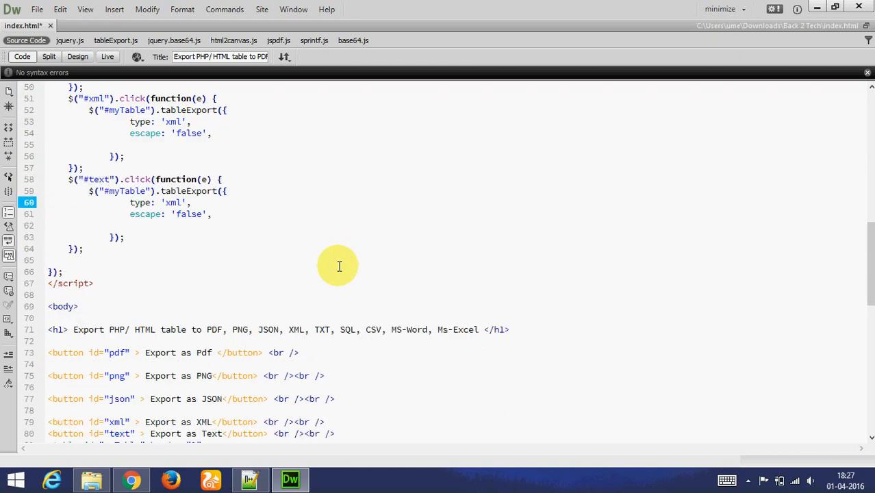
{"action": "double_click", "coordinate": [126, 191]}
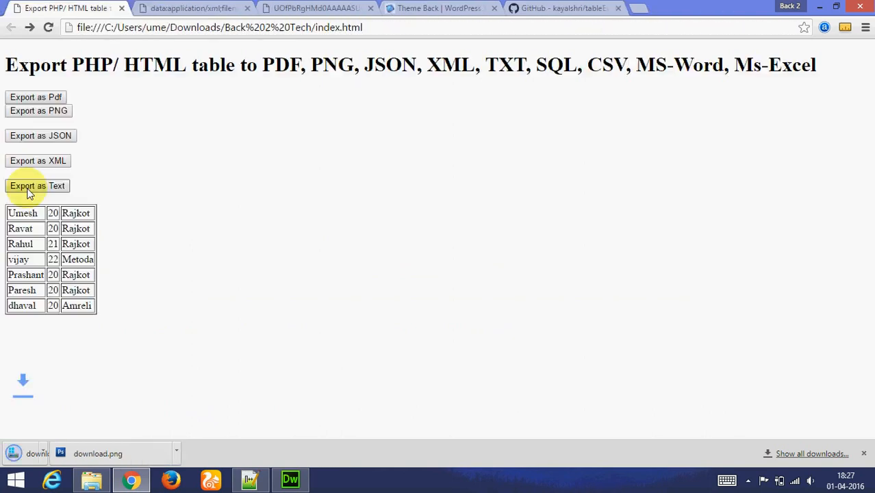
Step: Export as Text, view the comma-separated row values in Notepad, then return to Dreamweaver
{"action": "left_click", "coordinate": [37, 186]}
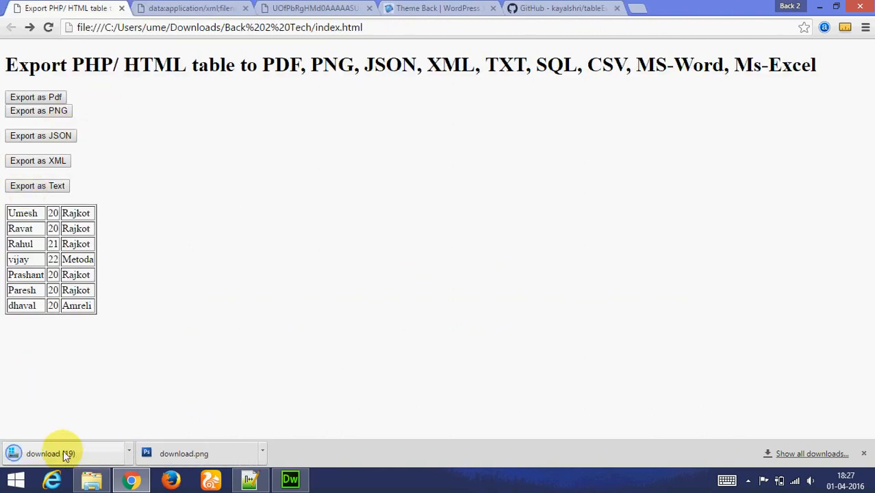
{"action": "left_click", "coordinate": [62, 453]}
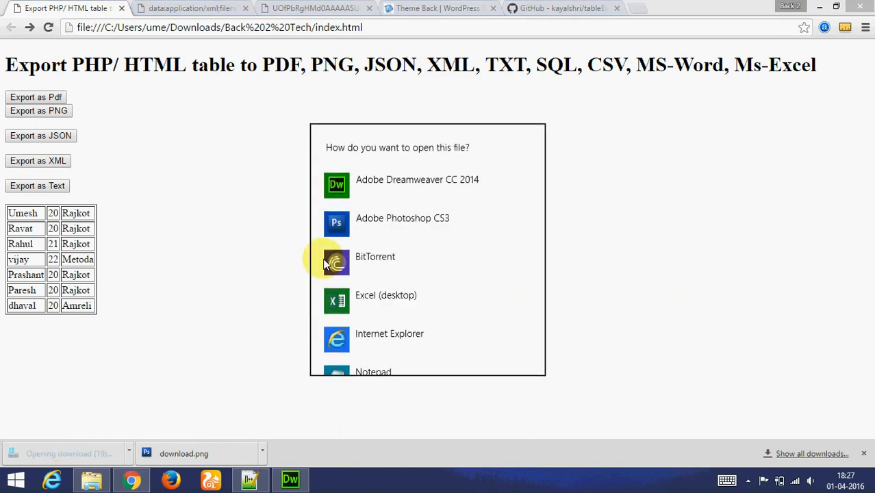
{"action": "left_click", "coordinate": [372, 373]}
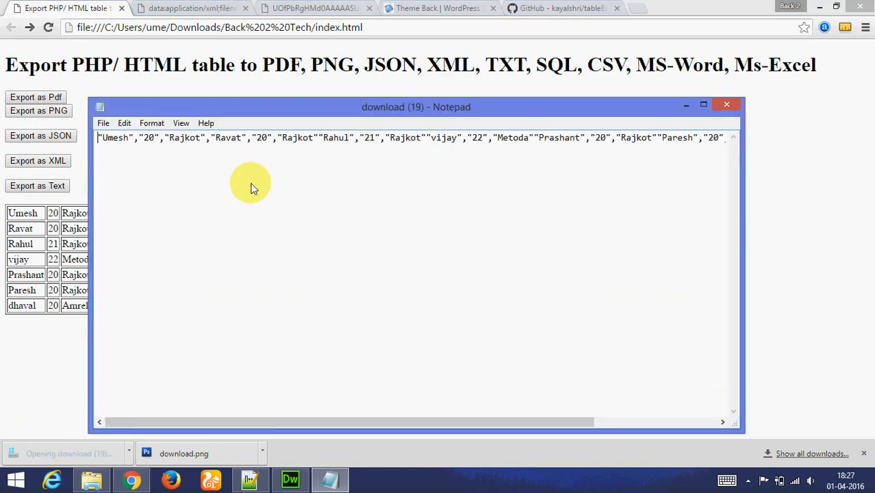
{"action": "left_click_drag", "start_coordinate": [130, 137], "coordinate": [637, 137]}
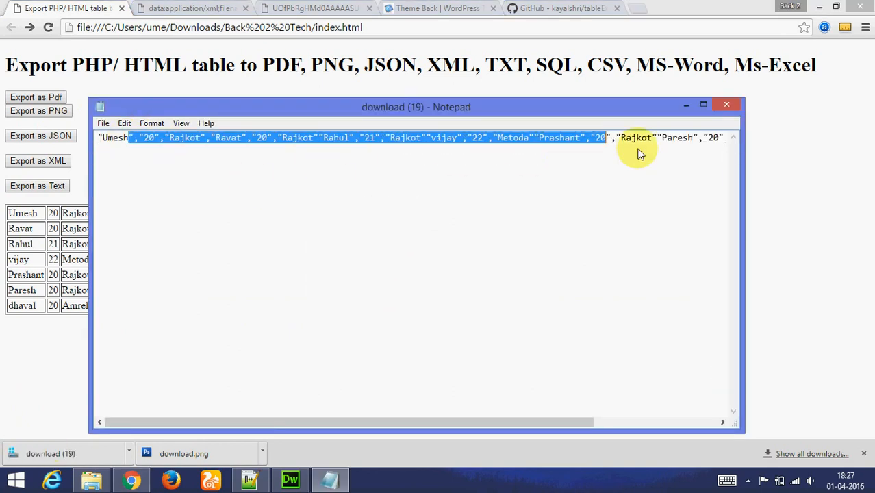
{"action": "left_click", "coordinate": [726, 104]}
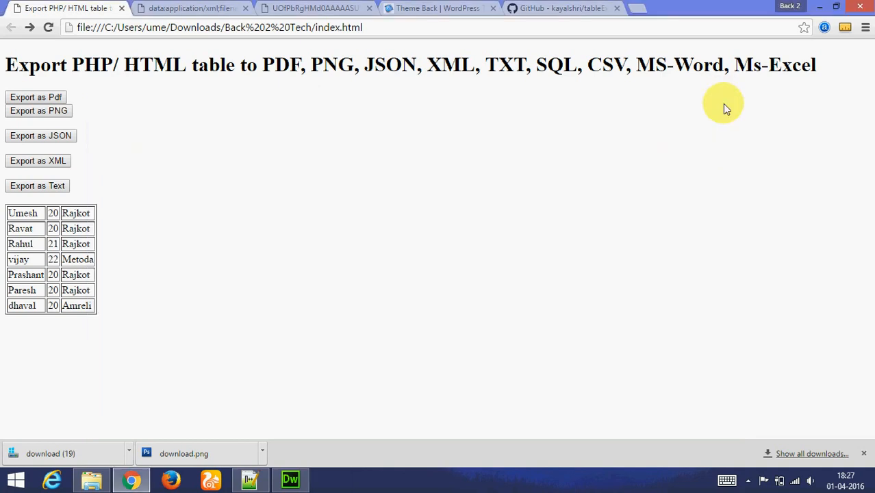
{"action": "left_click", "coordinate": [289, 479]}
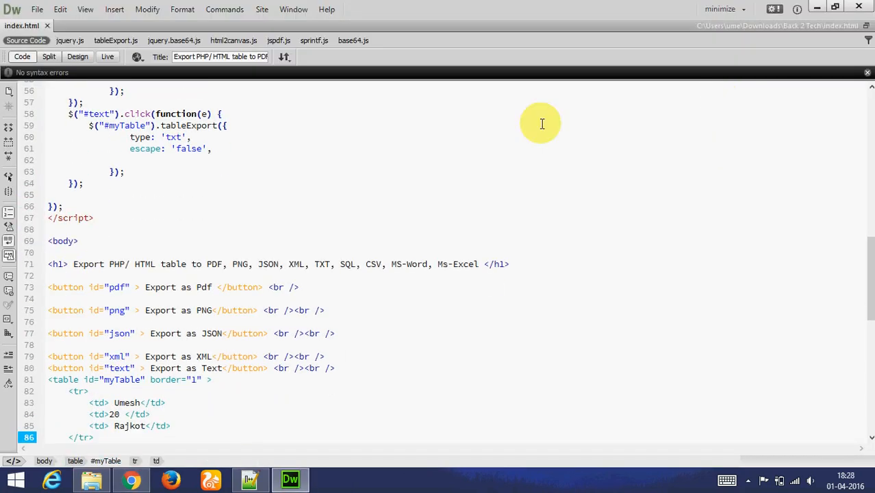
Step: Add an Export as SQL button with id sql and label SQL below the Text button
{"action": "double_click", "coordinate": [348, 263]}
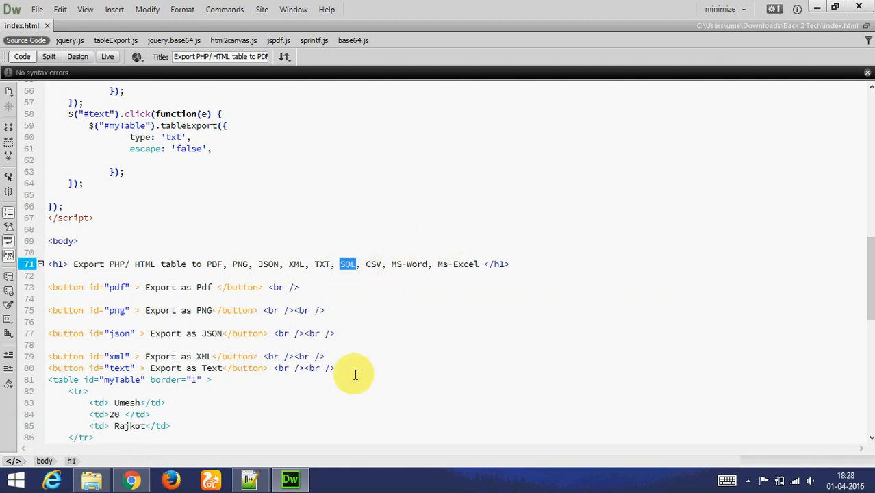
{"action": "left_click", "coordinate": [335, 367]}
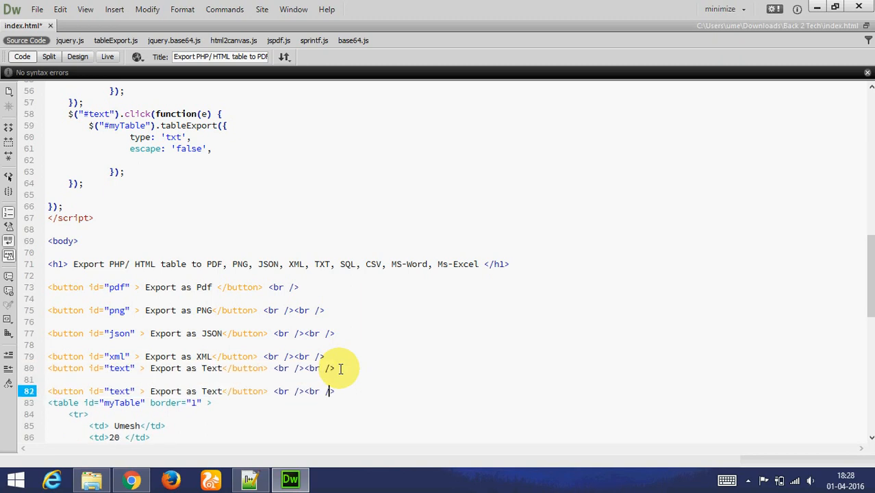
{"action": "double_click", "coordinate": [119, 392]}
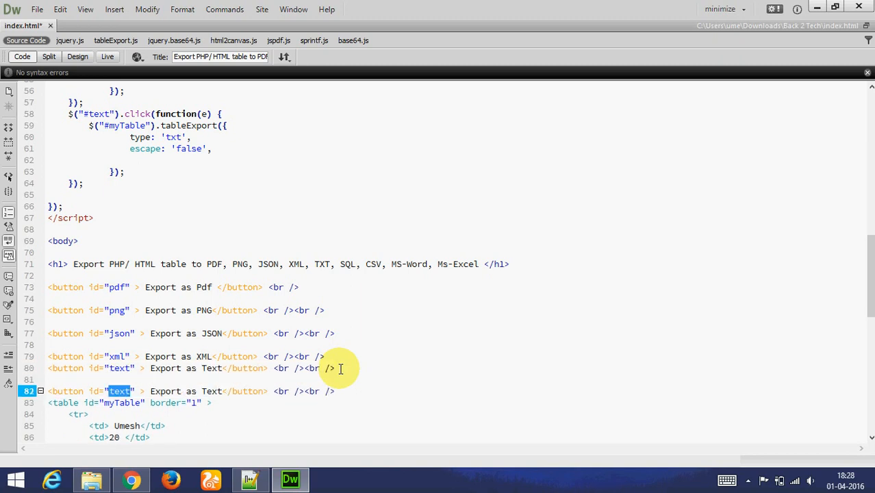
{"action": "type", "text": "sql"}
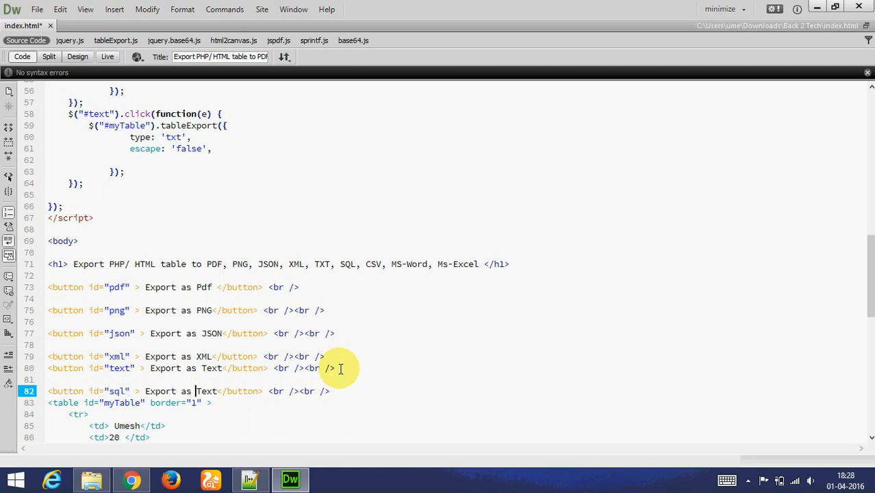
{"action": "double_click", "coordinate": [206, 391]}
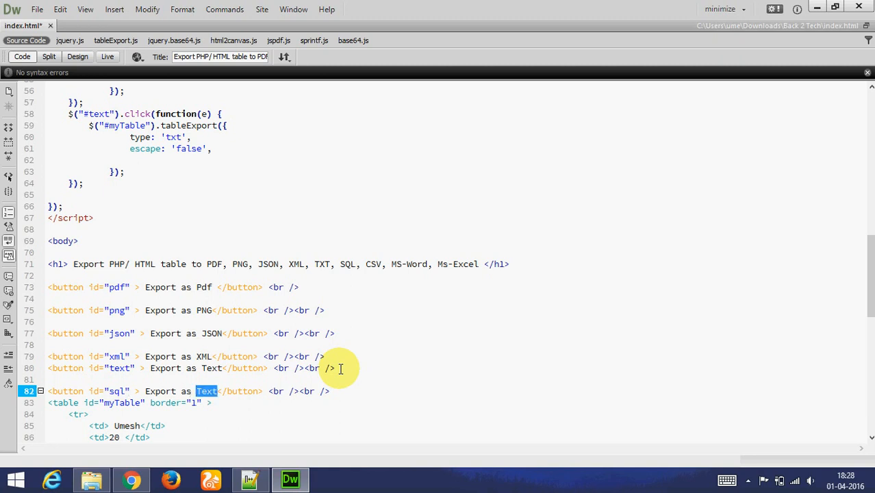
{"action": "type", "text": "SQ"}
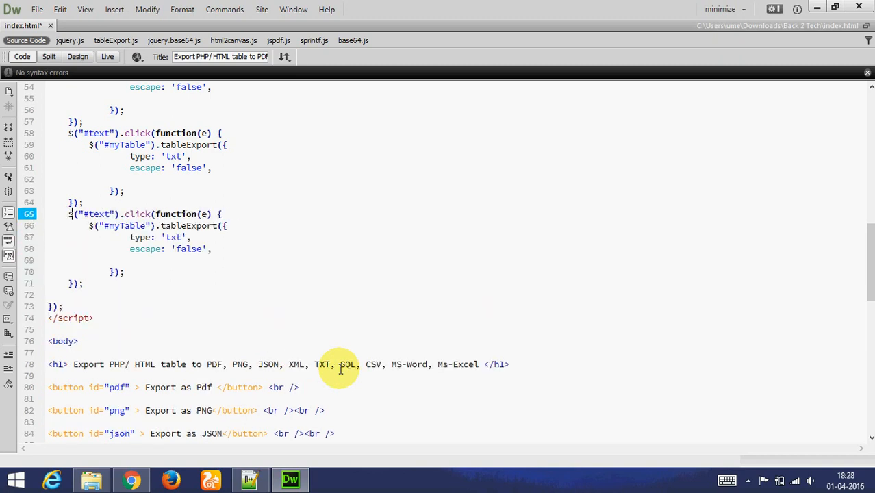
Step: Rename the copied handler to #sql with export type 'sql'
{"action": "double_click", "coordinate": [99, 213]}
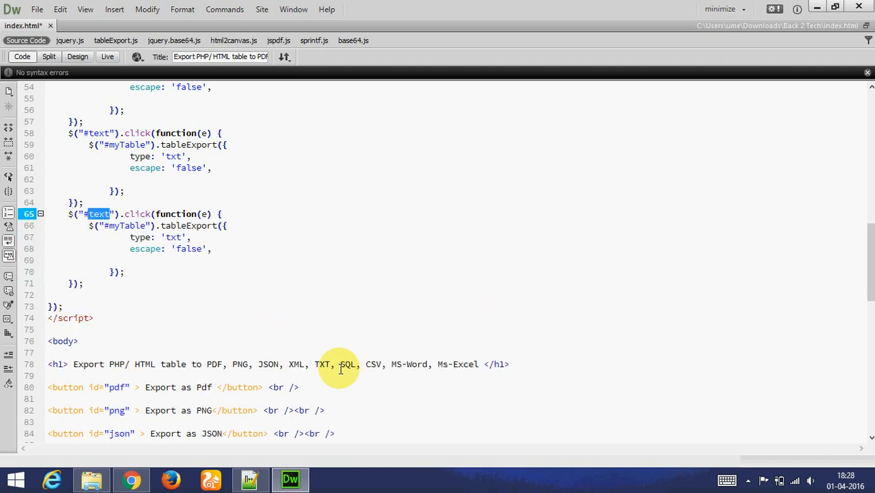
{"action": "type", "text": "sql"}
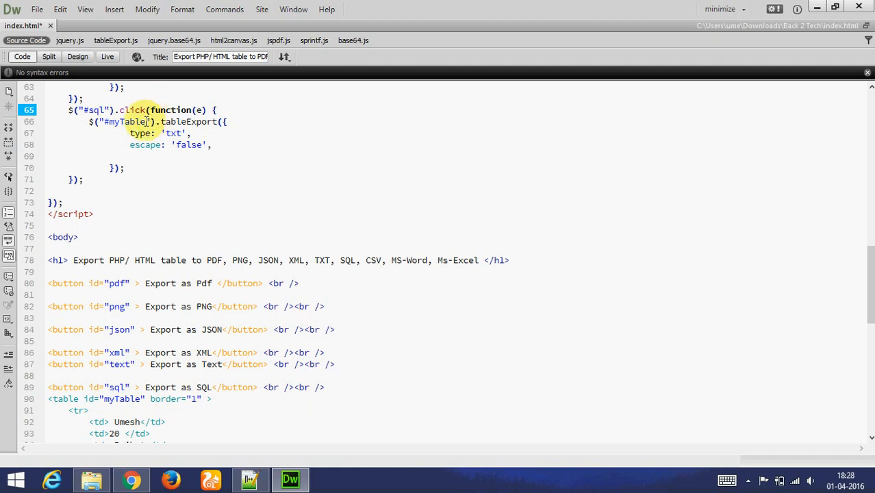
{"action": "left_click", "coordinate": [173, 132]}
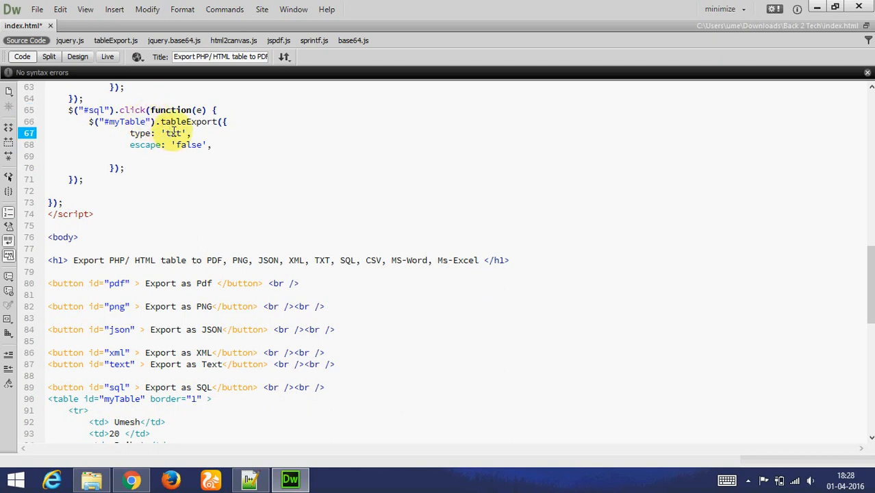
{"action": "type", "text": "sql"}
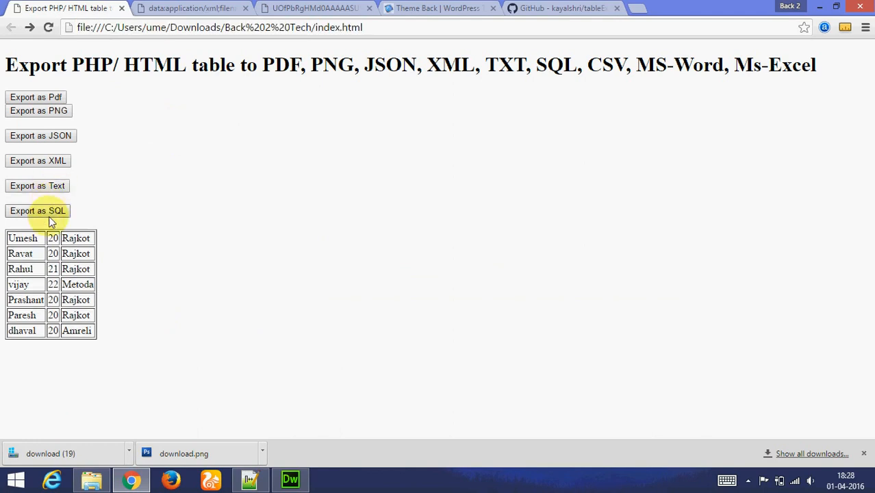
Step: Export as SQL, view the INSERT INTO statements in Notepad, then return to Dreamweaver
{"action": "left_click", "coordinate": [37, 211]}
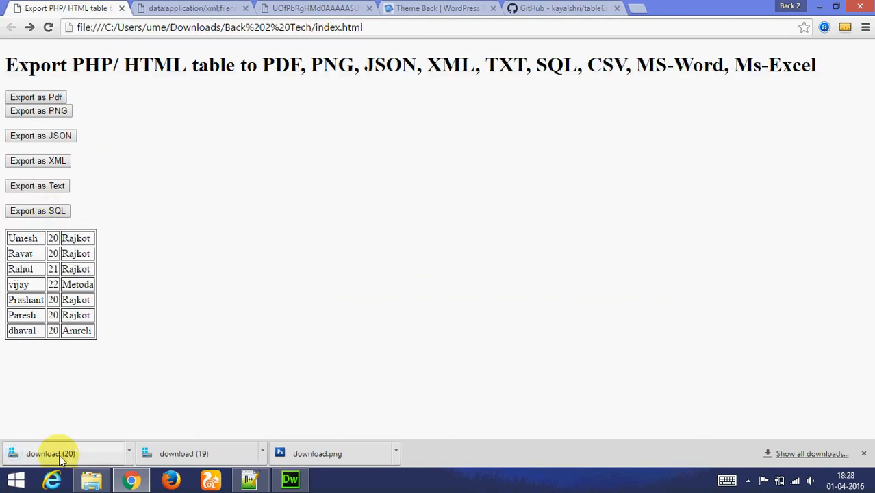
{"action": "left_click", "coordinate": [50, 453]}
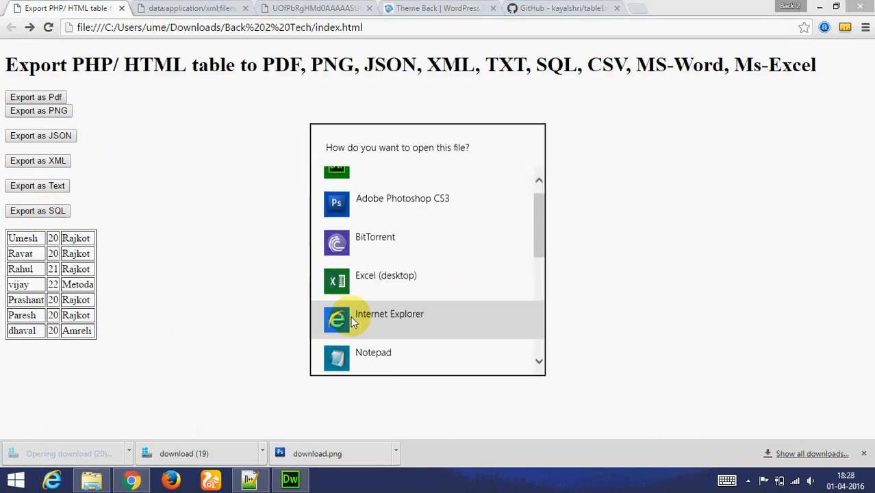
{"action": "left_click", "coordinate": [372, 352]}
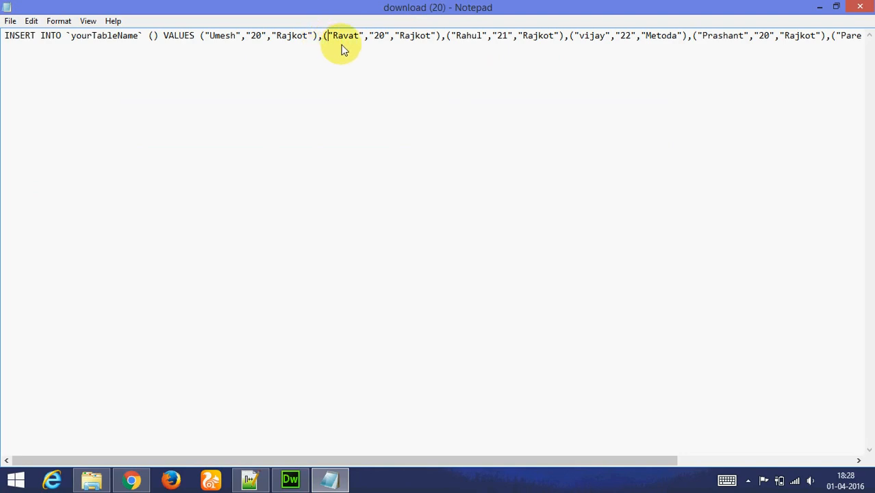
{"action": "scroll", "scroll_direction": "right", "scroll_amount": 3}
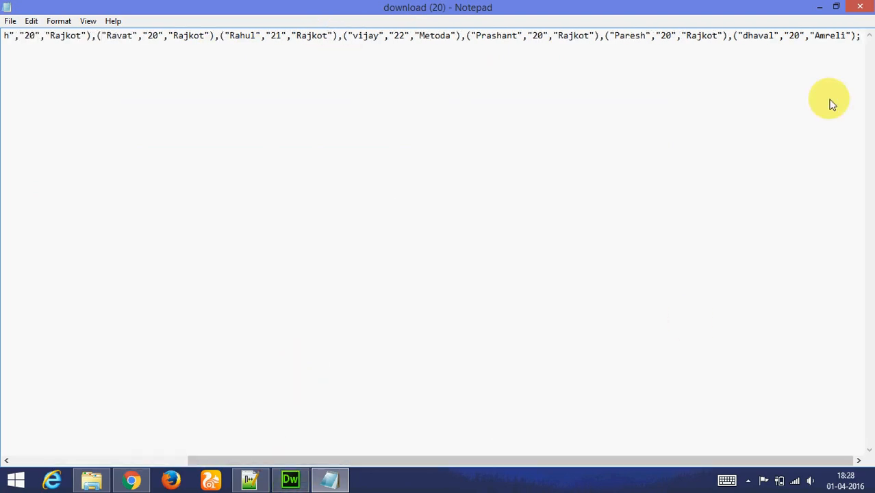
{"action": "left_click", "coordinate": [290, 479]}
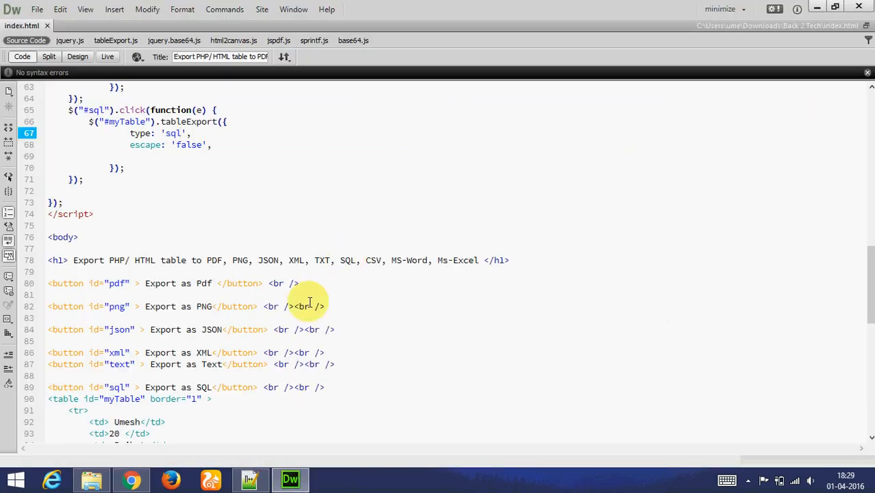
Step: Give the copied button id csv and label CSV with a #csv handler of type 'csv', then test in Chrome
{"action": "scroll", "scroll_direction": "down", "scroll_amount": 3}
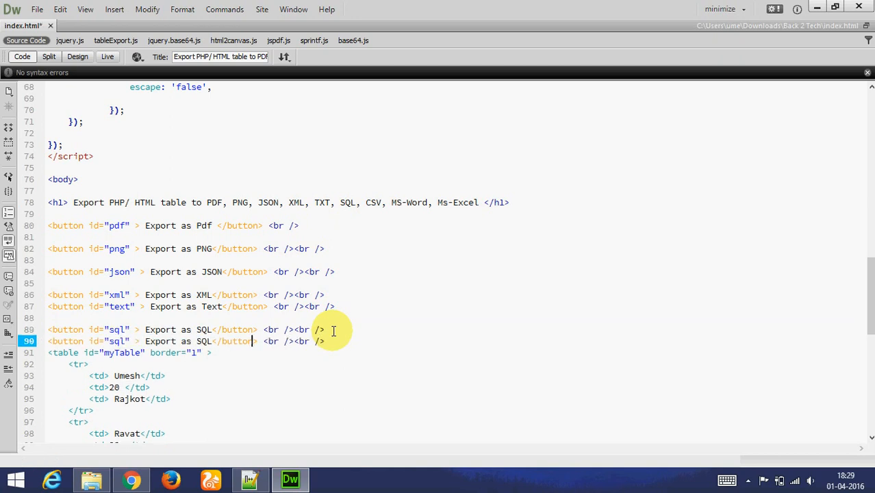
{"action": "double_click", "coordinate": [117, 341]}
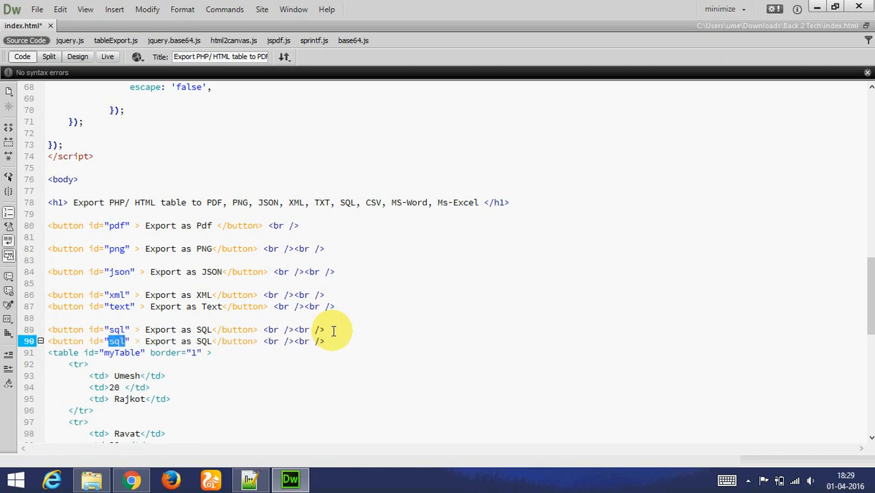
{"action": "type", "text": "csv"}
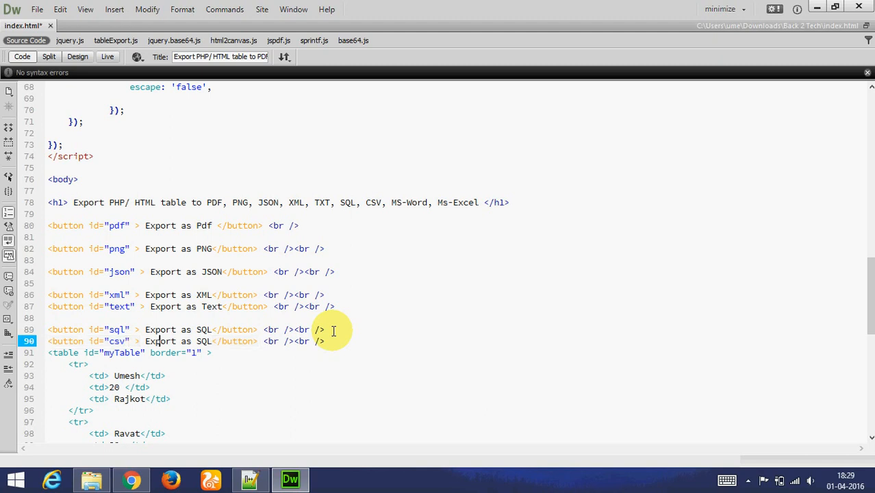
{"action": "double_click", "coordinate": [203, 340]}
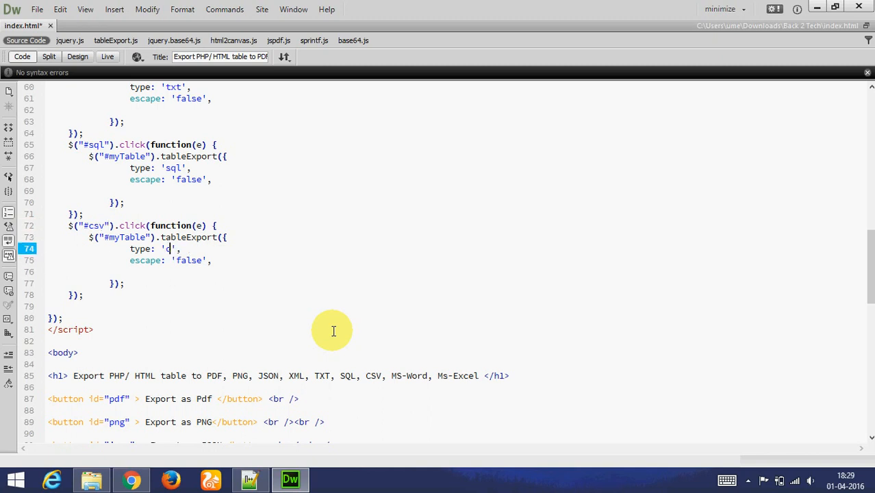
{"action": "left_click", "coordinate": [131, 479]}
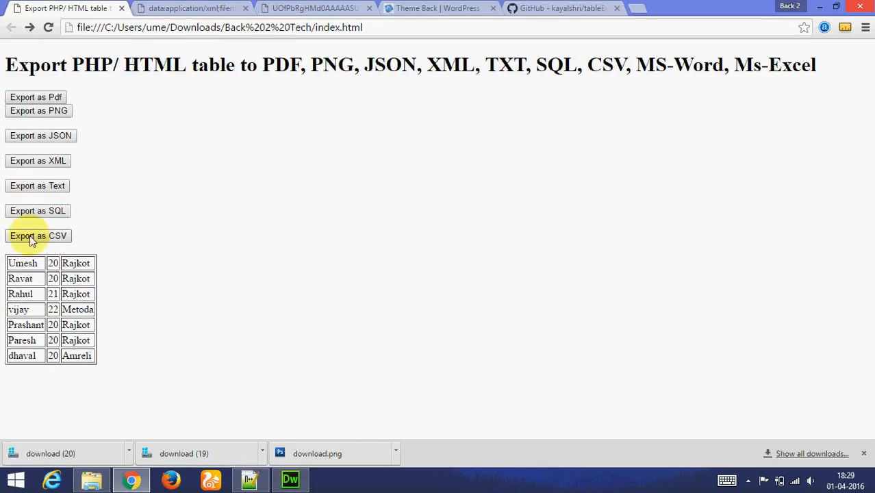
Step: Export as CSV, open the download in Excel past the format warning, then return to Dreamweaver
{"action": "left_click", "coordinate": [38, 235]}
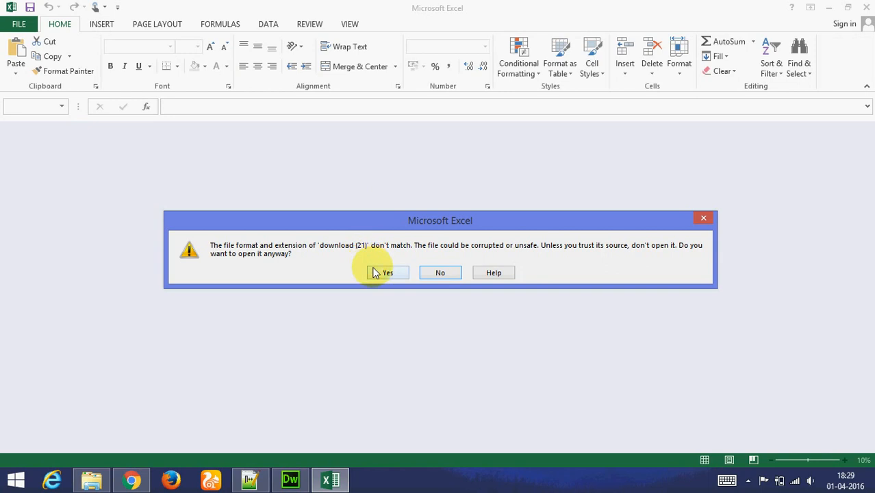
{"action": "left_click", "coordinate": [386, 271]}
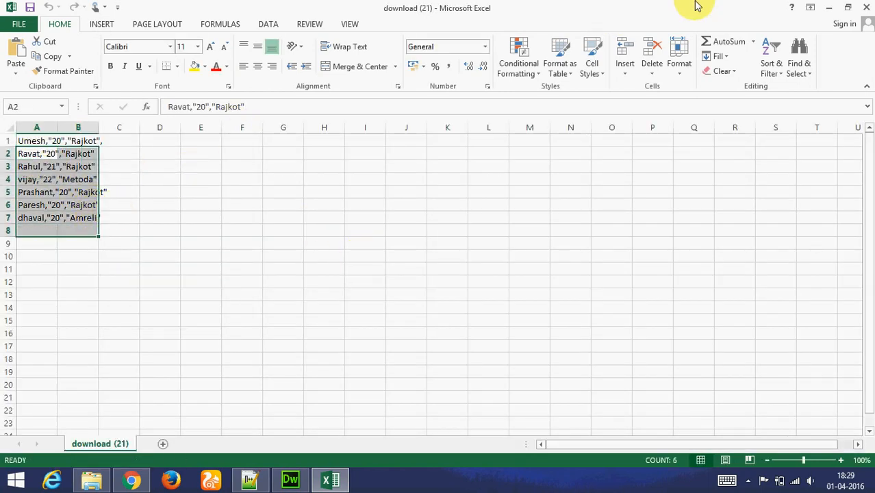
{"action": "left_click", "coordinate": [130, 479]}
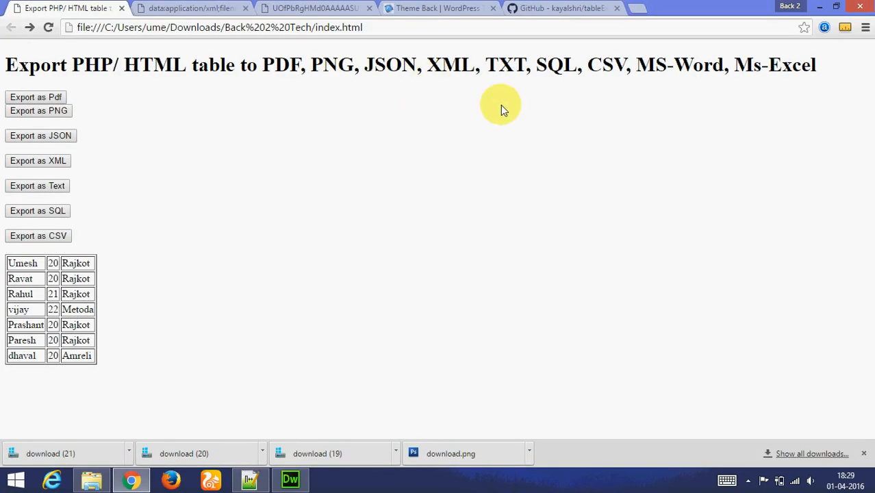
{"action": "double_click", "coordinate": [652, 65]}
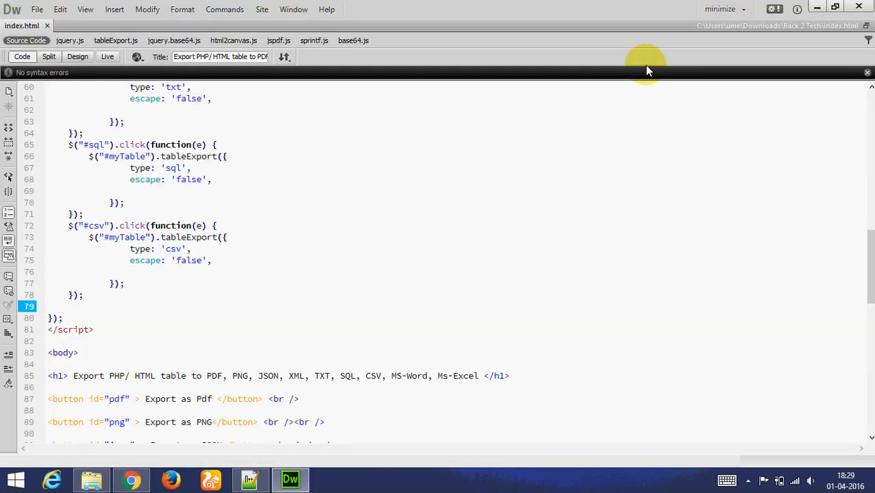
Step: Label the new button Export as Microsoft Word with a #word handler, then test in Chrome
{"action": "scroll", "scroll_direction": "down", "scroll_amount": 3}
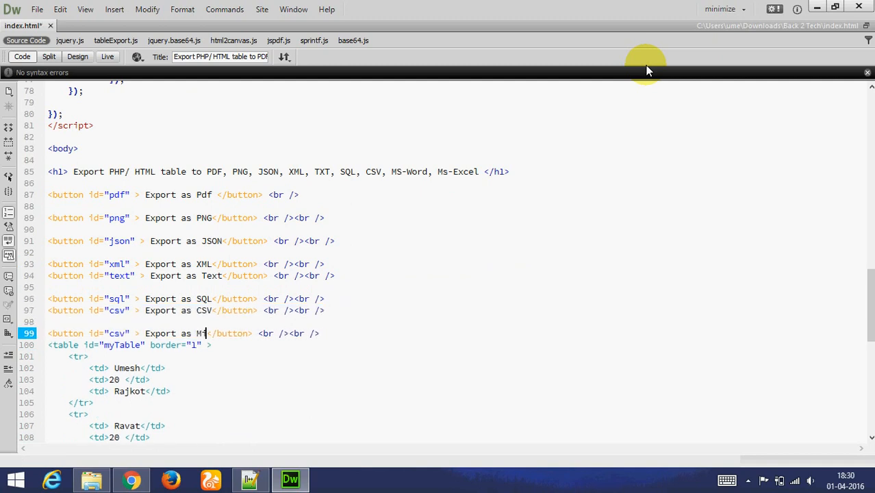
{"action": "type", "text": "icrosoft"}
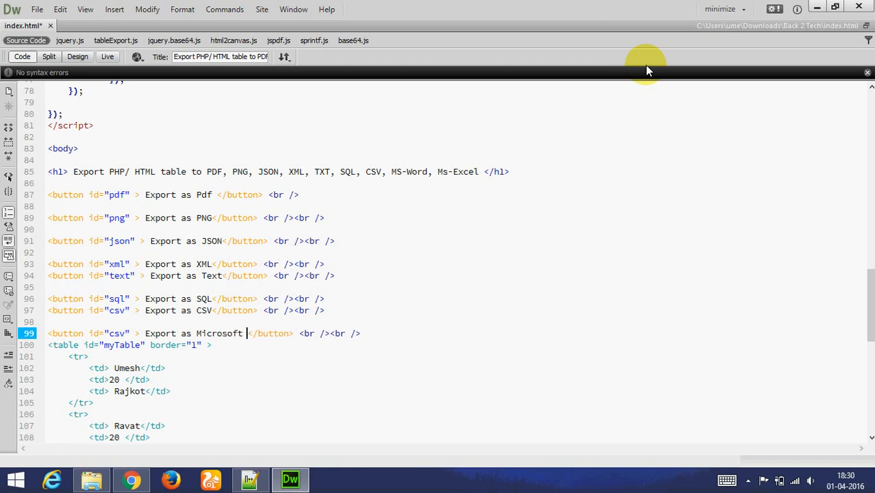
{"action": "type", "text": "Word"}
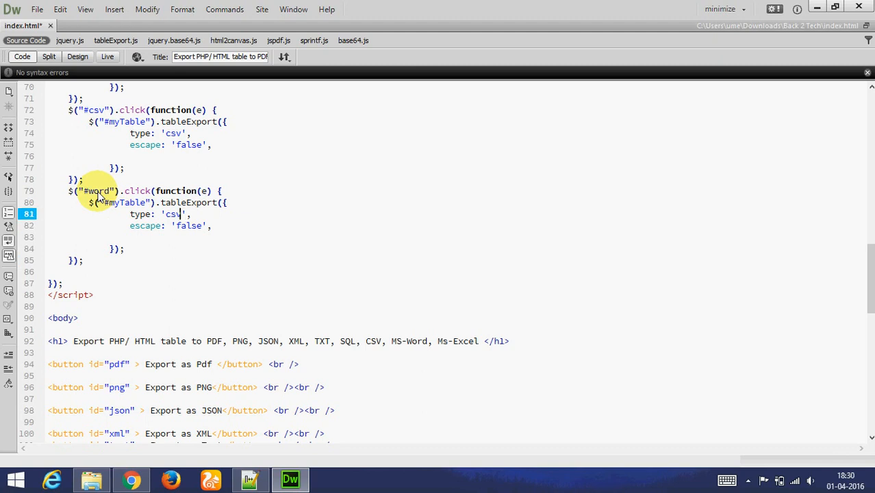
{"action": "left_click", "coordinate": [132, 479]}
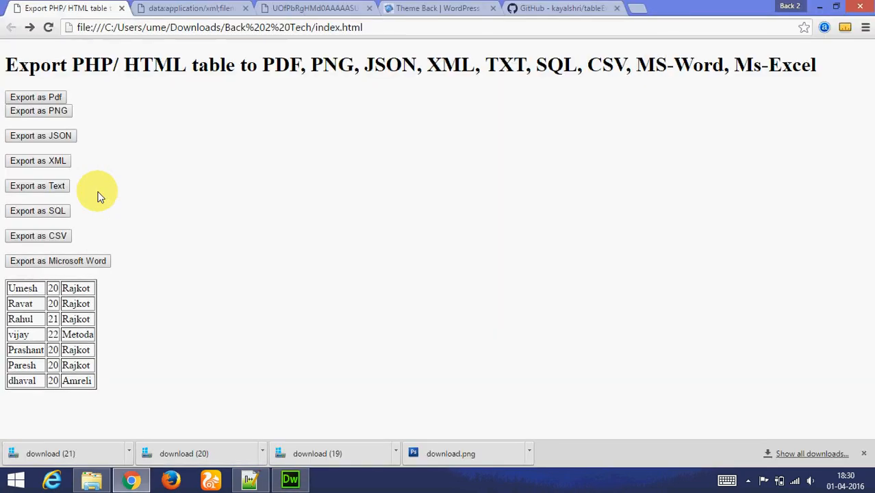
Step: Export as Microsoft Word and open the download in Word to see the table rows
{"action": "left_click", "coordinate": [57, 260]}
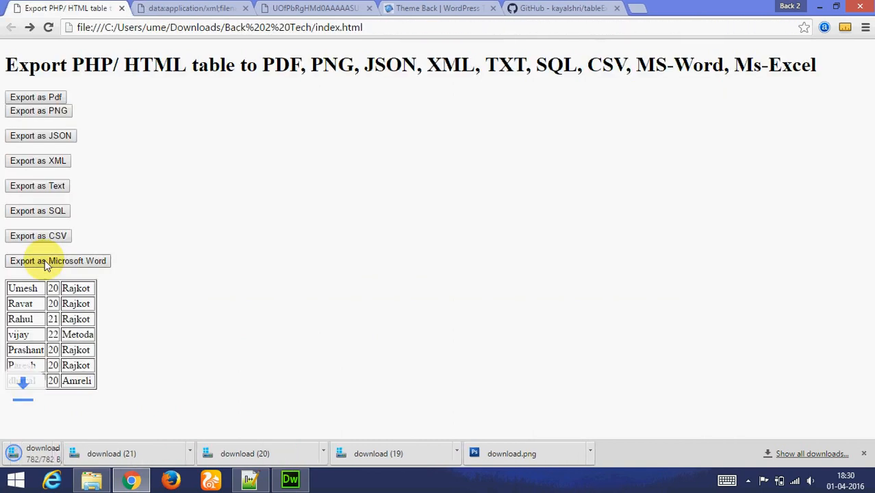
{"action": "left_click", "coordinate": [57, 260]}
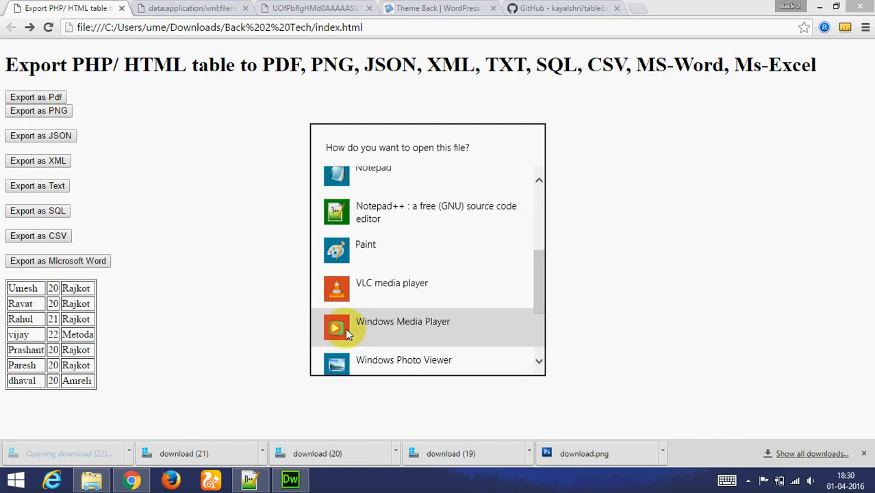
{"action": "scroll", "scroll_direction": "down", "scroll_amount": 3}
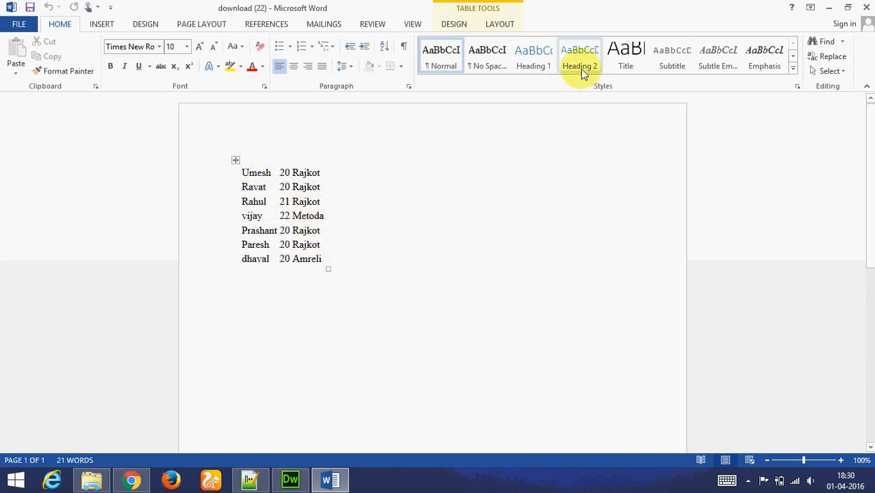
Step: Paste a copy of the Word button line and change it to id excel, label Export as Microsoft Excel
{"action": "left_click", "coordinate": [290, 479]}
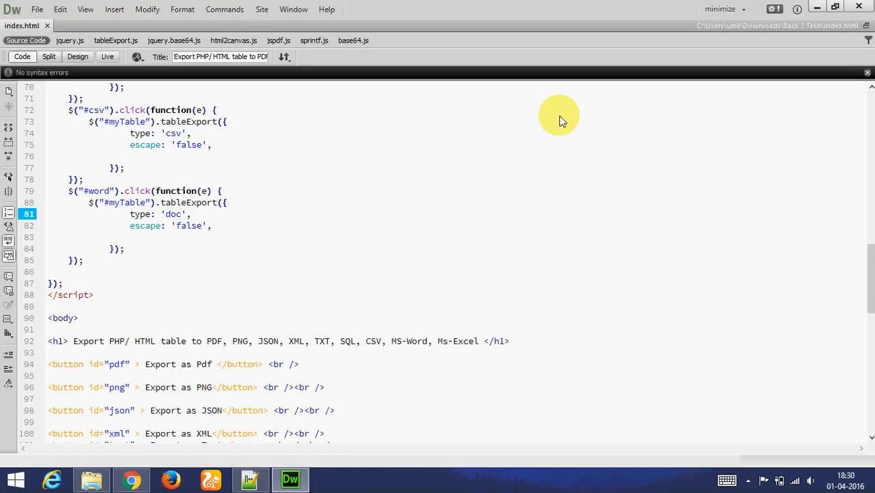
{"action": "left_click", "coordinate": [180, 386]}
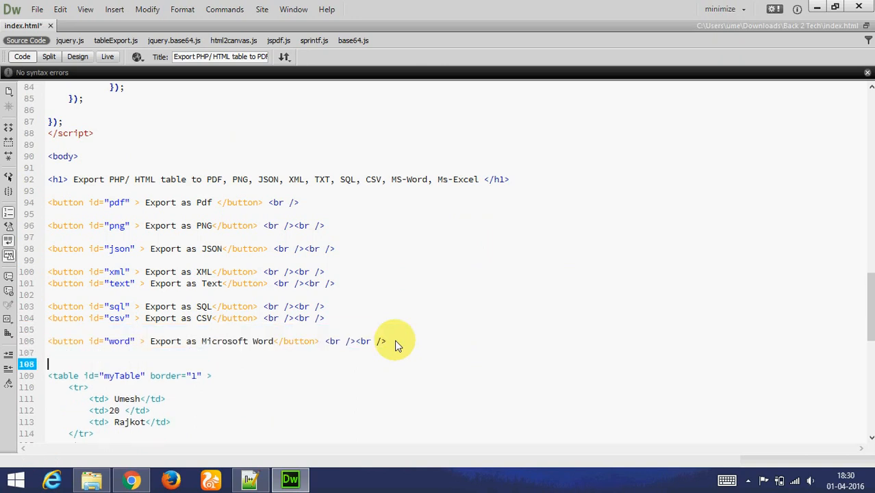
{"action": "type", "text": "<button id=\"word\" > Export as Microsoft Word</button> <br /><br />"}
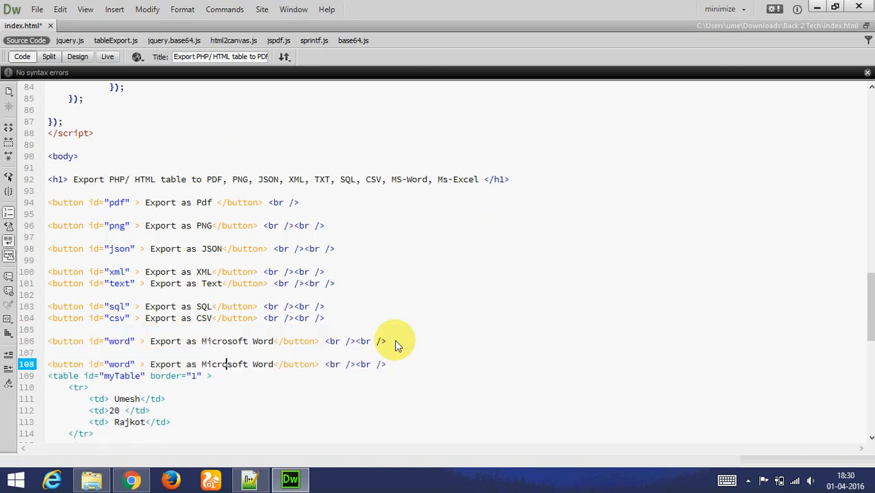
{"action": "double_click", "coordinate": [118, 364]}
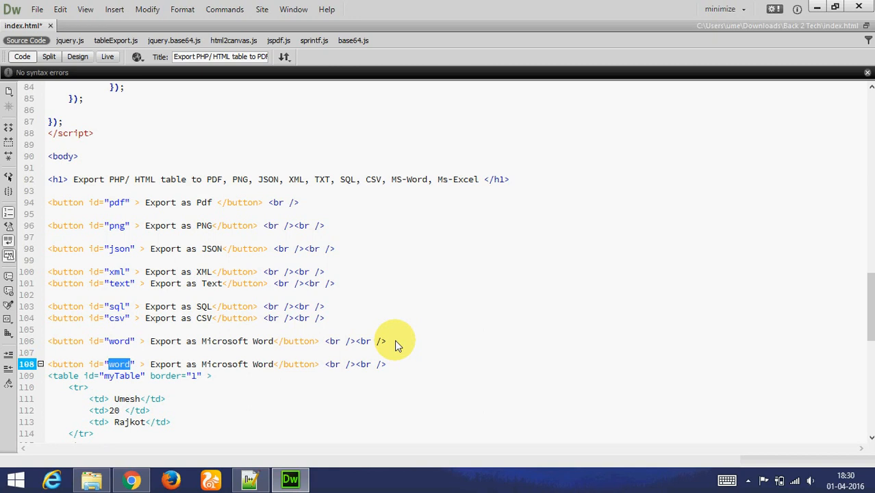
{"action": "type", "text": "excel"}
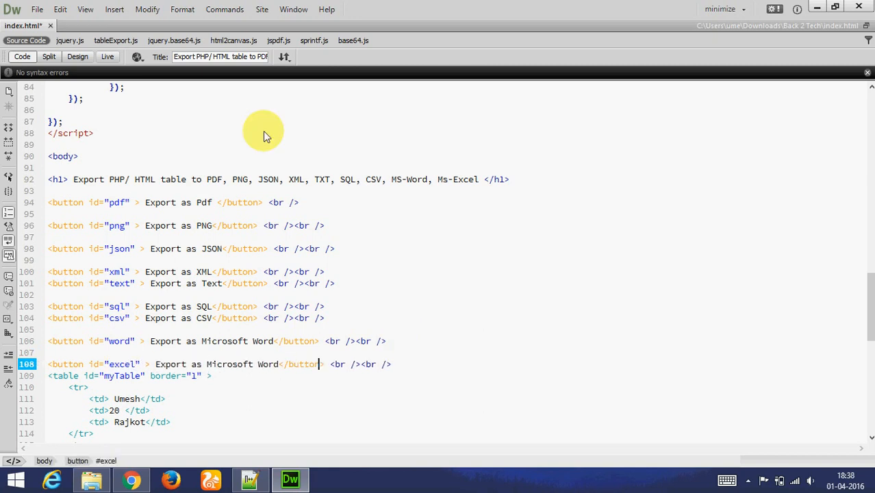
{"action": "double_click", "coordinate": [267, 364]}
{"action": "type", "text": "Excel"}
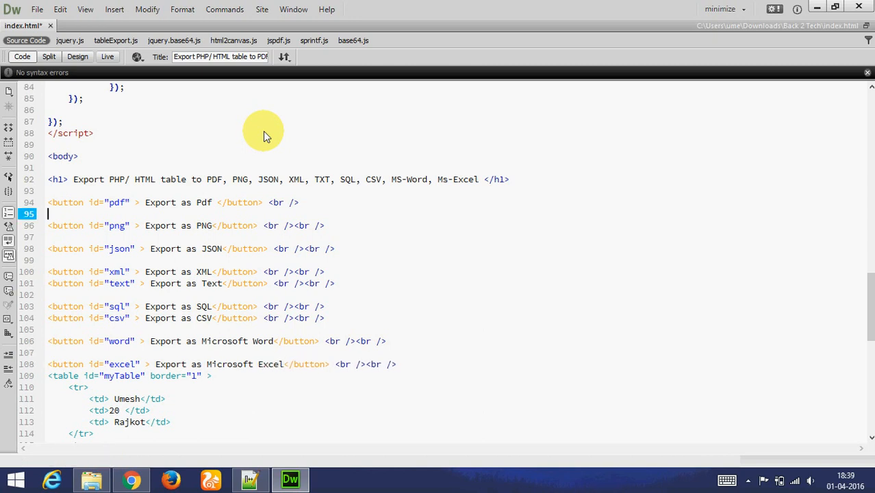
Step: Give the duplicated #excel handler export type 'excel', then test the page in Chrome
{"action": "scroll", "scroll_direction": "down", "scroll_amount": 3}
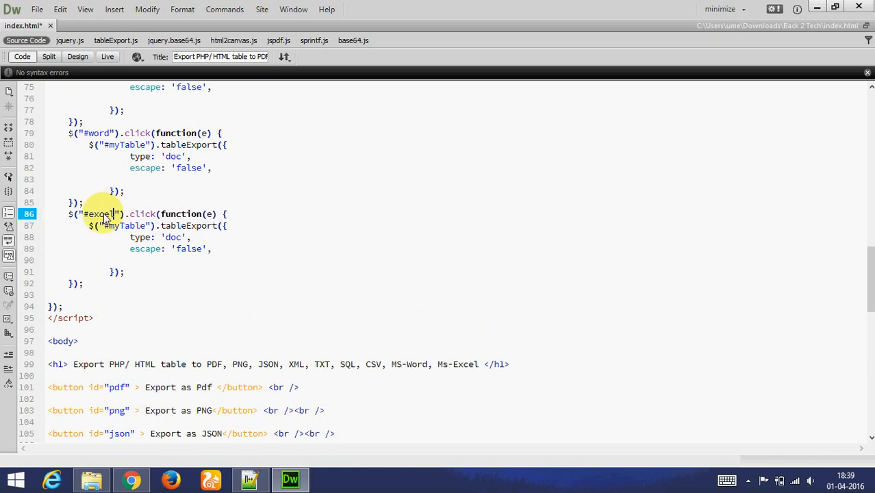
{"action": "double_click", "coordinate": [99, 213]}
{"action": "type", "text": "ex"}
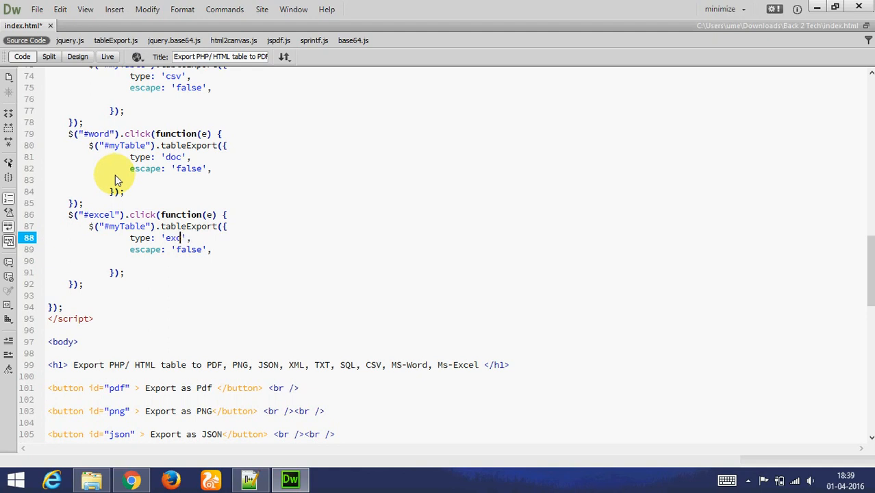
{"action": "left_click", "coordinate": [131, 480]}
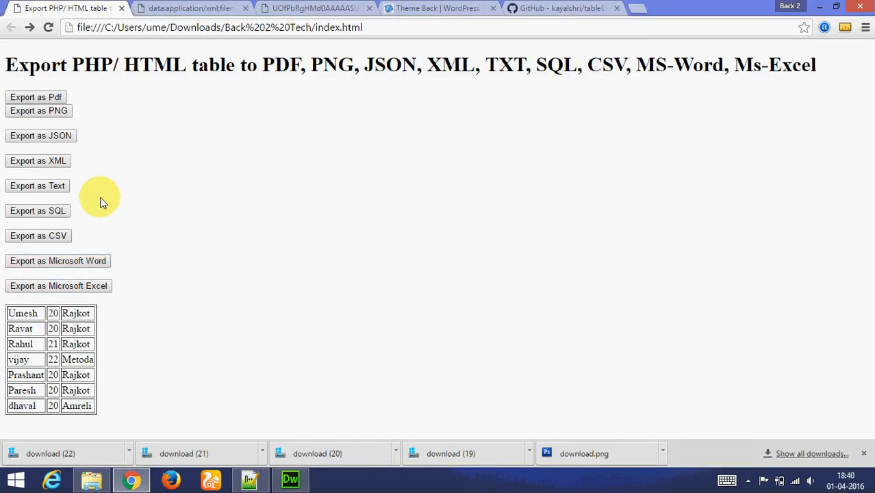
{"action": "mouse_move", "coordinate": [57, 286]}
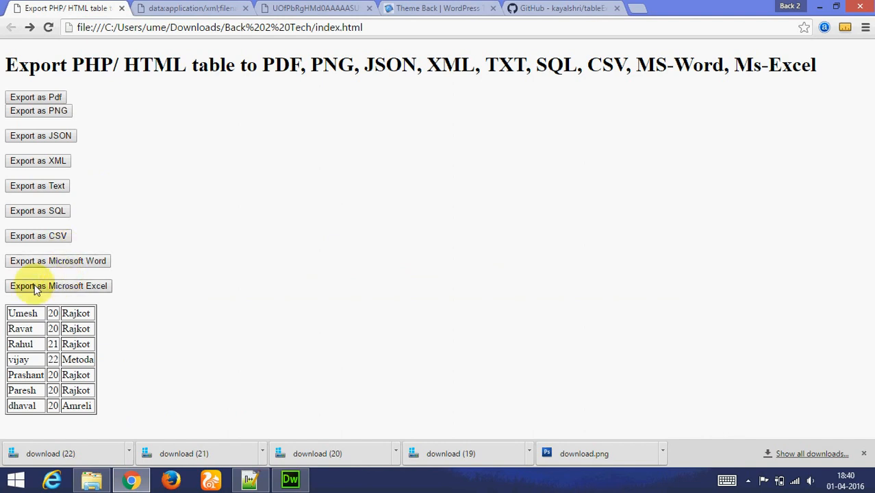
Step: Export the table as Microsoft Excel, view the eight rows in download (2).xls, and return to Chrome
{"action": "left_click", "coordinate": [58, 286]}
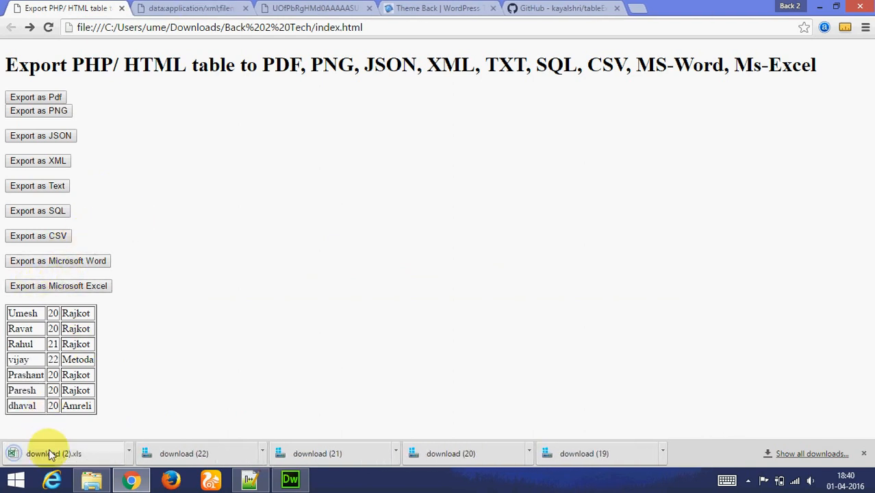
{"action": "left_click", "coordinate": [53, 454]}
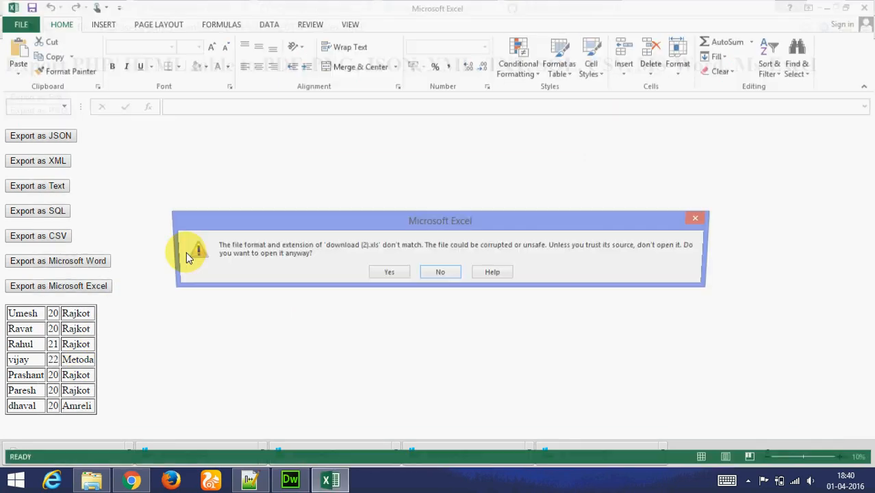
{"action": "left_click", "coordinate": [389, 271]}
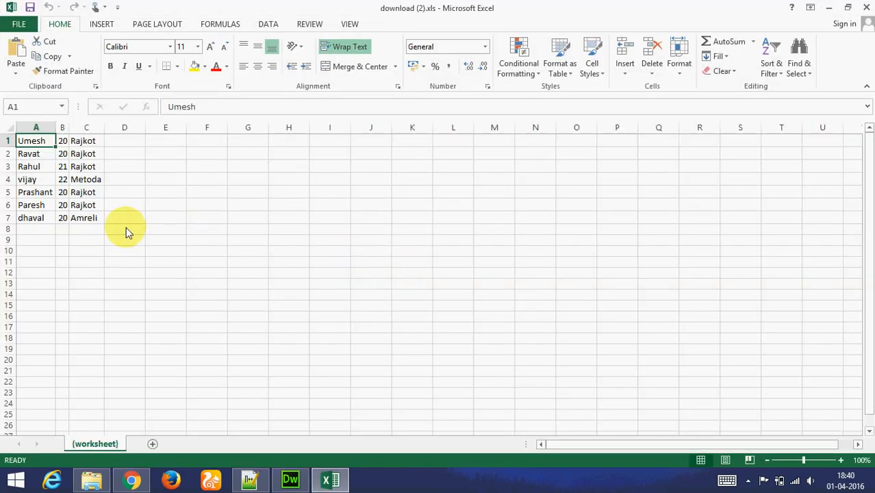
{"action": "left_click_drag", "start_coordinate": [36, 140], "coordinate": [123, 229]}
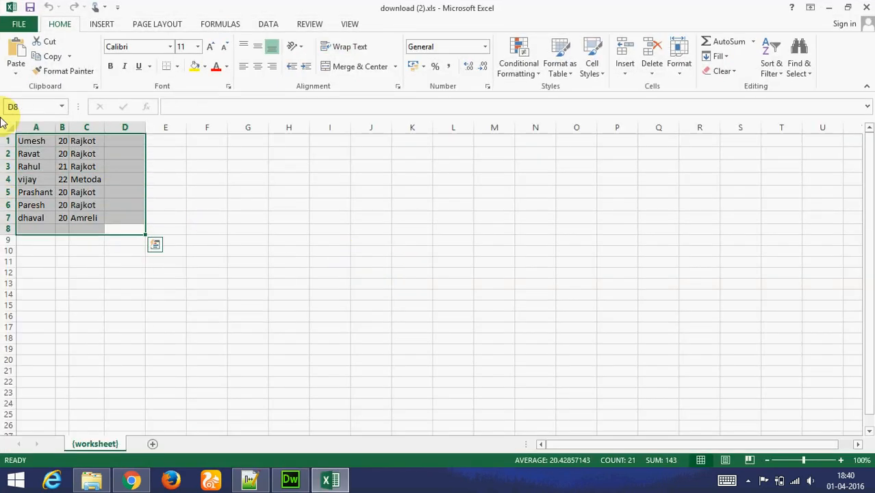
{"action": "left_click", "coordinate": [132, 479]}
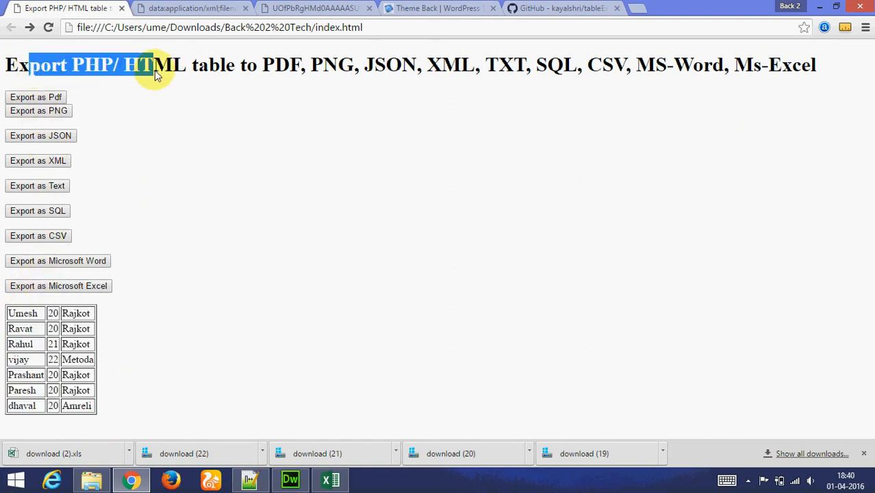
{"action": "mouse_move", "coordinate": [249, 65]}
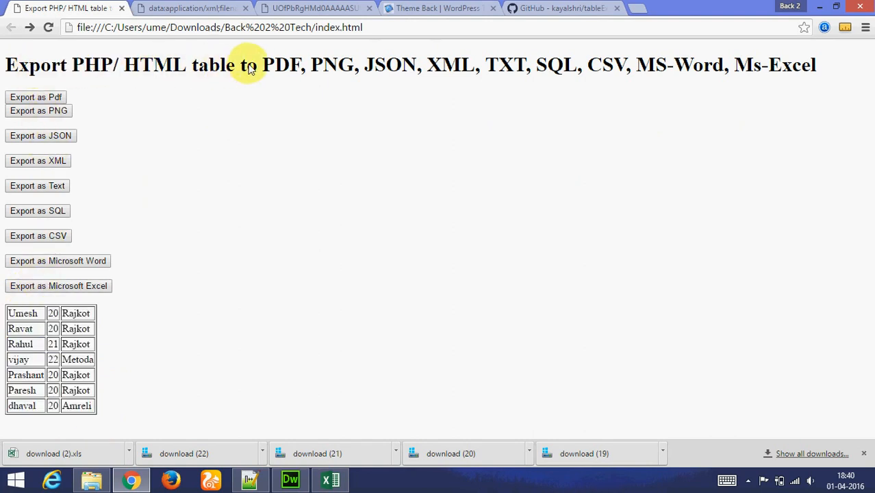
{"action": "double_click", "coordinate": [390, 64]}
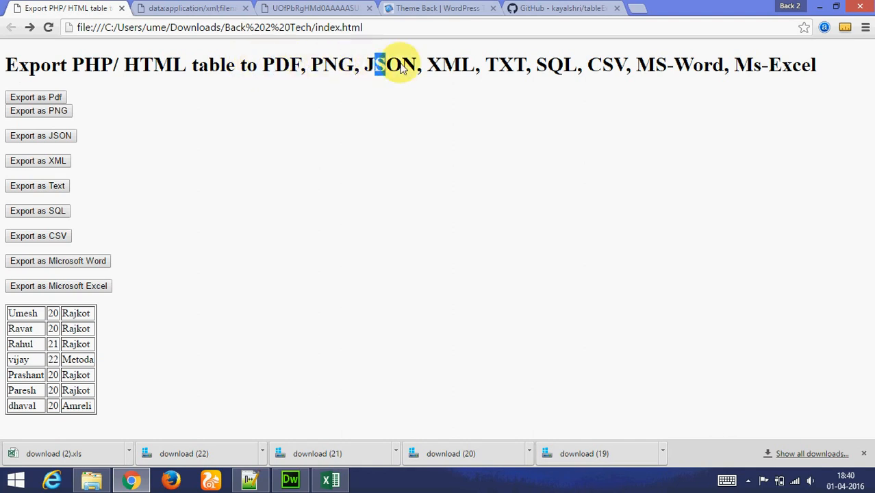
{"action": "double_click", "coordinate": [505, 64]}
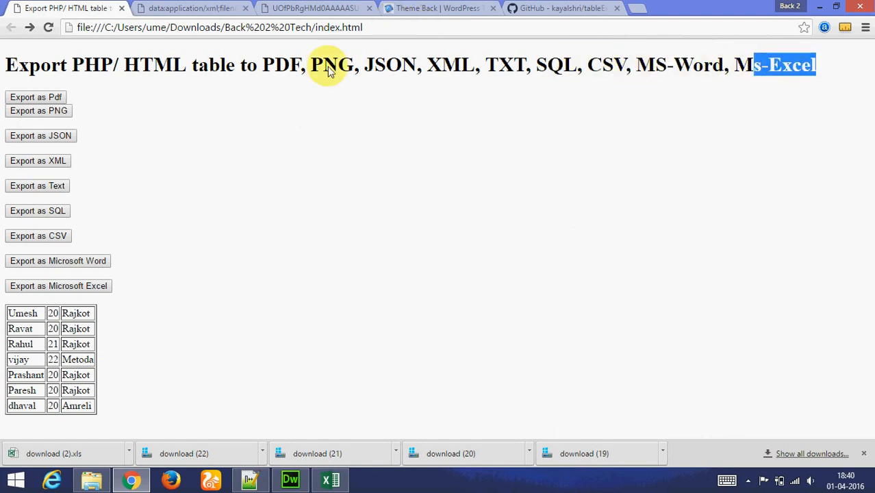
{"action": "left_click", "coordinate": [561, 9]}
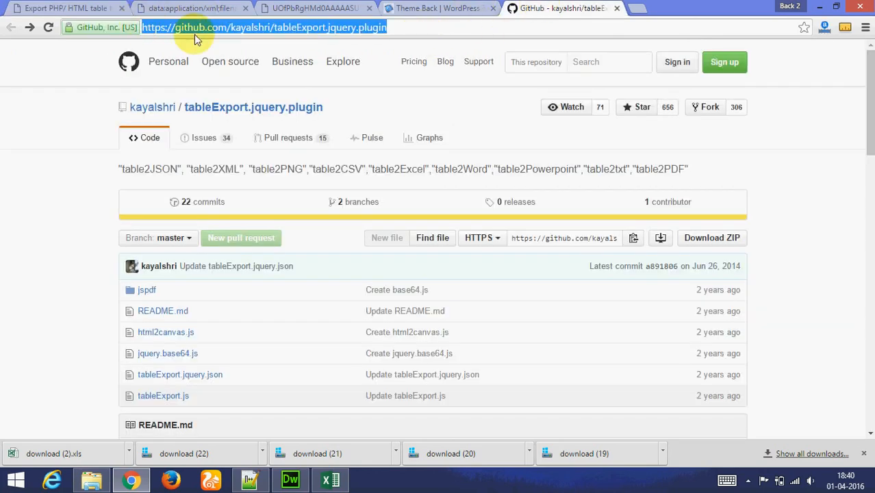
{"action": "left_click", "coordinate": [61, 8]}
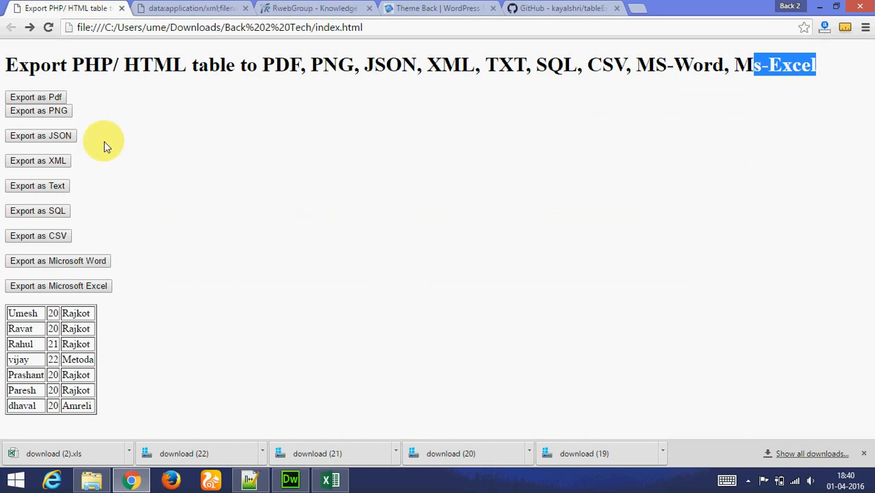
{"action": "mouse_move", "coordinate": [311, 8]}
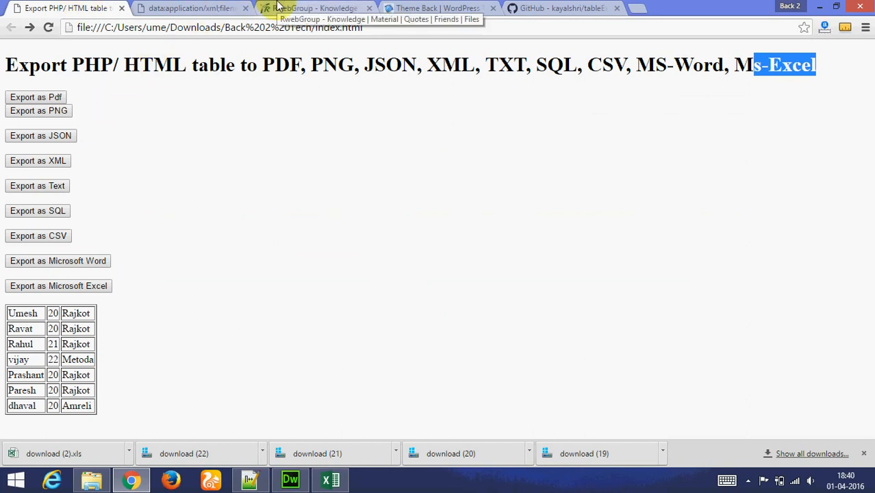